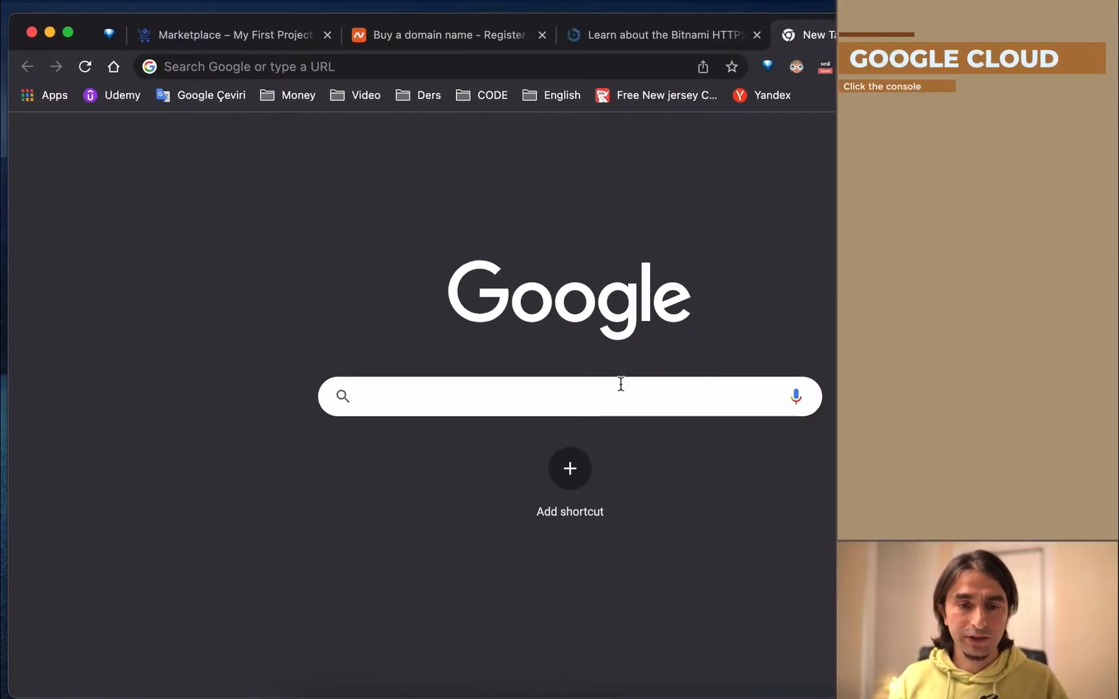
# - Search 'google Cloud Console' in Chrome and go to the Google Cloud console
pyautogui.write('google Cloud Console')
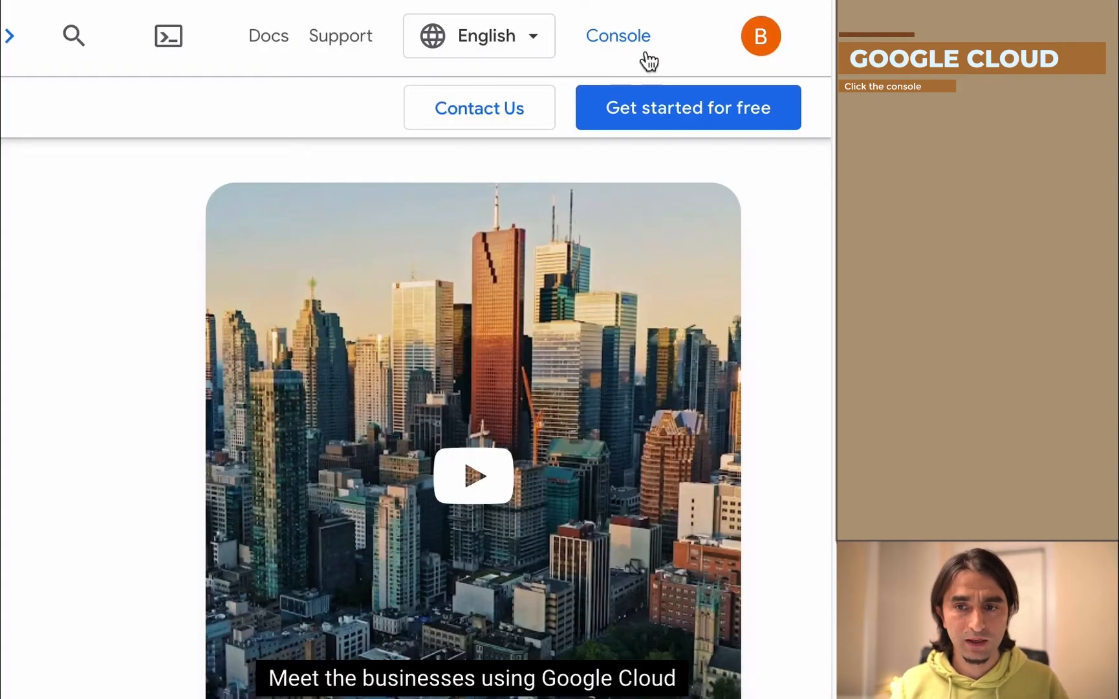
pyautogui.moveTo(618, 36)
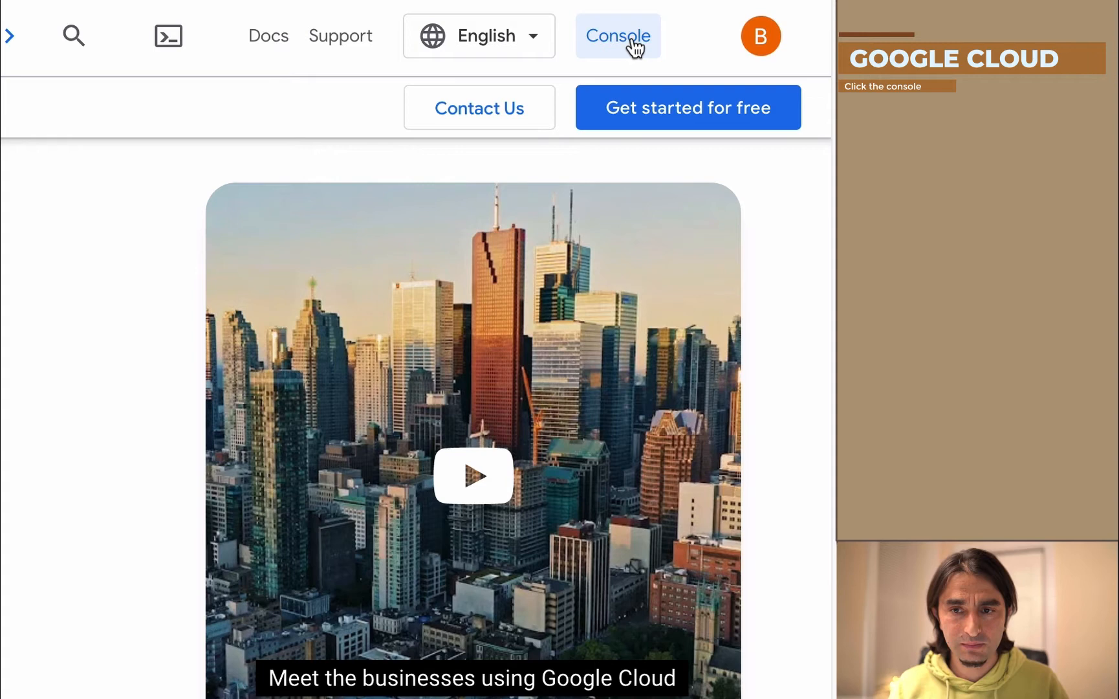
pyautogui.click(618, 36)
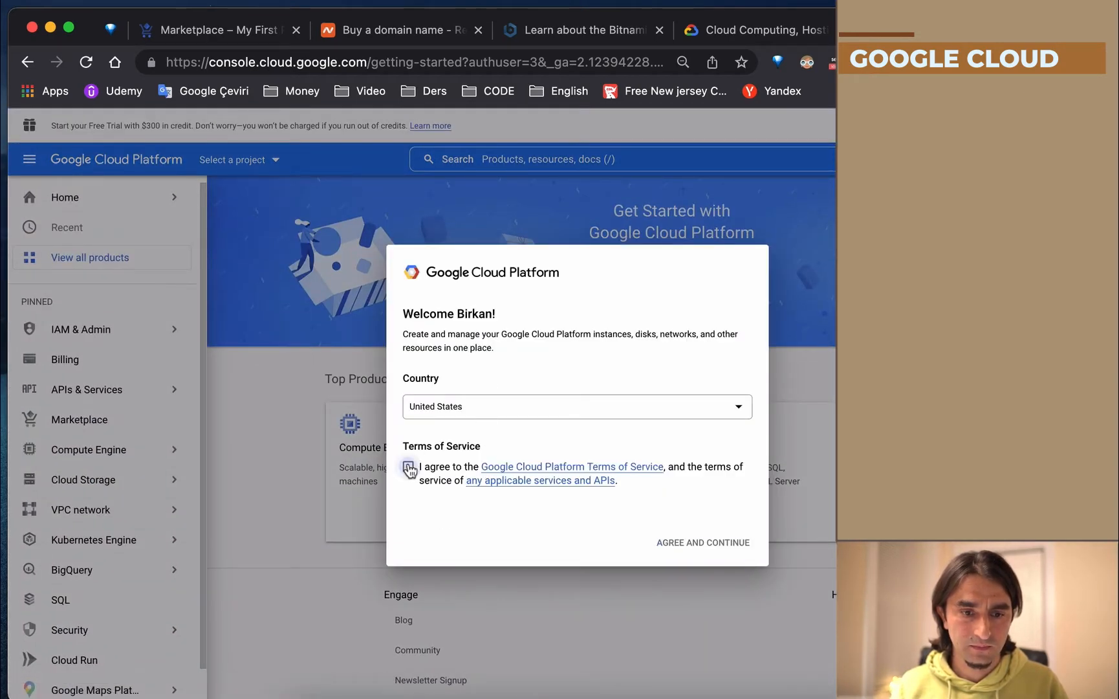
# - Accept the Google Cloud terms of service and continue into the console
pyautogui.click(703, 542)
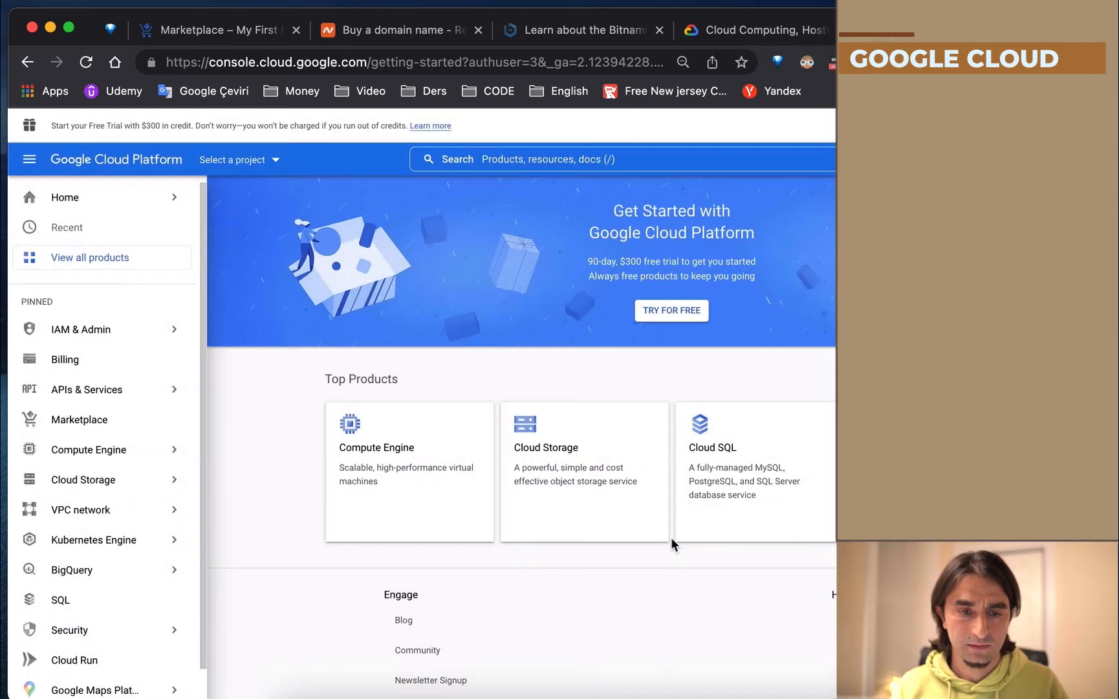
pyautogui.click(80, 329)
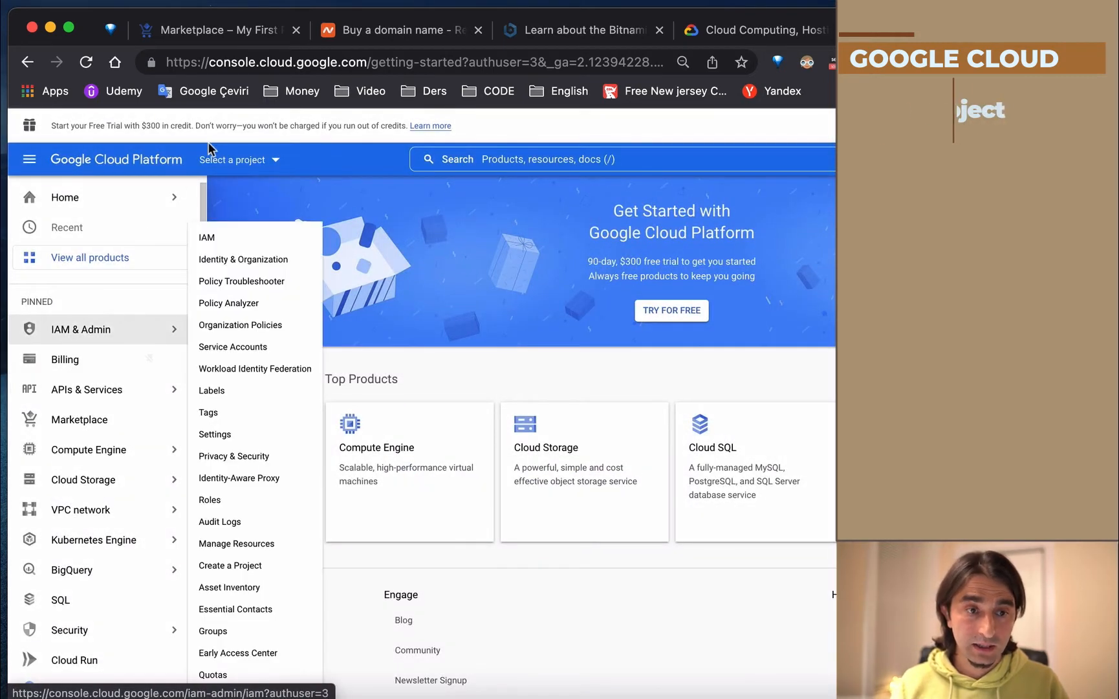
# - Create a new project named 'youtube test' from the project picker
pyautogui.click(231, 160)
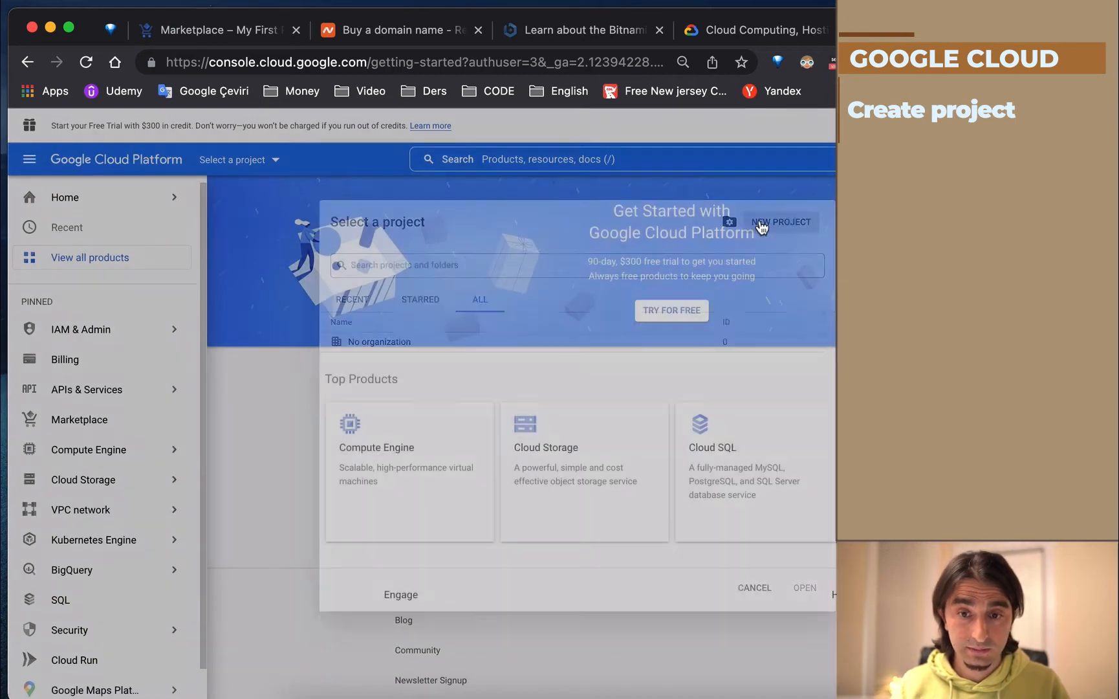
pyautogui.click(782, 222)
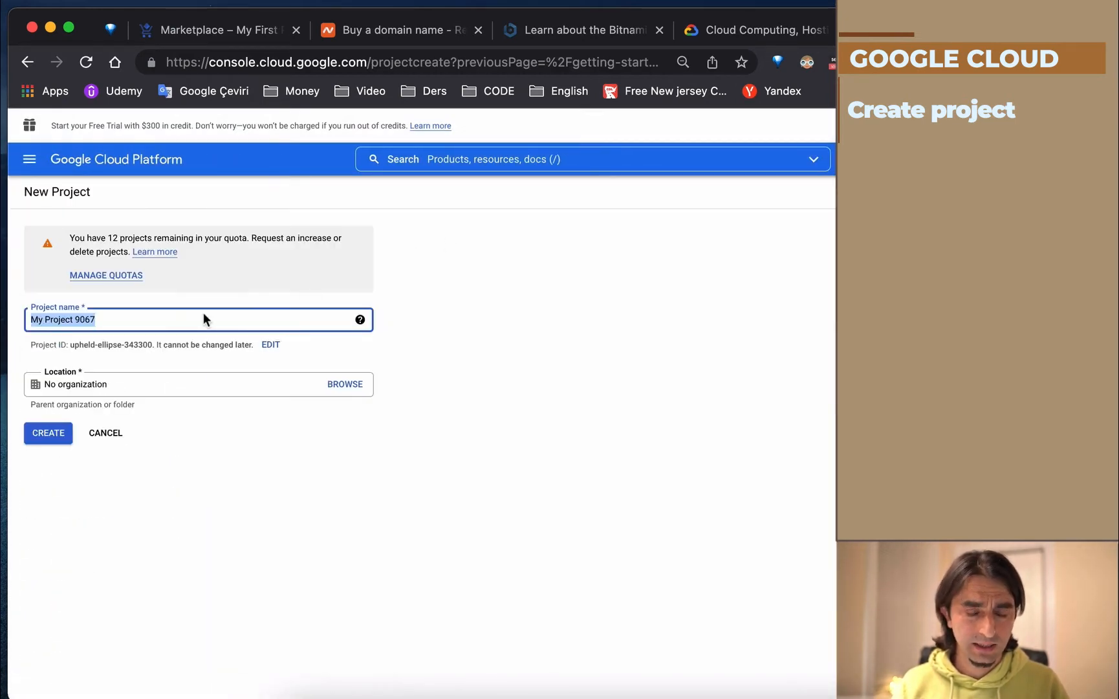
pyautogui.write('youtube')
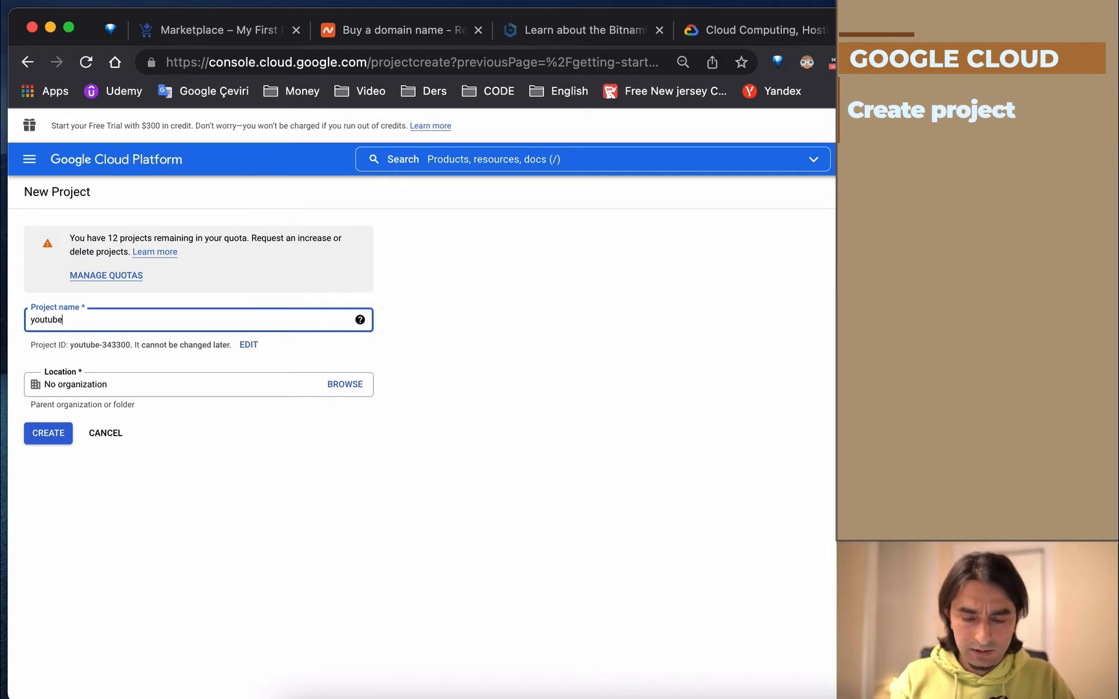
pyautogui.write('test')
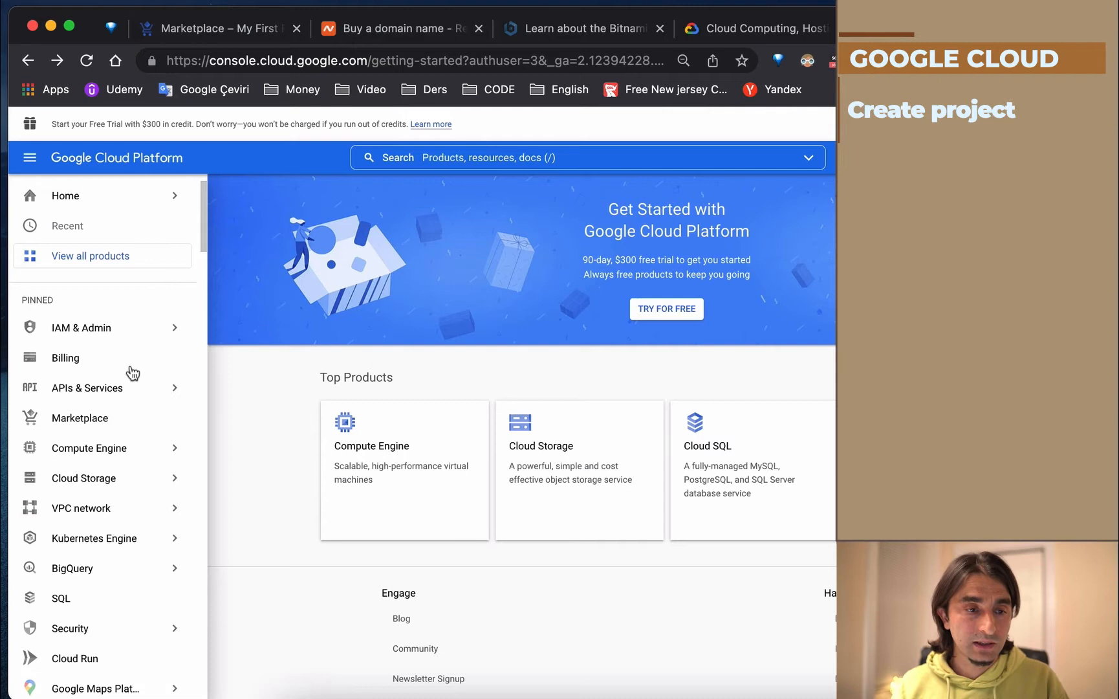
# - Go to Billing and start adding a new billing account
pyautogui.click(65, 358)
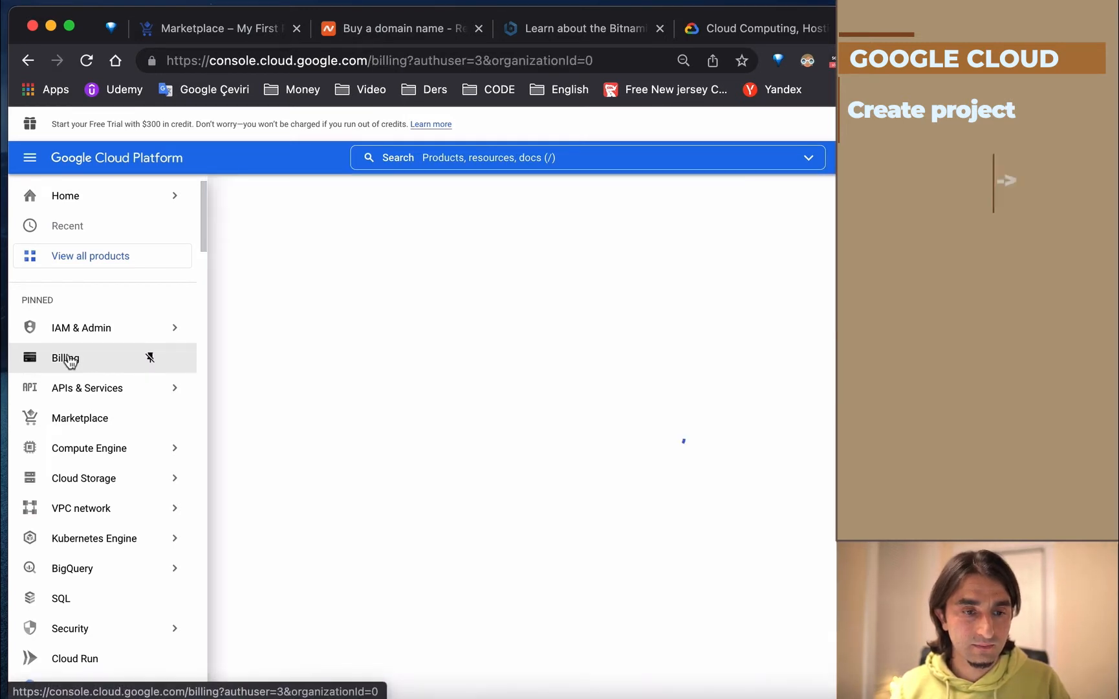
pyautogui.click(65, 357)
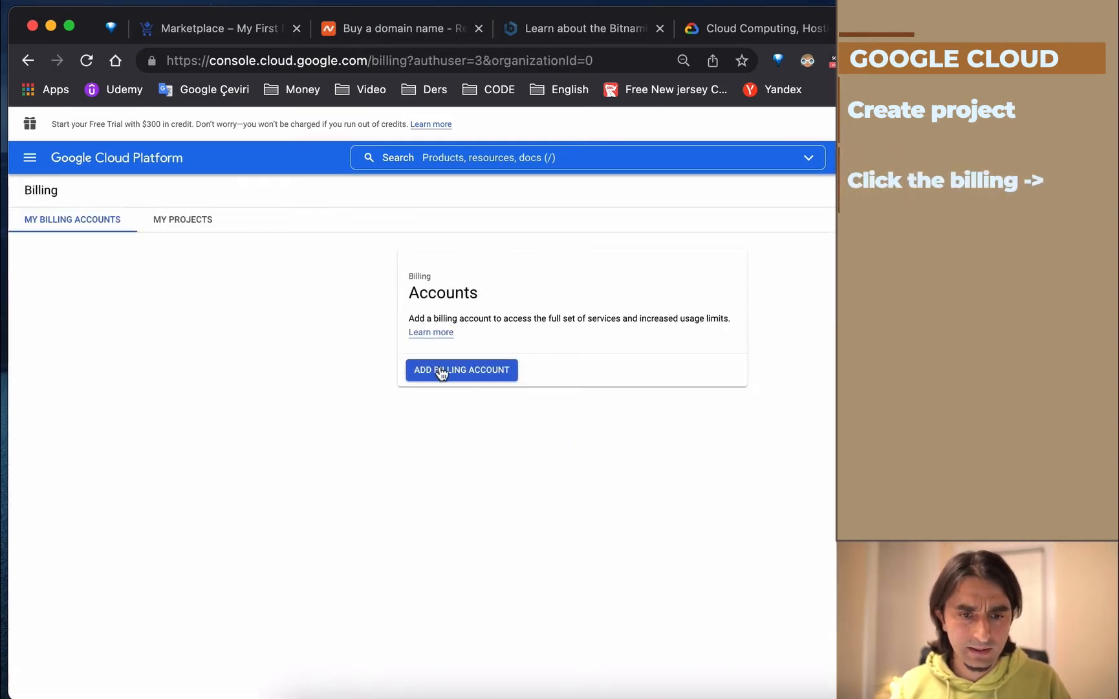
pyautogui.click(460, 370)
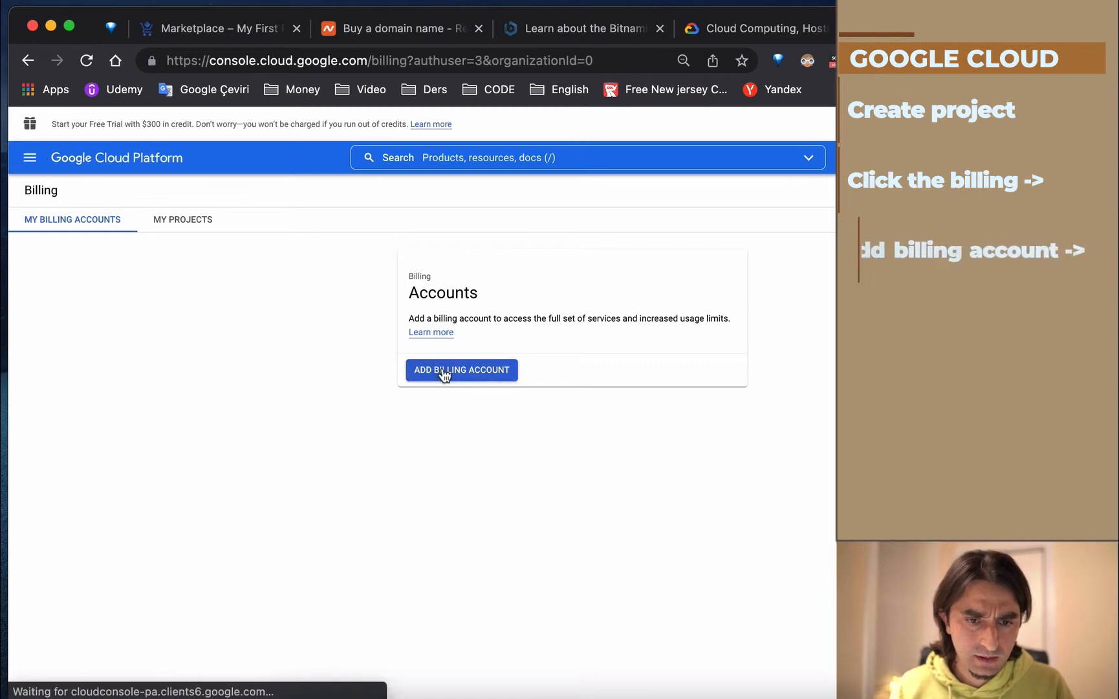
pyautogui.click(460, 371)
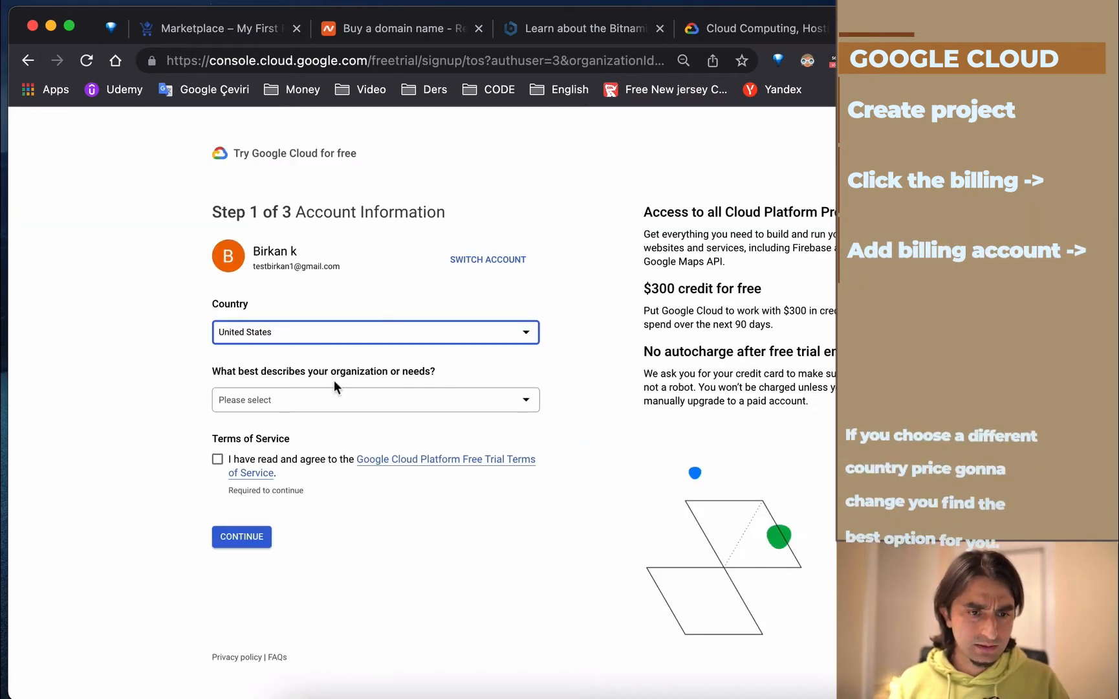
# - Choose 'Helping clients use Cloud', agree to the trial terms and confirm the phone number
pyautogui.click(374, 399)
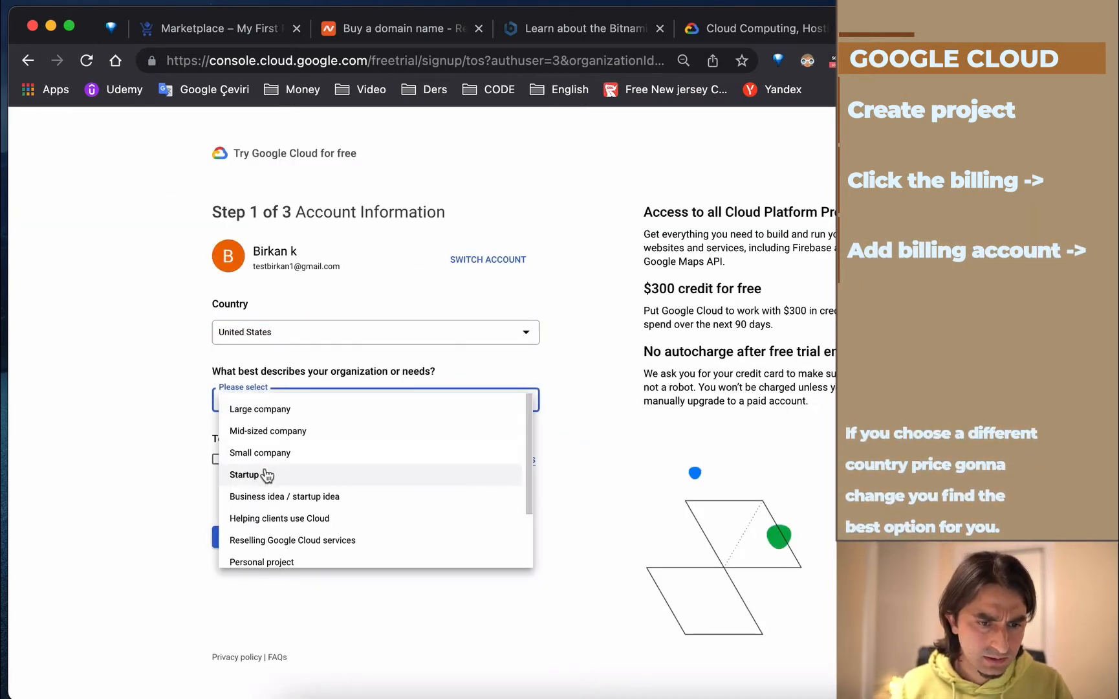
pyautogui.click(280, 518)
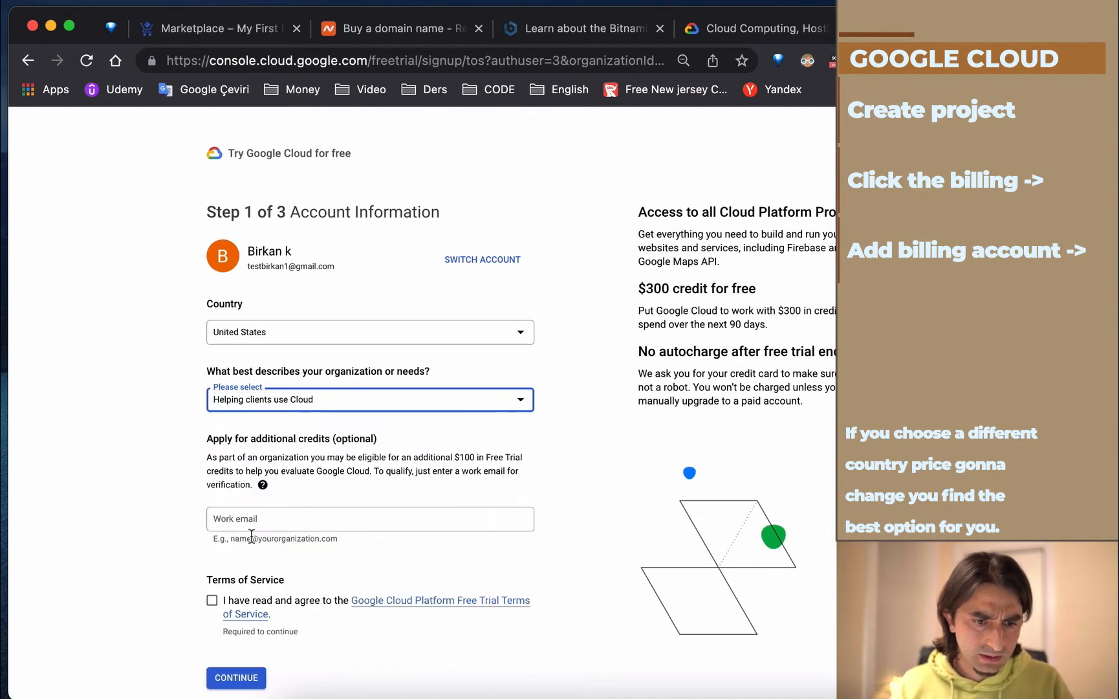
pyautogui.click(211, 599)
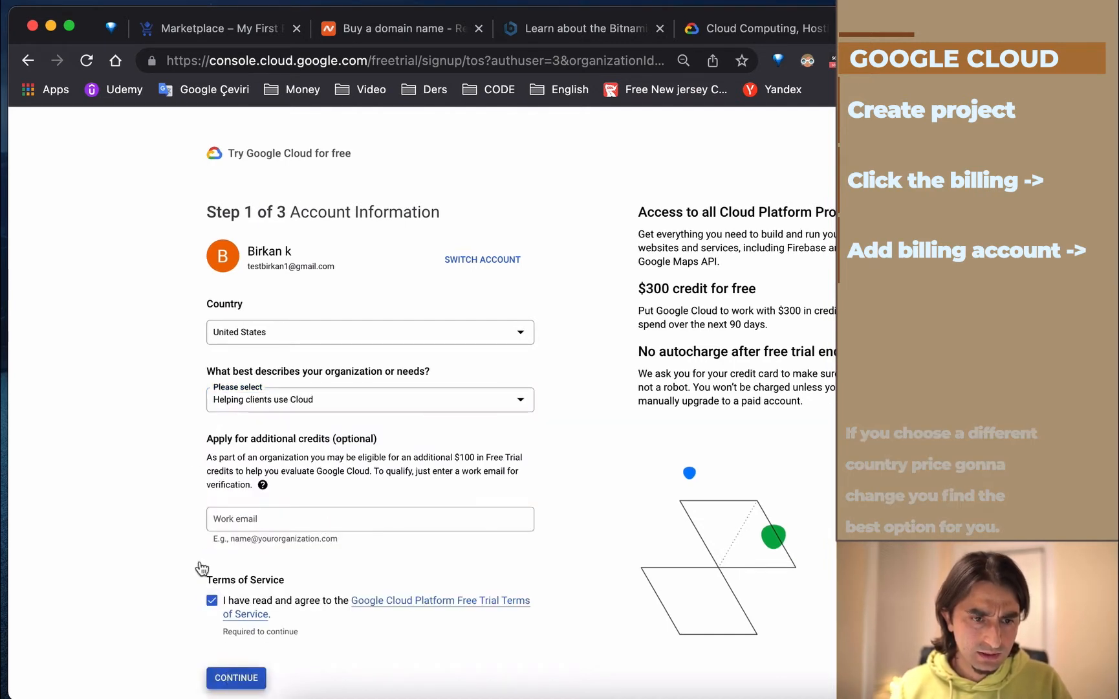
pyautogui.click(236, 677)
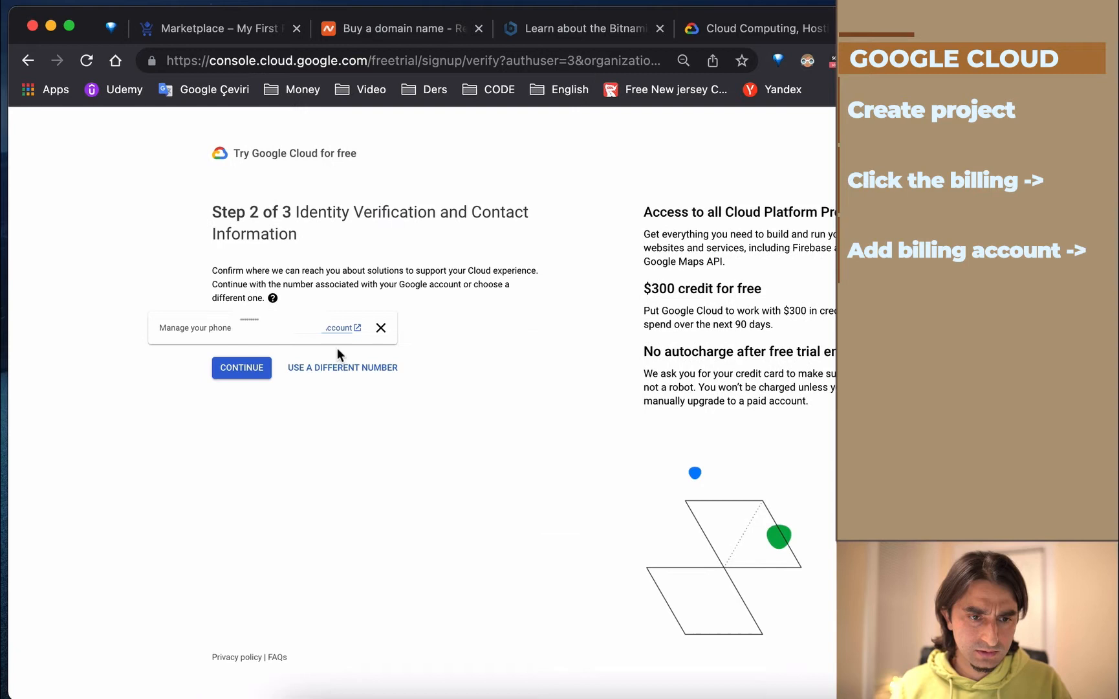
pyautogui.click(241, 368)
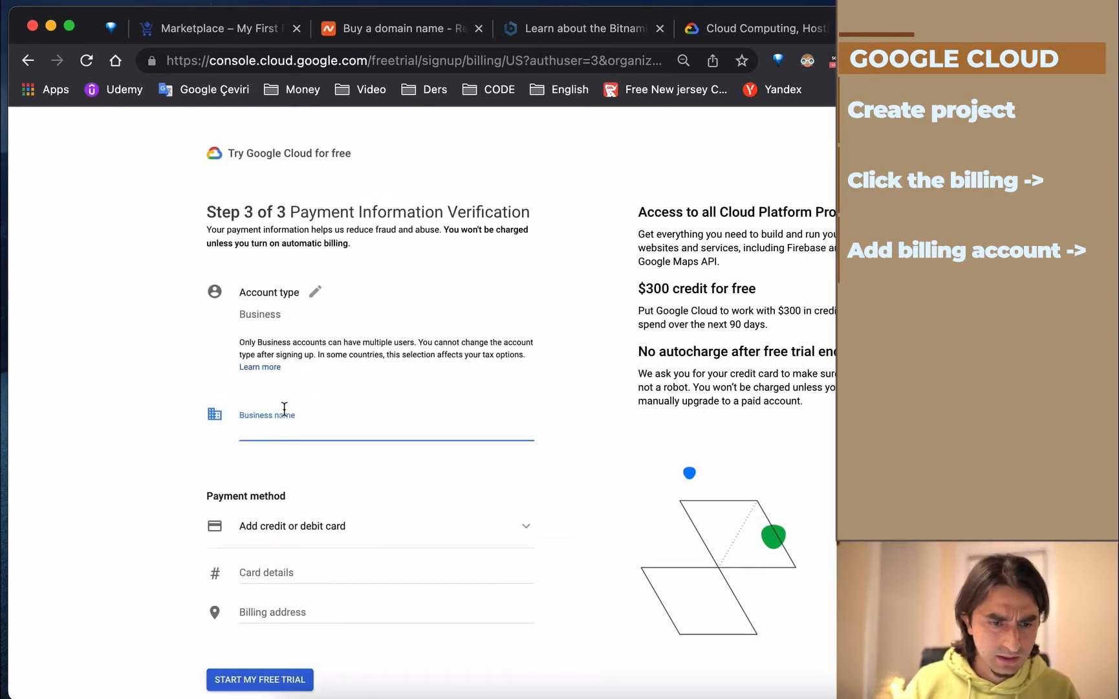
# - Begin entering the business name and payment details for the free trial
pyautogui.click(526, 527)
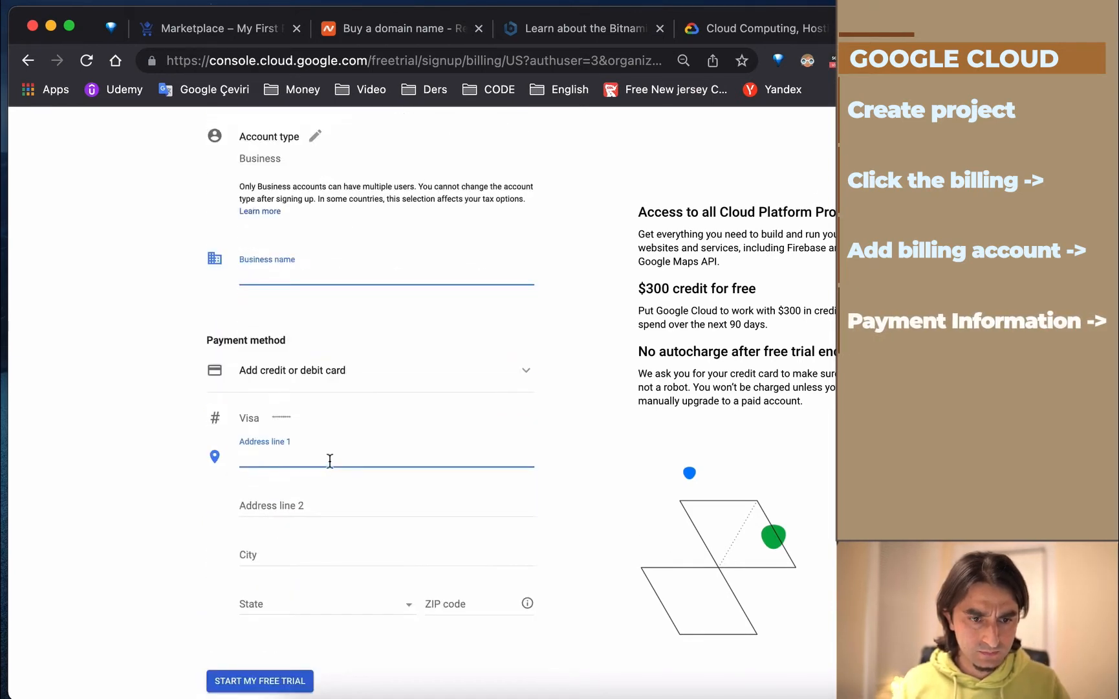
pyautogui.write('1')
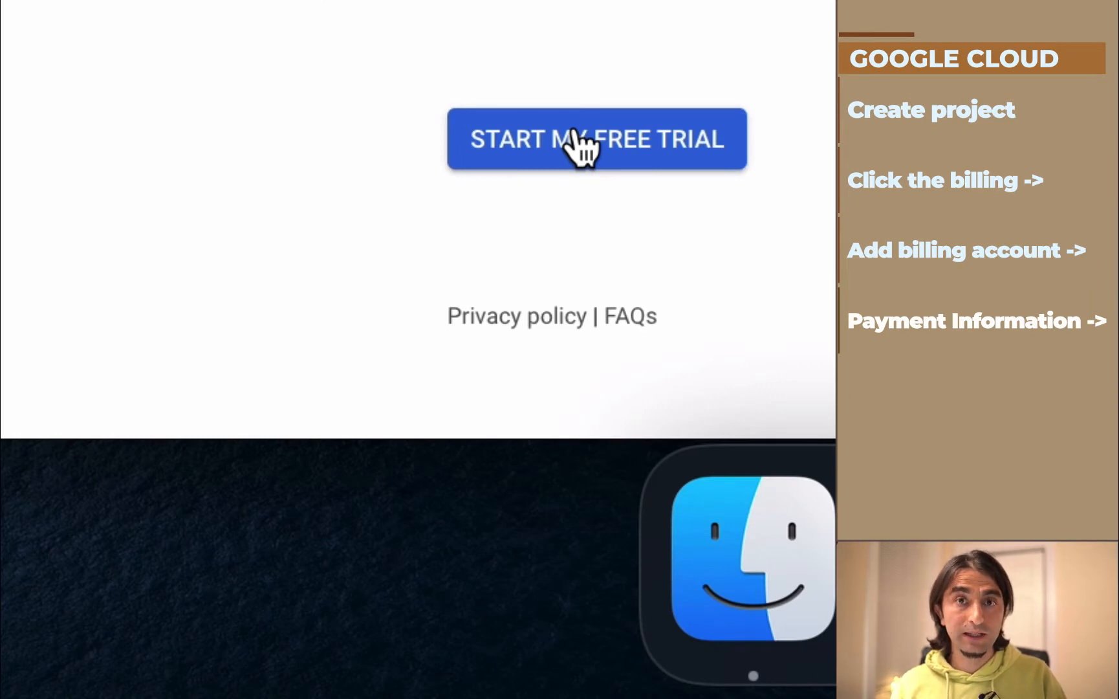
# - Start the free trial and dismiss the welcome questionnaire to reach the console home
pyautogui.click(596, 138)
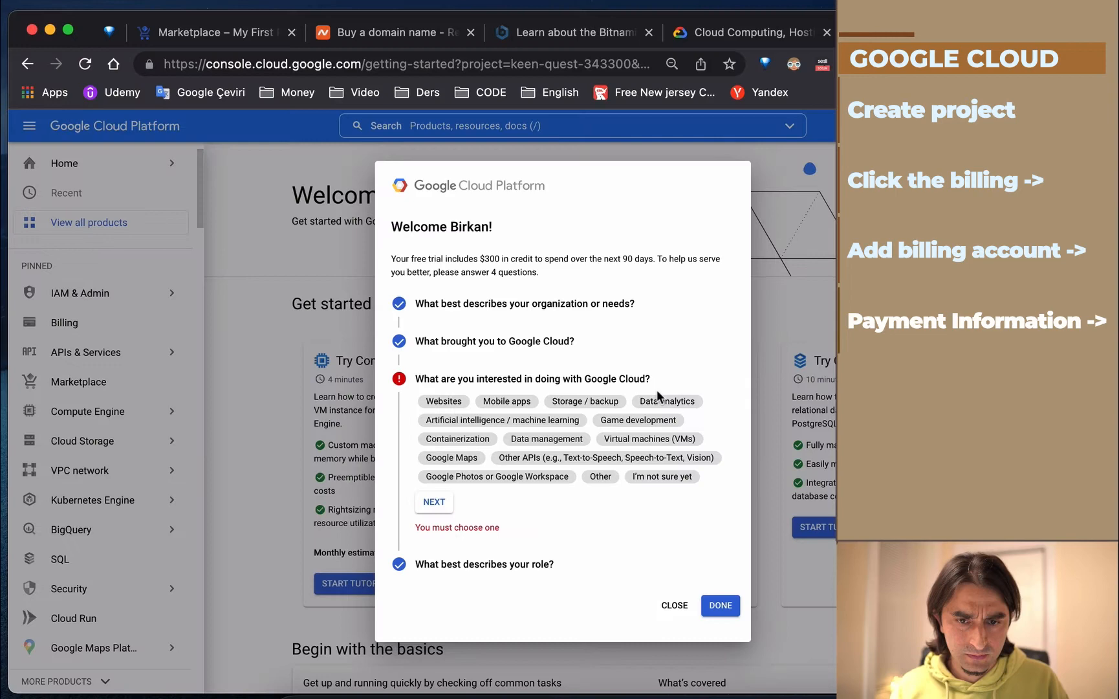
pyautogui.click(673, 606)
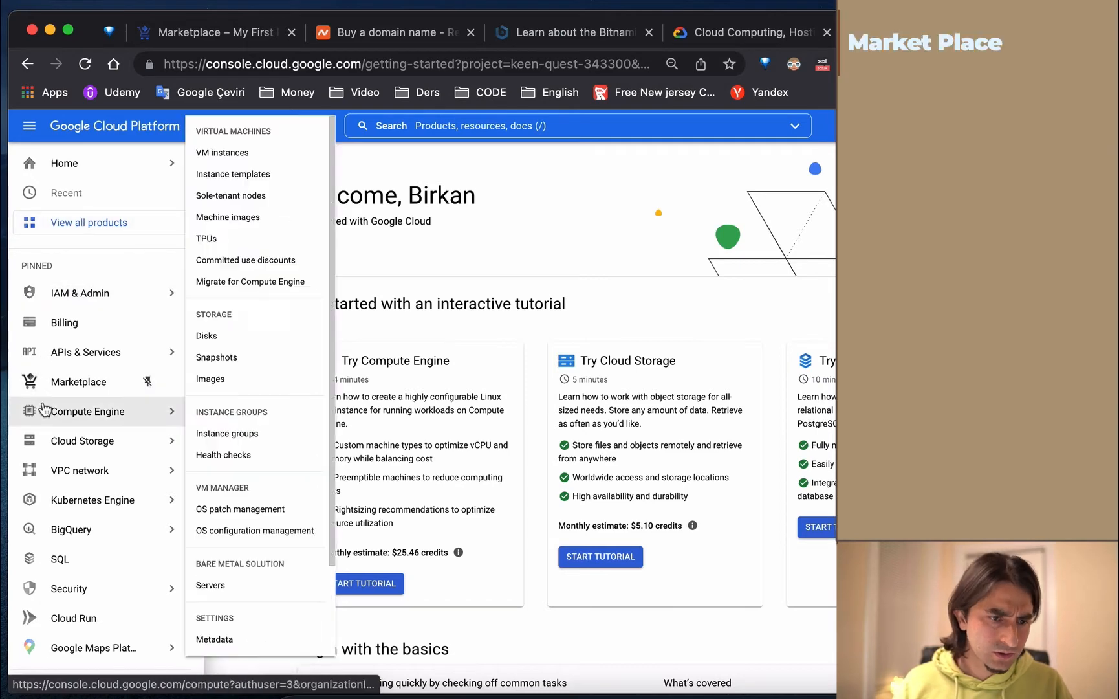
# - Search the Marketplace for 'BITNAMI WORDPRESS'
pyautogui.click(79, 382)
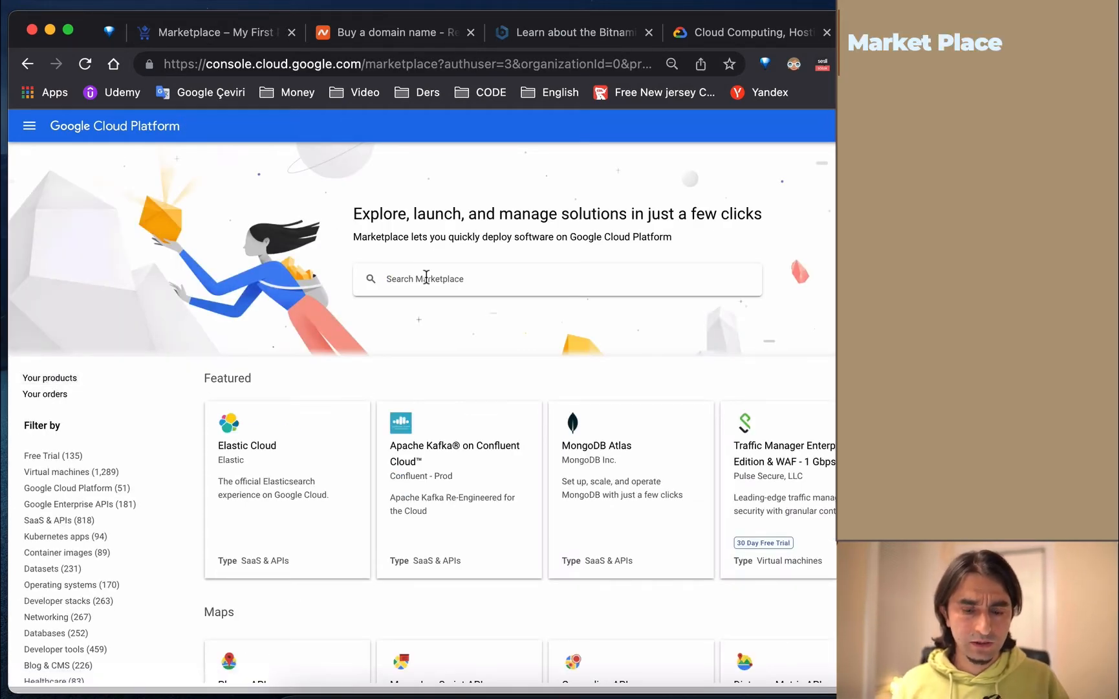
pyautogui.write('BITNAMI W')
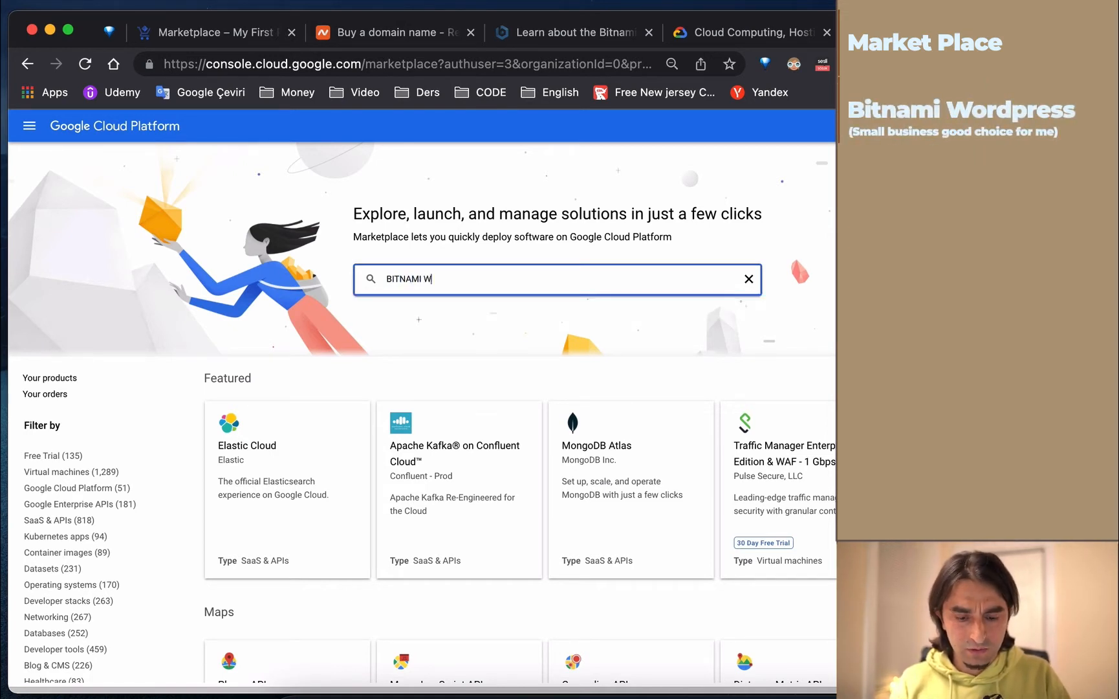
pyautogui.write('ORDPR')
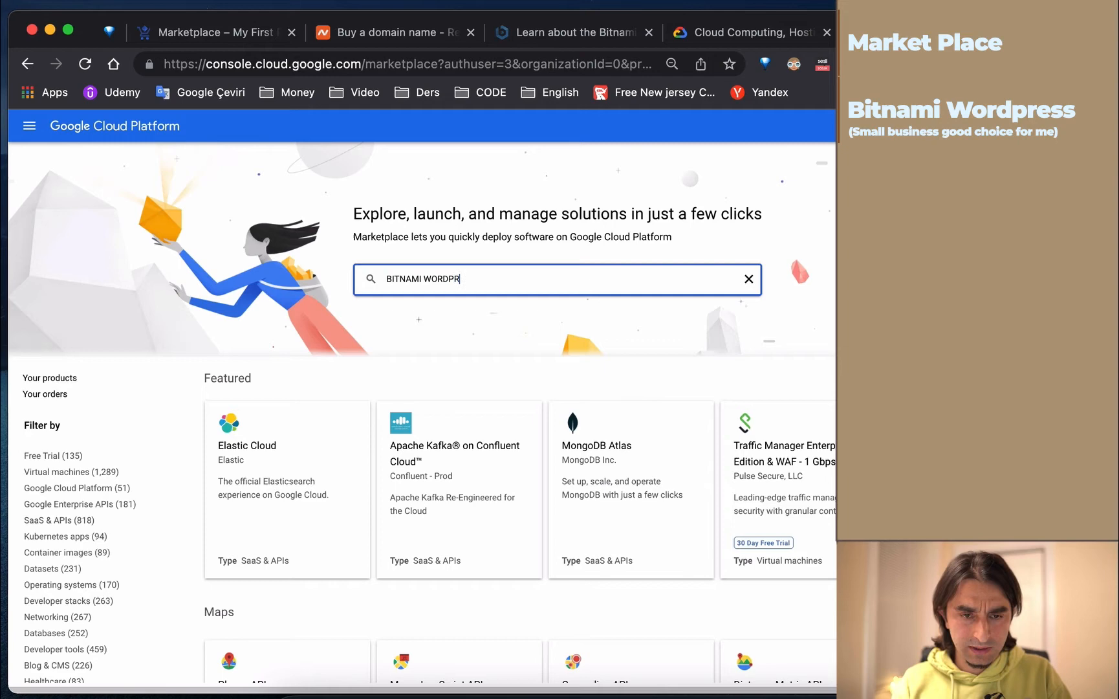
pyautogui.press('Return')
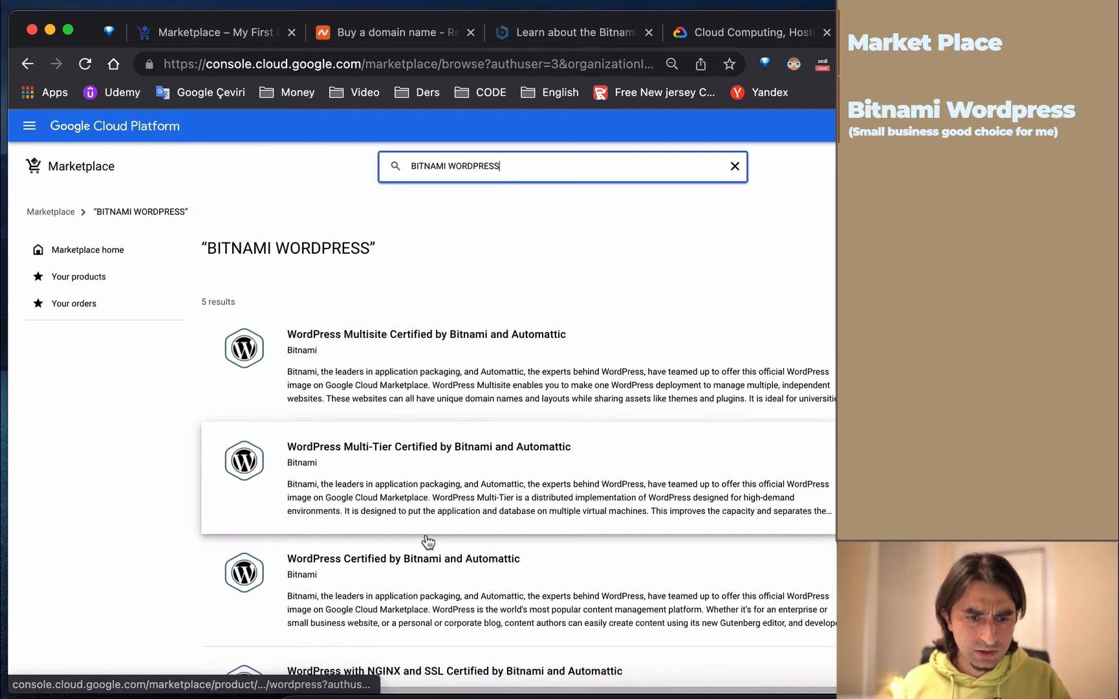
# - Select the 'WordPress Certified by Bitnami and Automattic' listing from the results
pyautogui.scroll(-3)
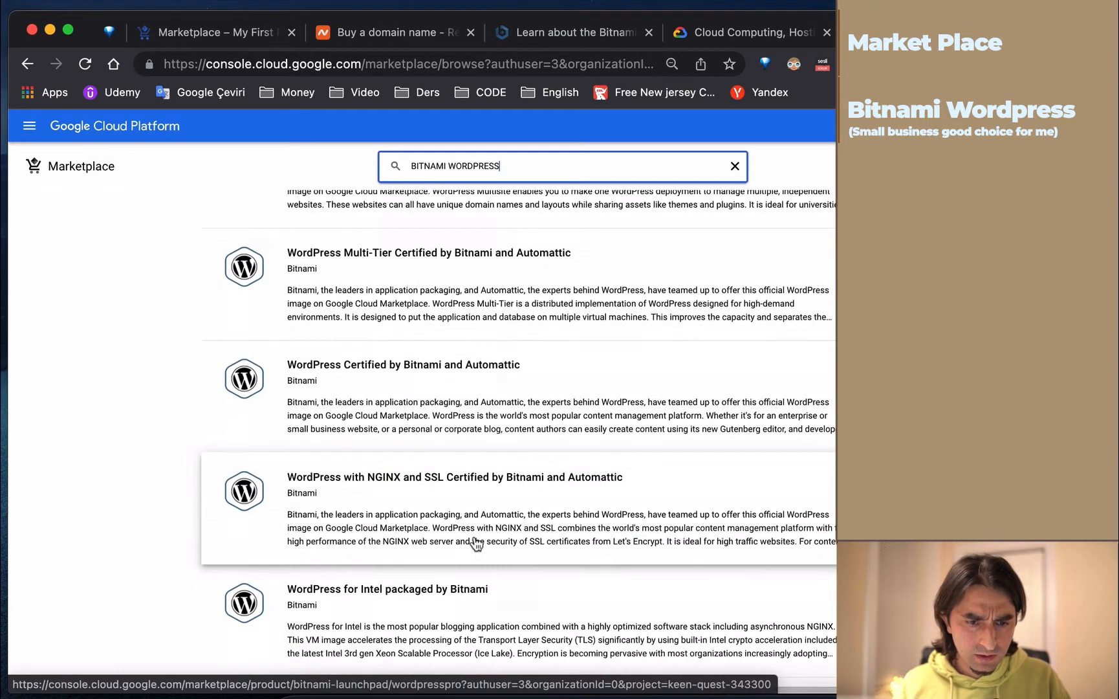
pyautogui.moveTo(378, 411)
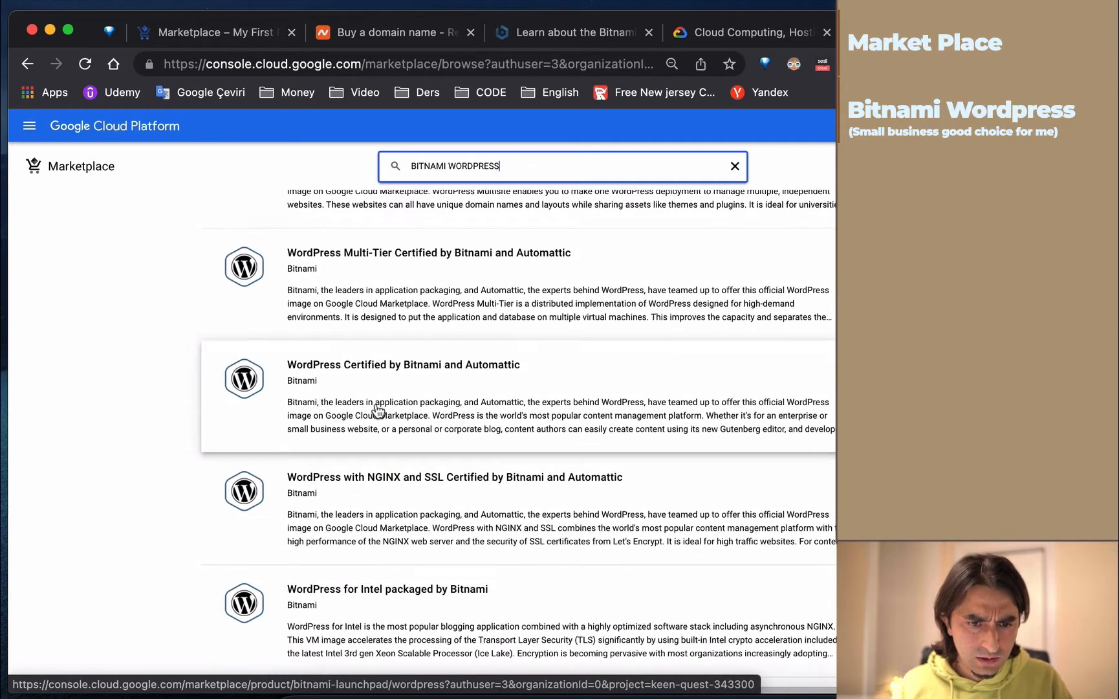
pyautogui.moveTo(392, 423)
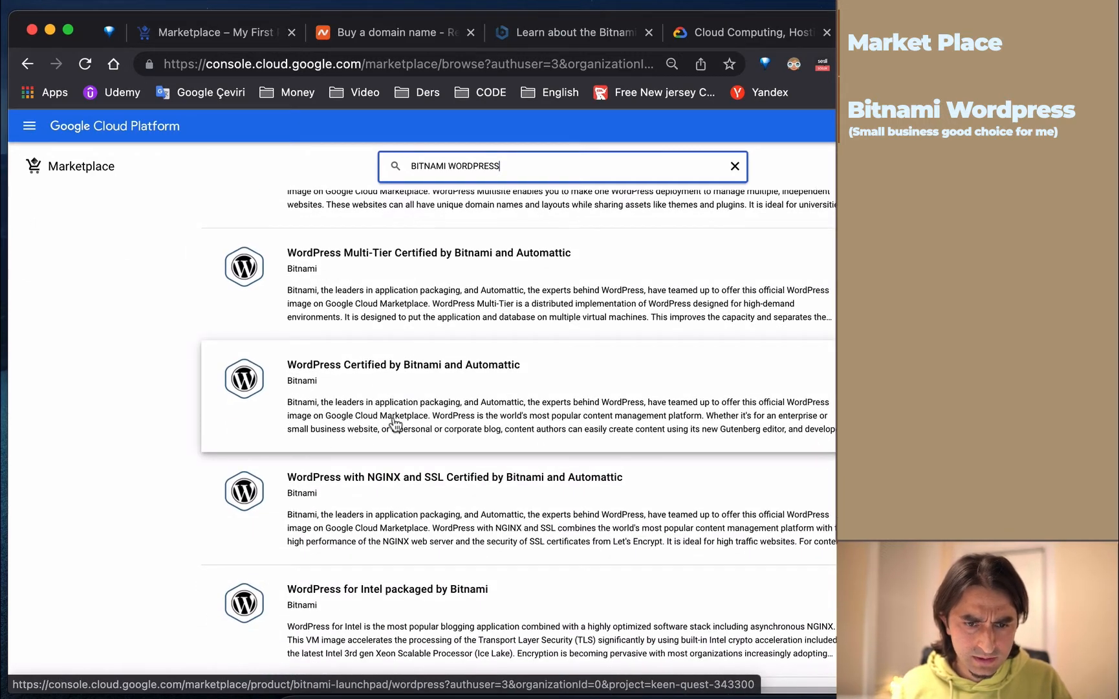
pyautogui.moveTo(364, 424)
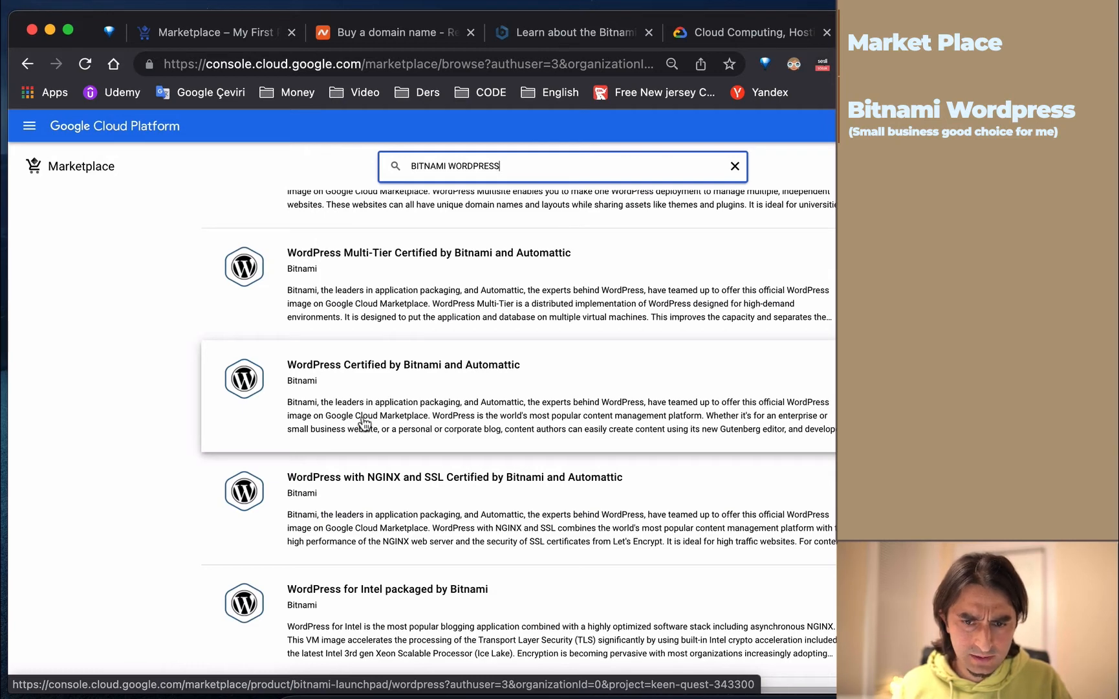
pyautogui.click(402, 365)
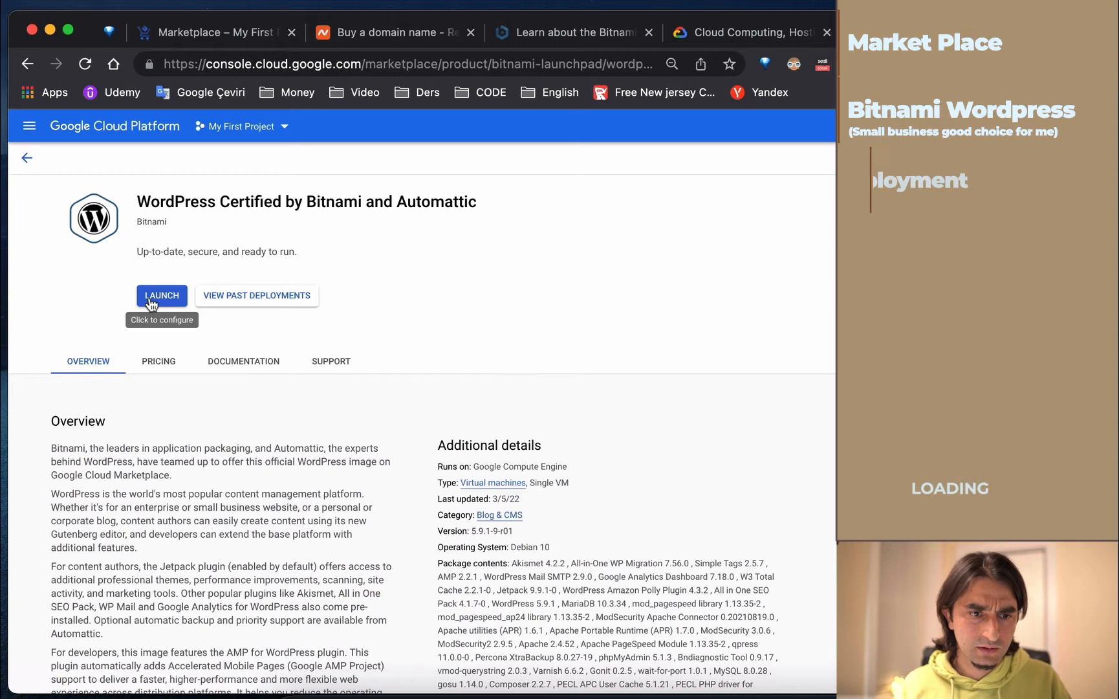
# - Launch the Bitnami WordPress listing and enable the Compute Engine, Deployment Manager and Runtime Configuration APIs
pyautogui.click(161, 295)
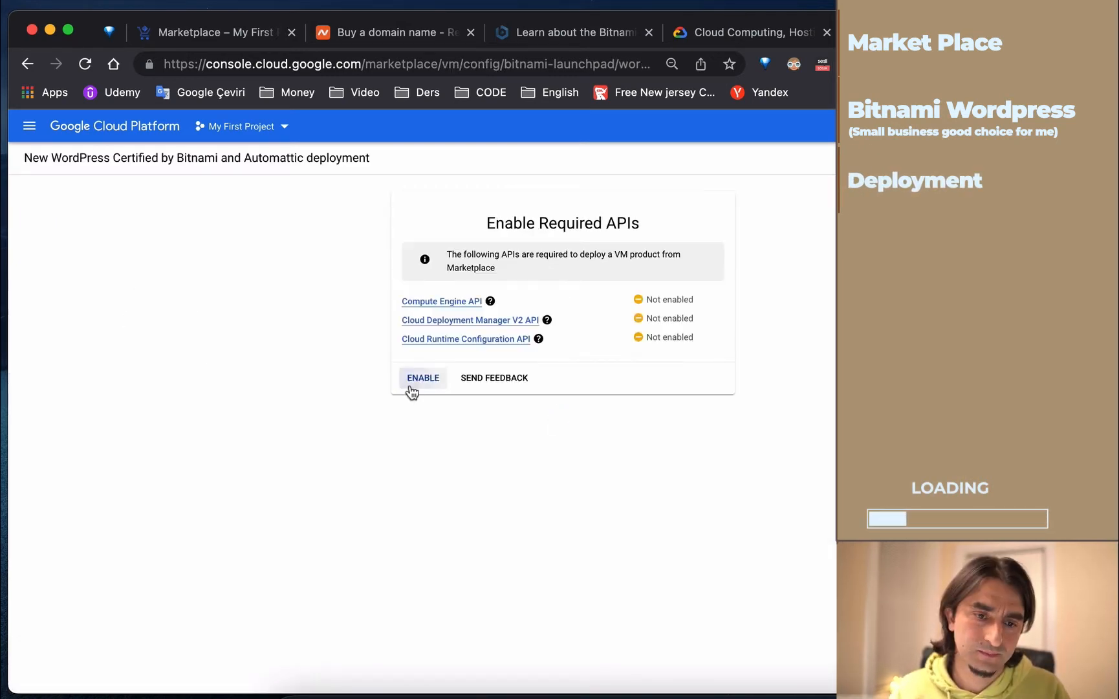
pyautogui.click(422, 378)
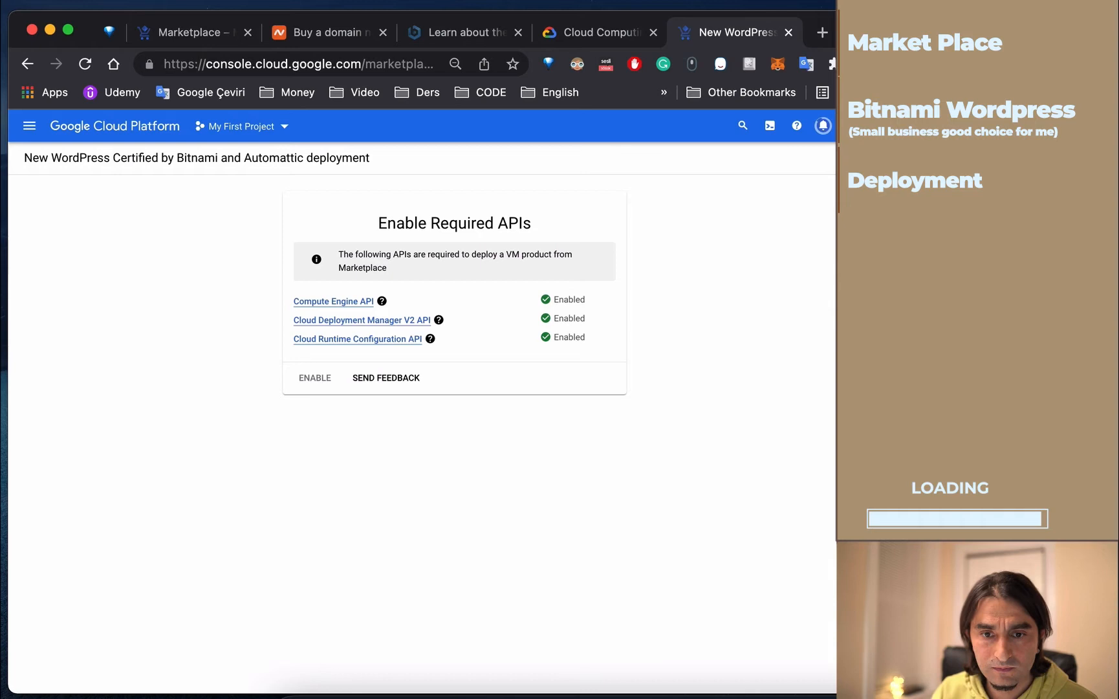
pyautogui.click(314, 378)
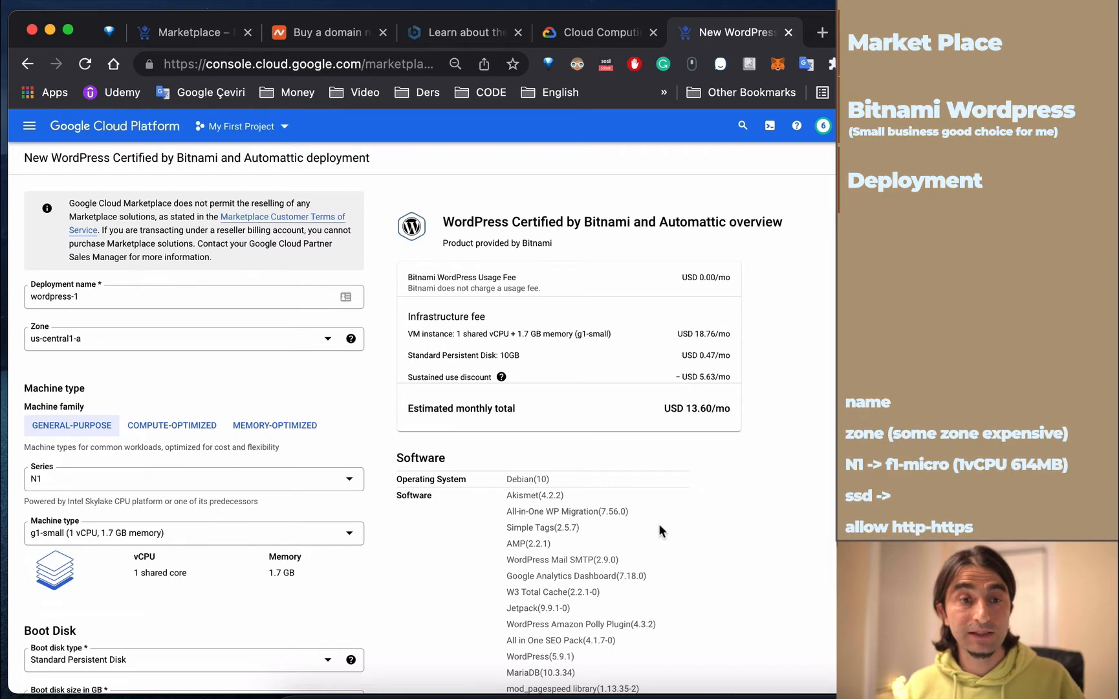
pyautogui.moveTo(251, 350)
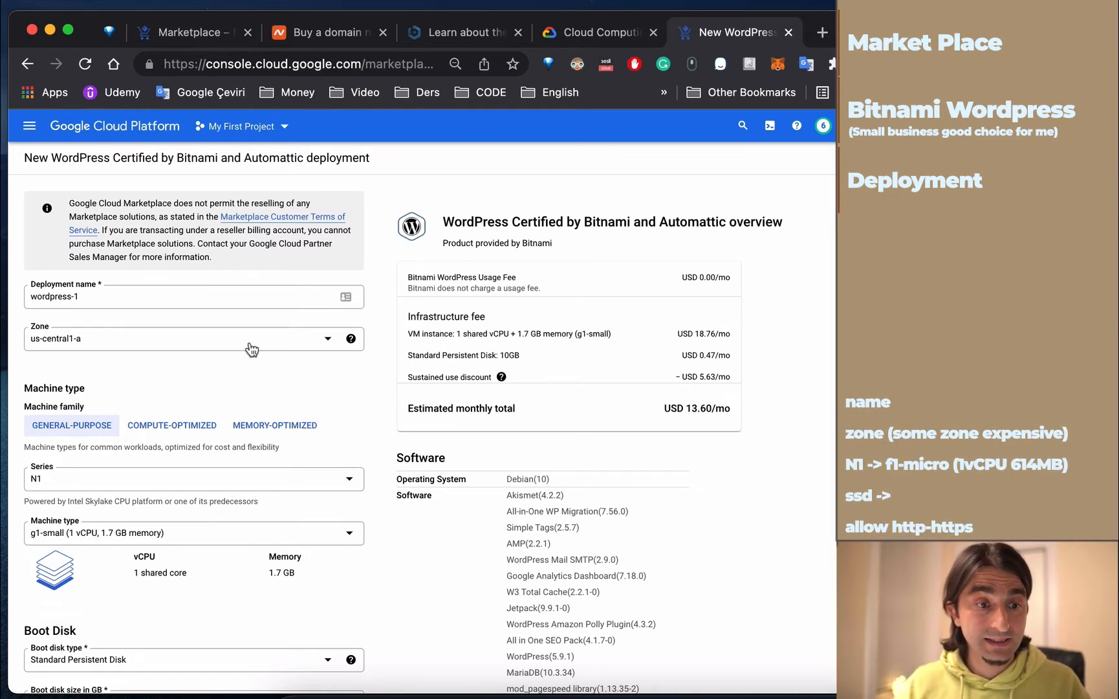
# - Set the deployment zone to us-east1-b and machine type to f1-micro
pyautogui.click(502, 377)
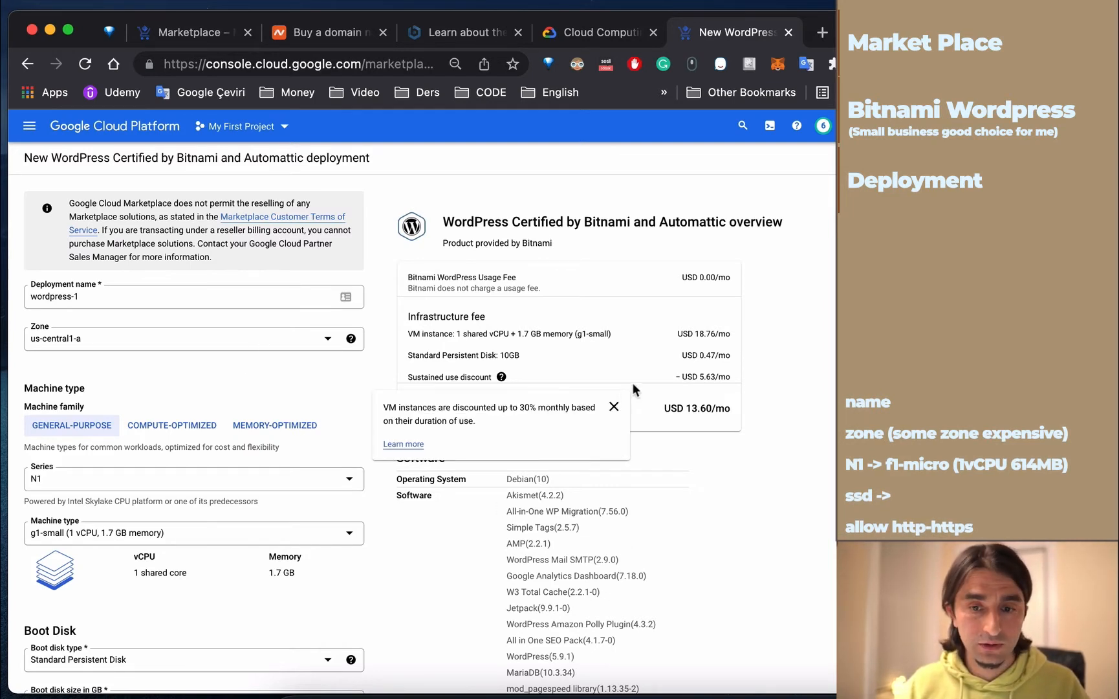
pyautogui.click(614, 406)
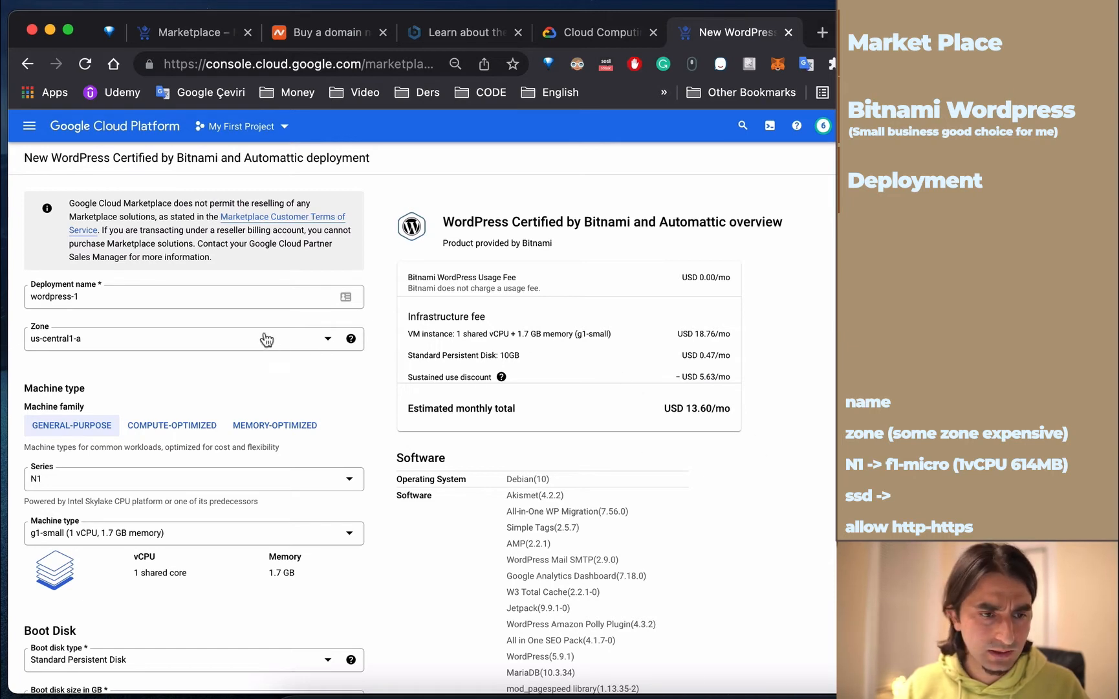
pyautogui.click(193, 337)
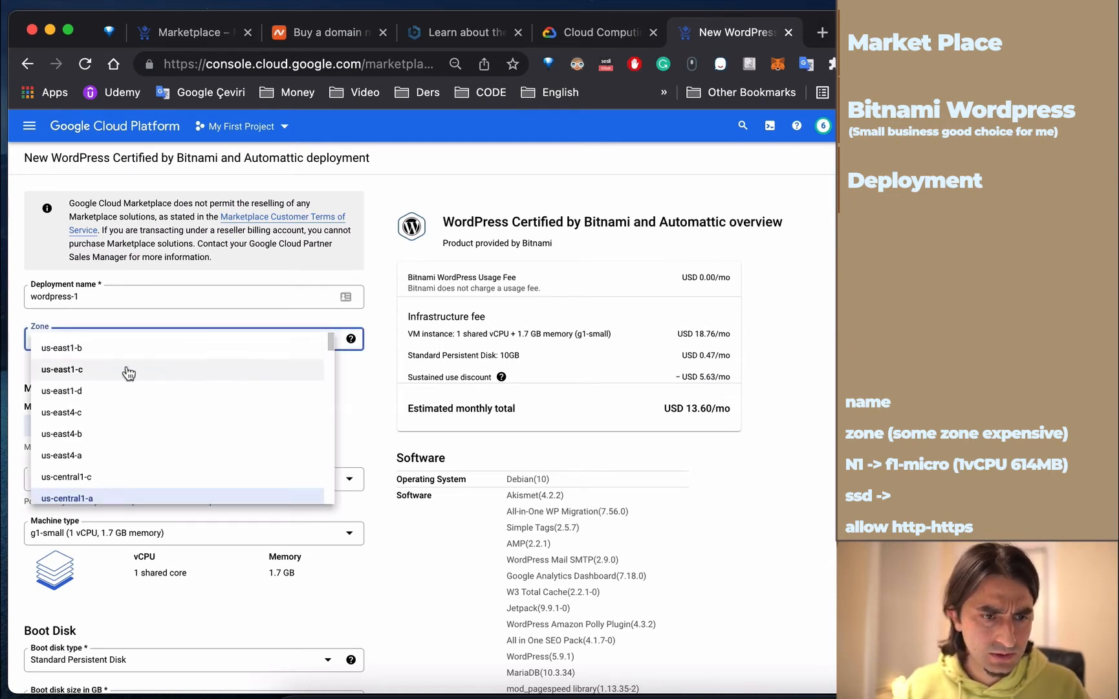
pyautogui.click(61, 348)
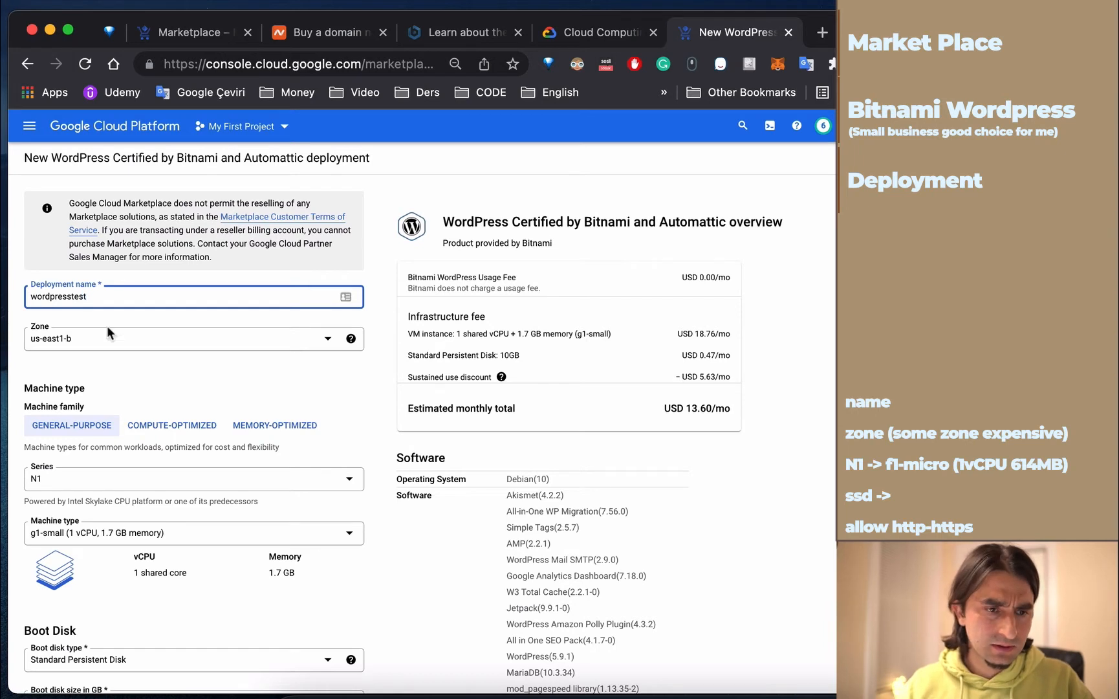
pyautogui.moveTo(111, 494)
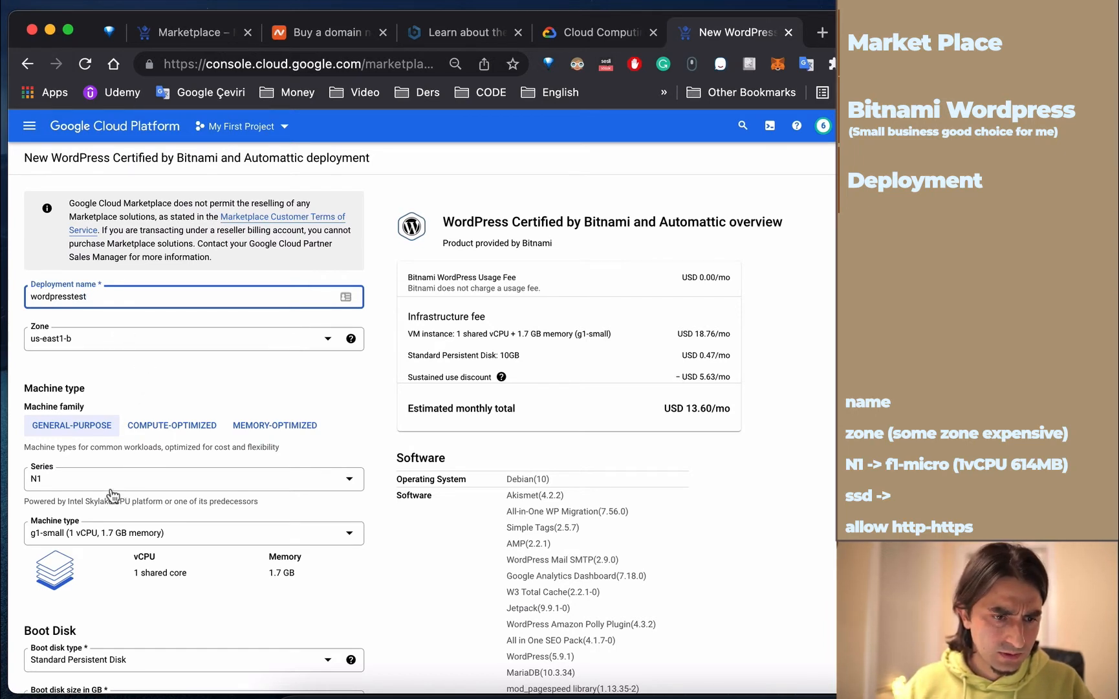
pyautogui.click(193, 479)
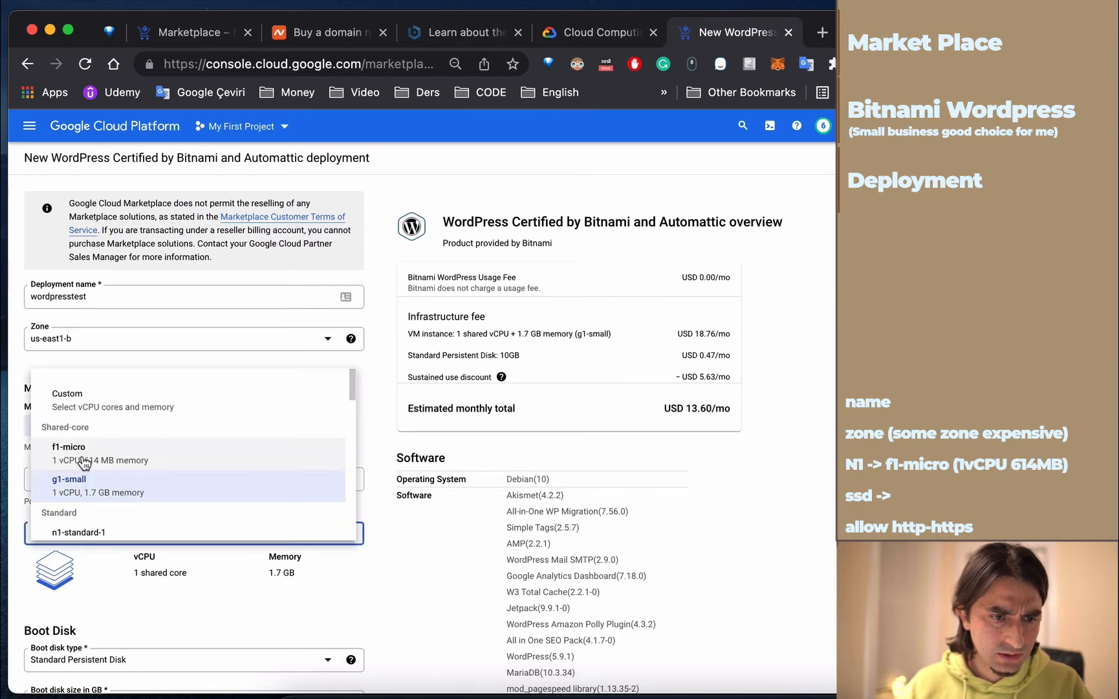
pyautogui.click(68, 453)
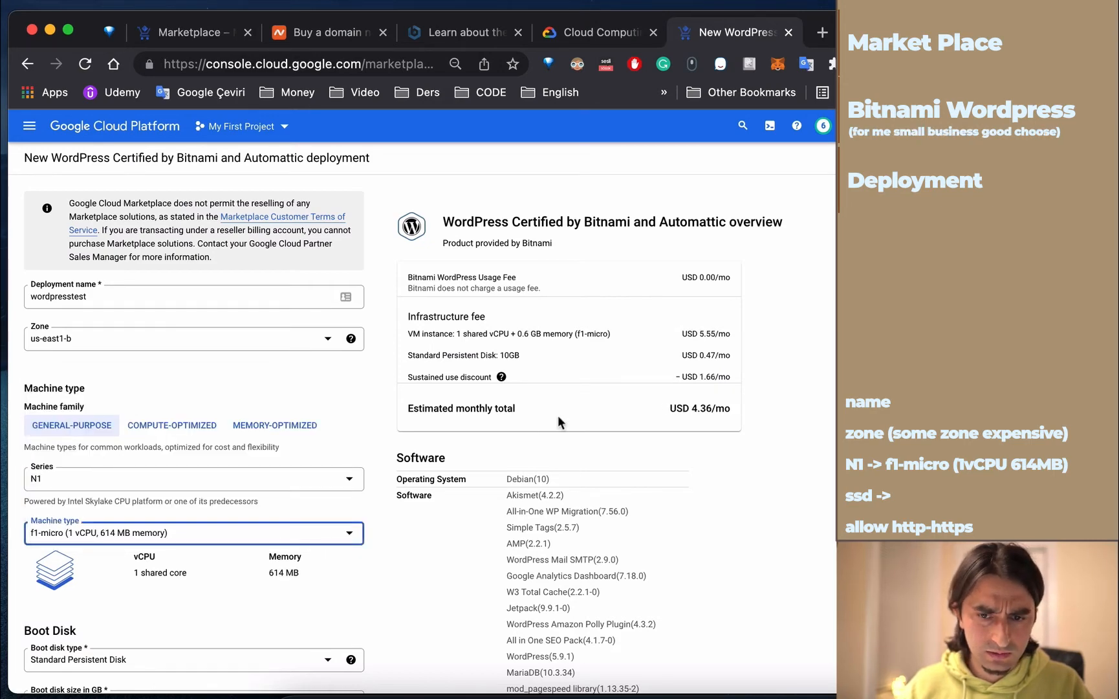
# - Switch the boot disk to SSD Persistent Disk and accept the Marketplace and Bitnami terms
pyautogui.scroll(-3)
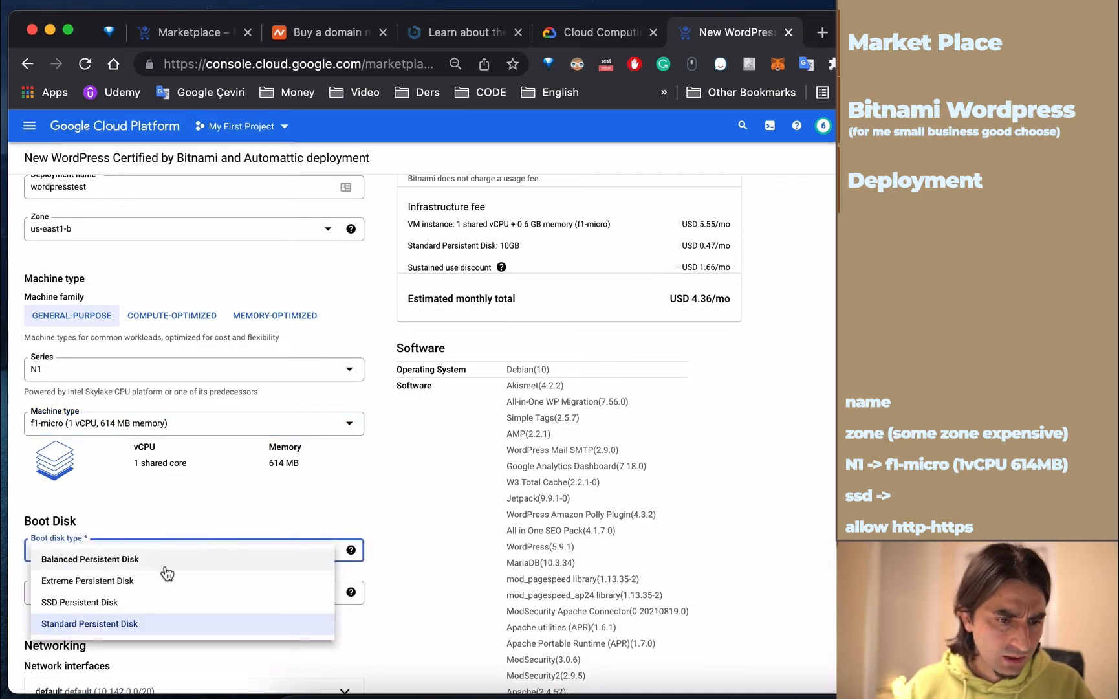
pyautogui.click(81, 601)
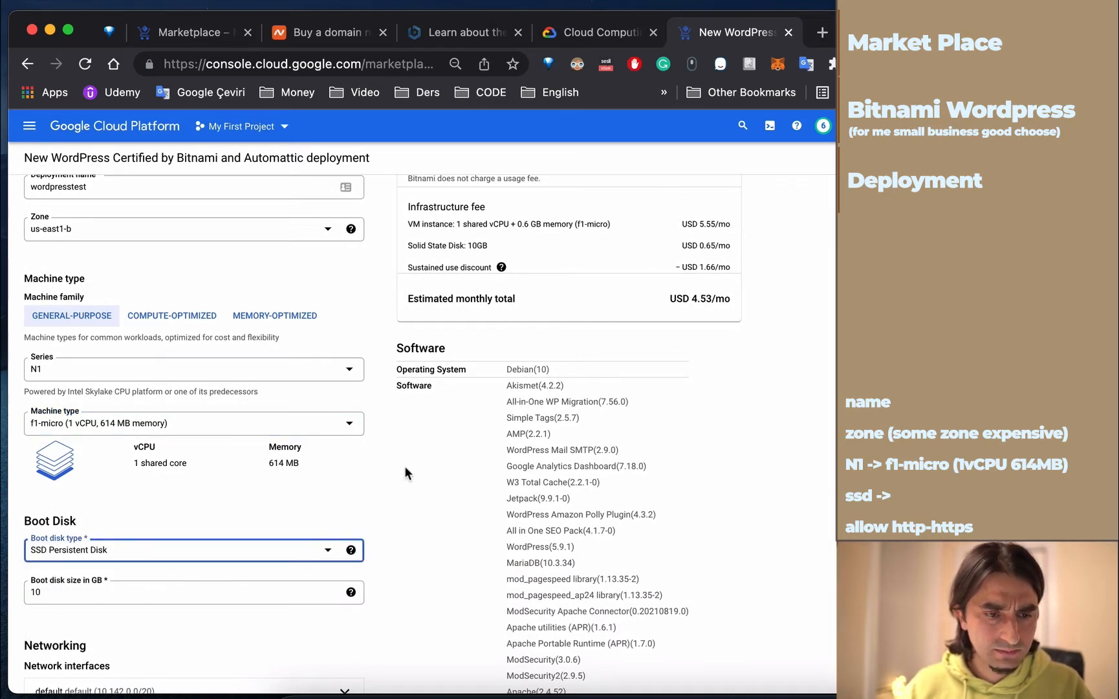
pyautogui.scroll(-3)
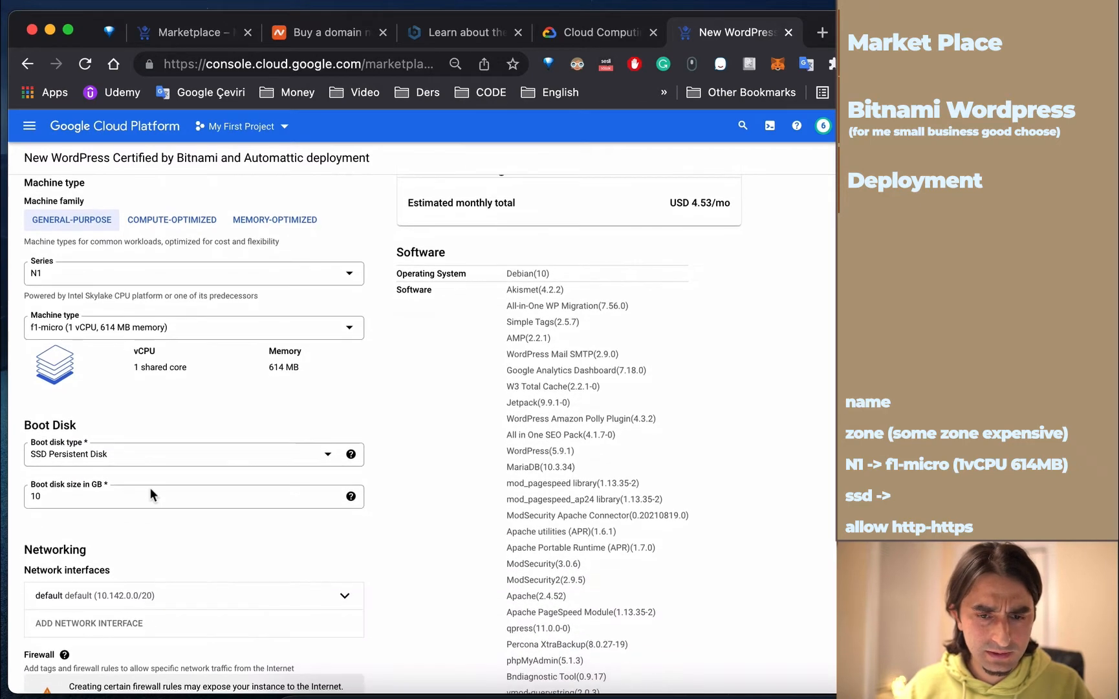
pyautogui.scroll(-3)
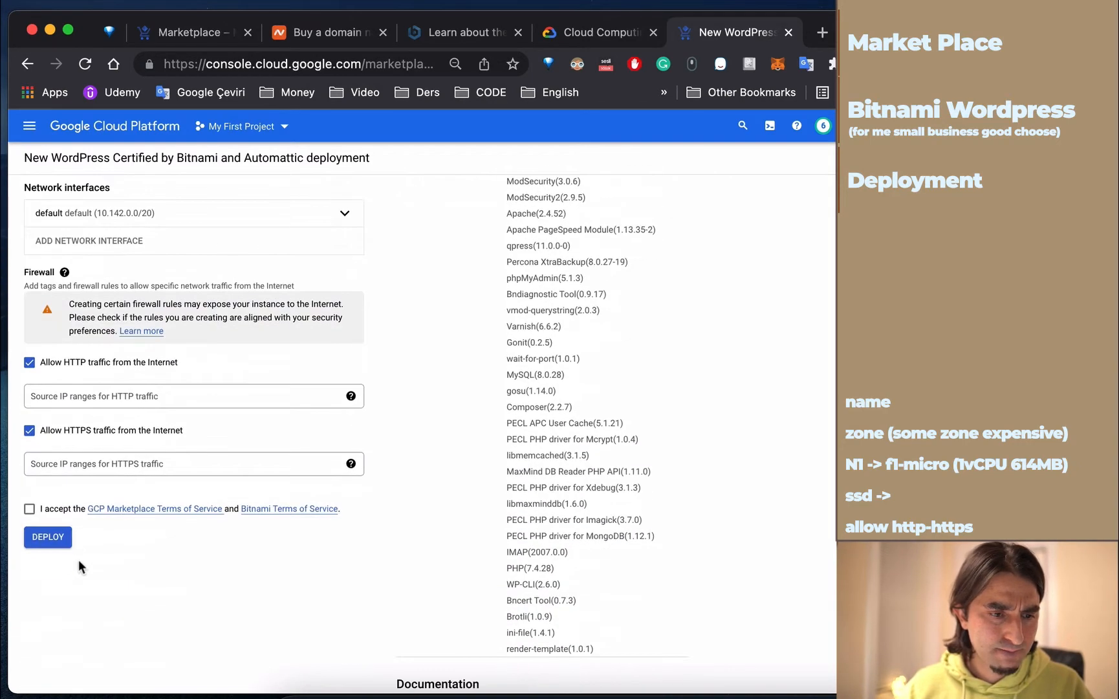
pyautogui.click(30, 508)
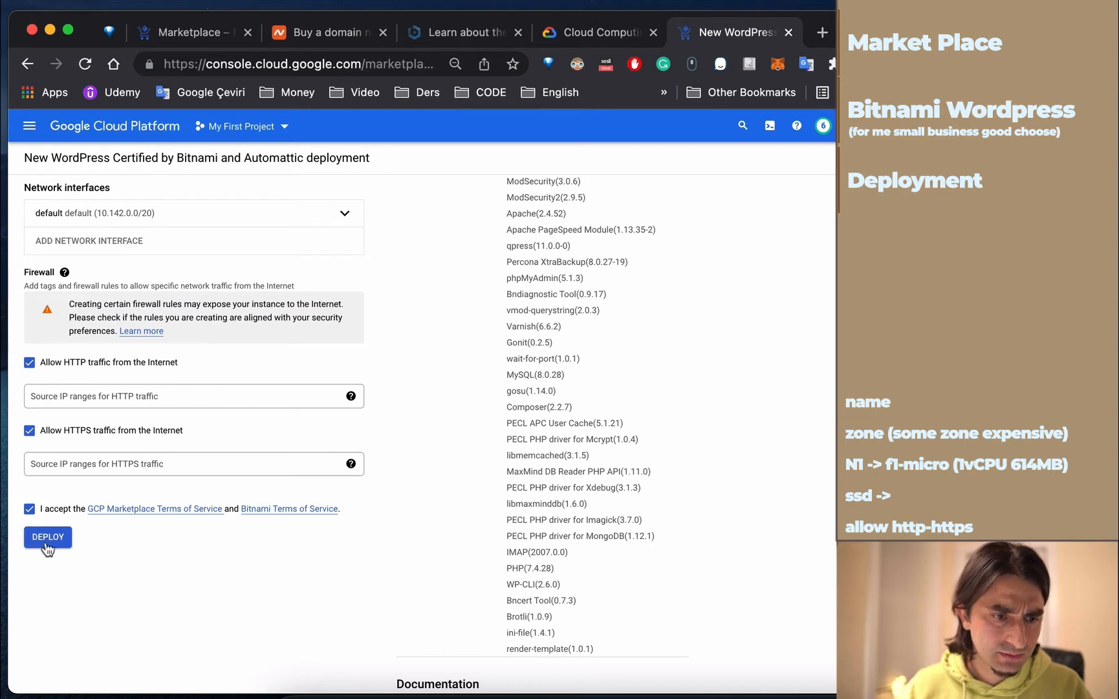
# - Deploy wordpresstest and view the WordPress site address and temporary admin credentials
pyautogui.click(47, 537)
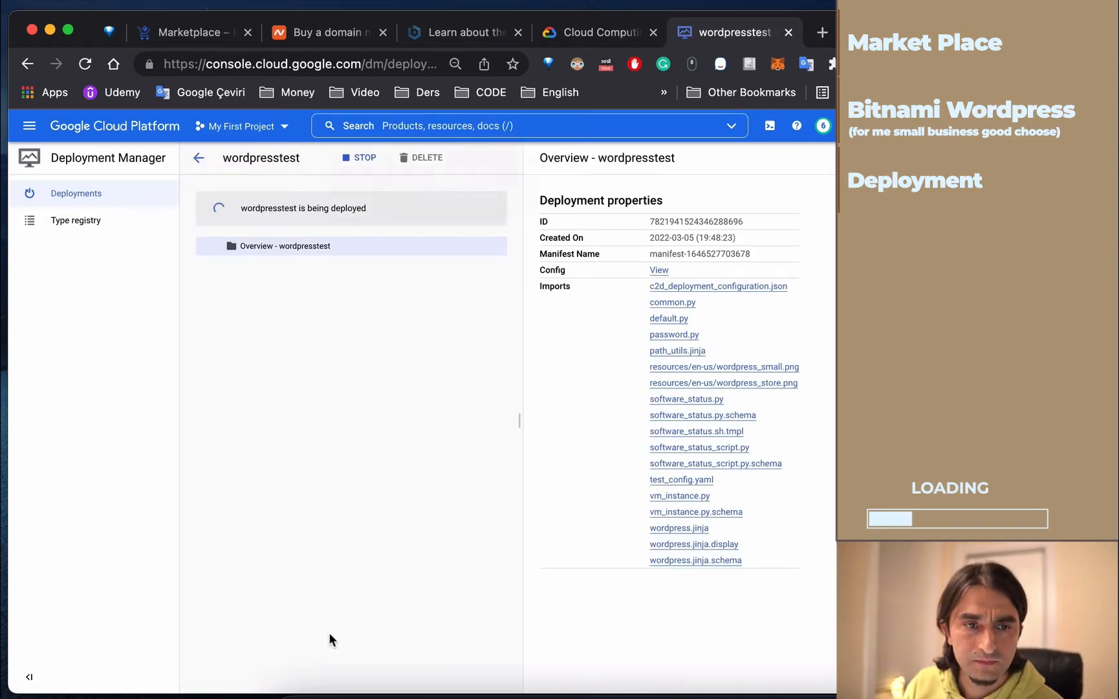
pyautogui.click(287, 264)
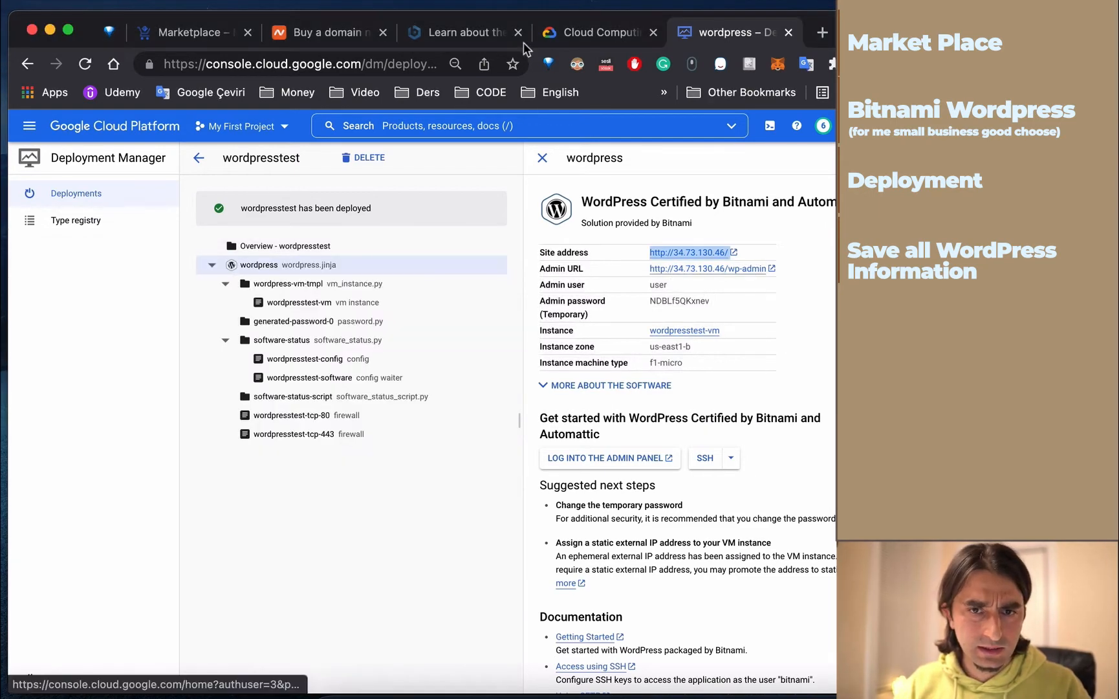
pyautogui.click(30, 125)
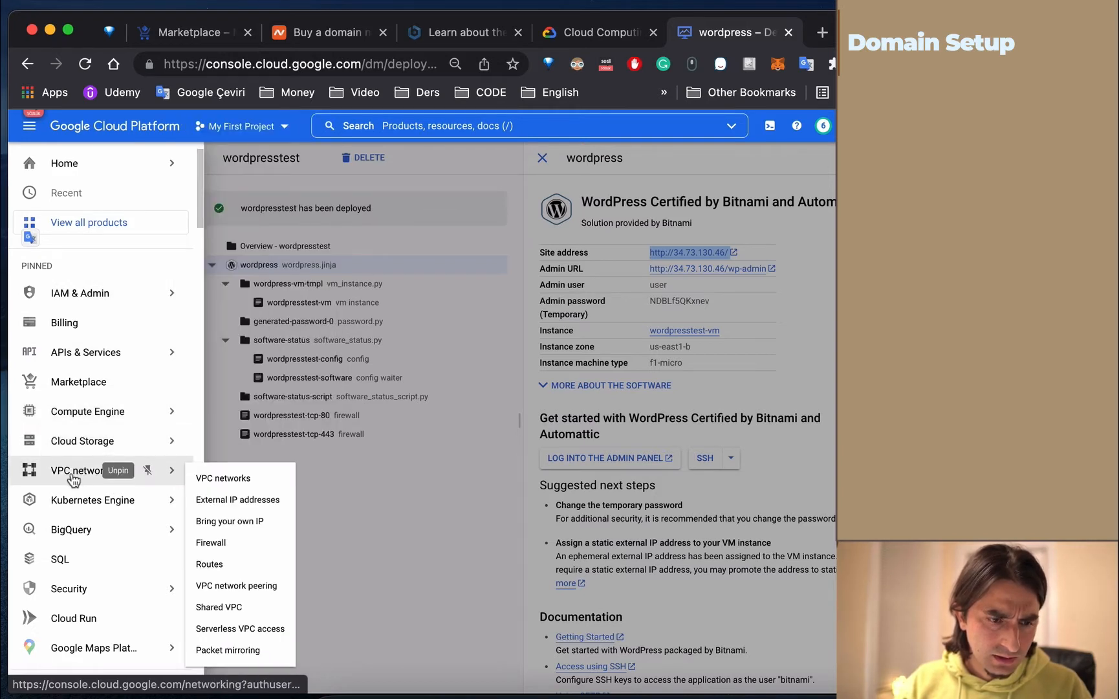
pyautogui.moveTo(222, 477)
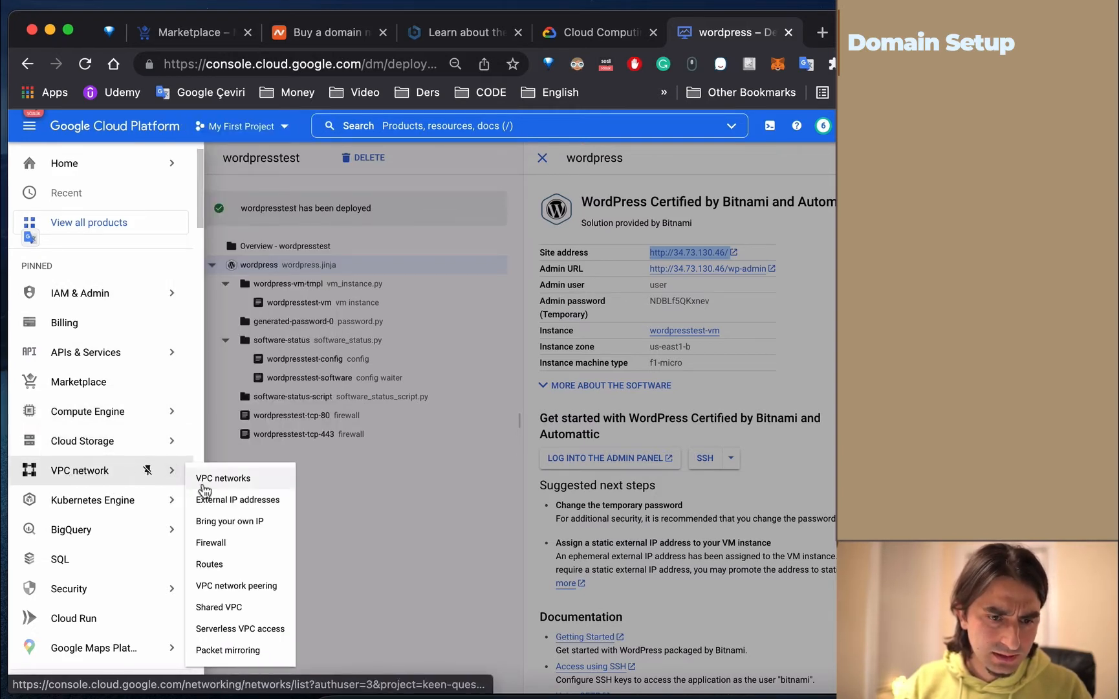
pyautogui.moveTo(238, 500)
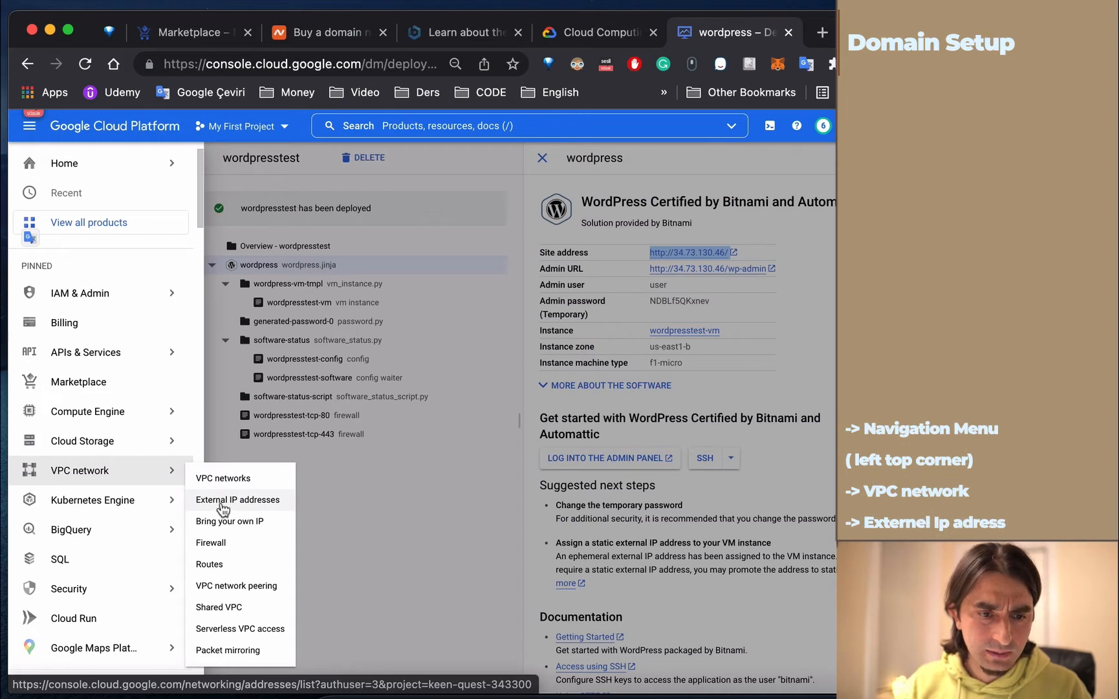
# - Go to VPC network External IP addresses and start reserving a static address
pyautogui.click(237, 500)
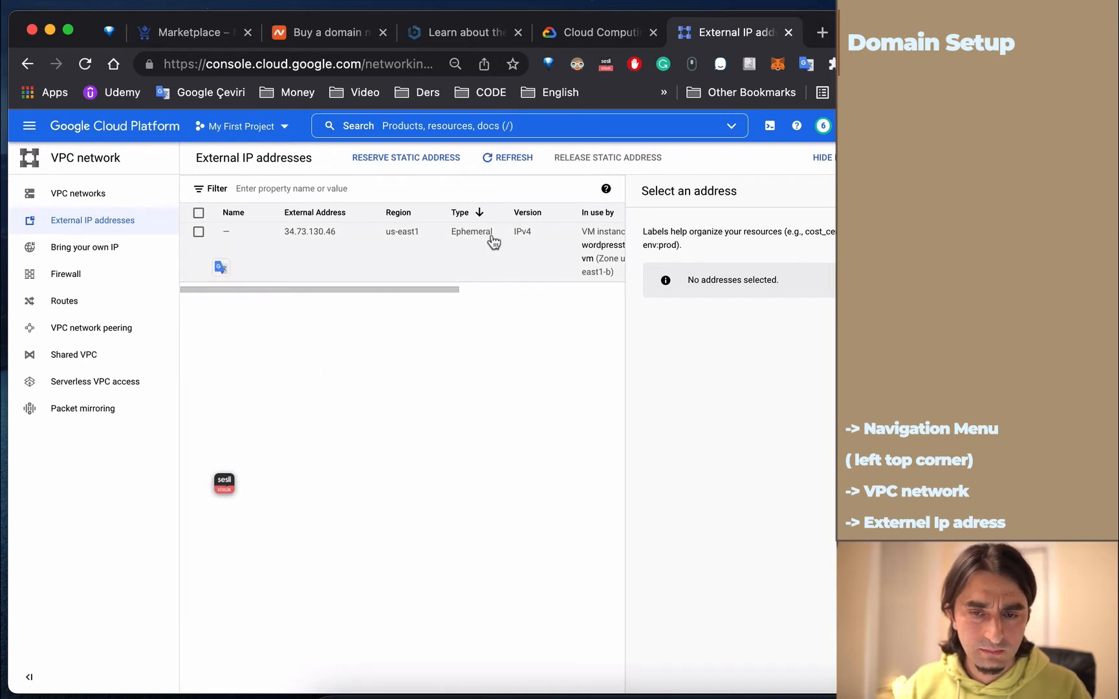
pyautogui.moveTo(479, 213)
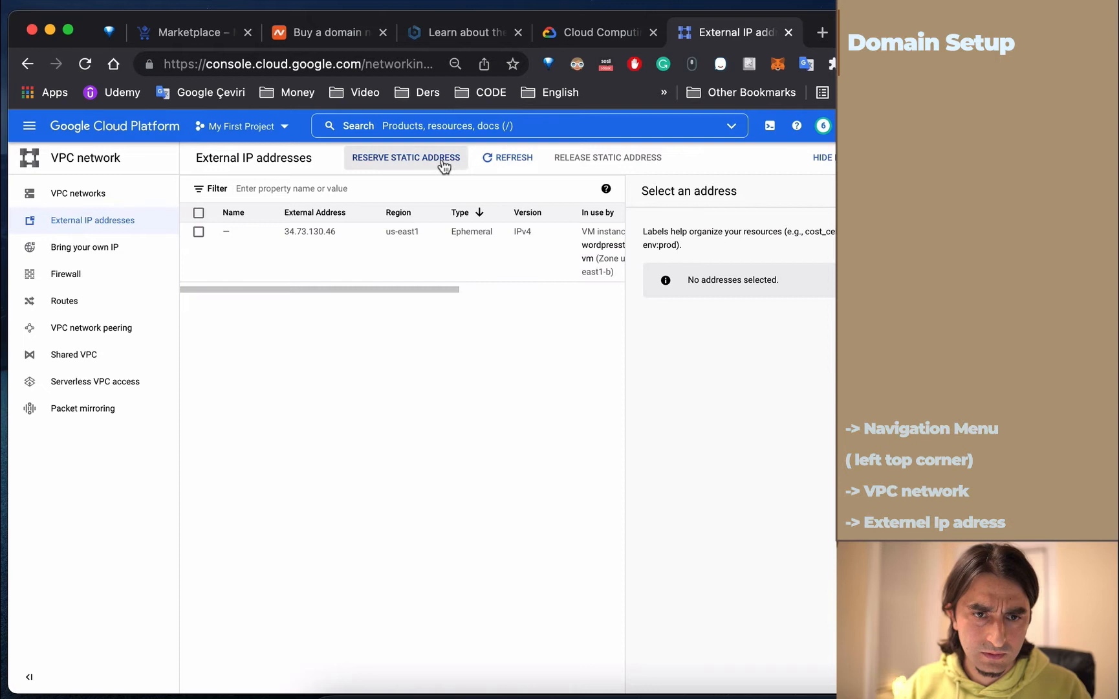
pyautogui.click(405, 158)
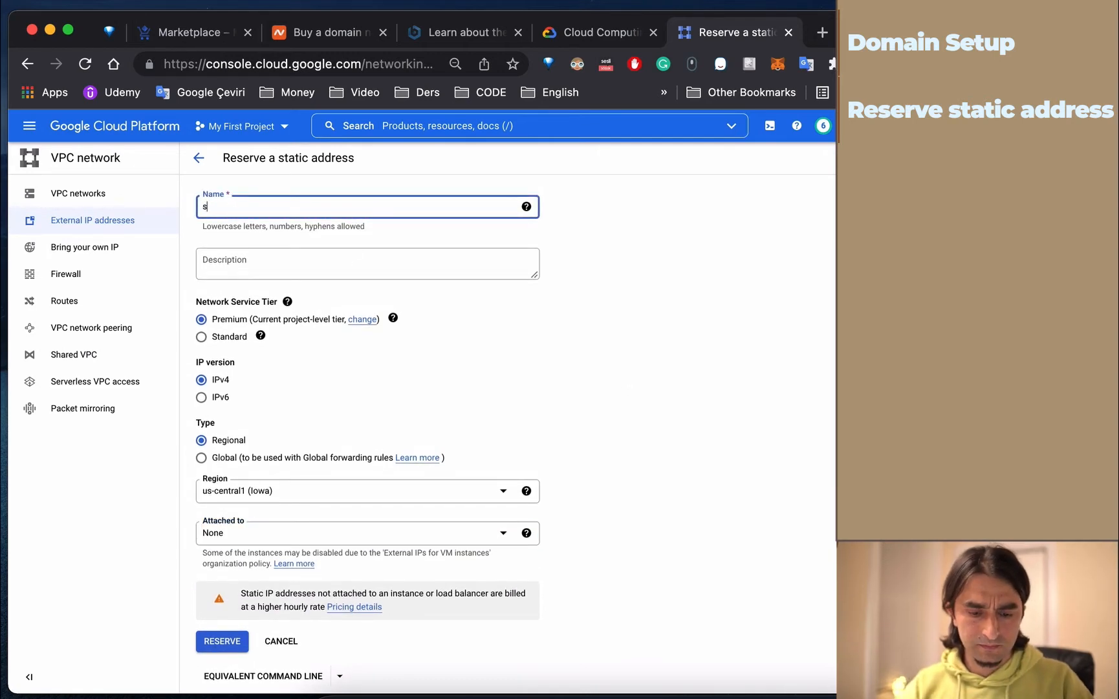
# - Name the static address 'stableip' and reserve it
pyautogui.write('tableip')
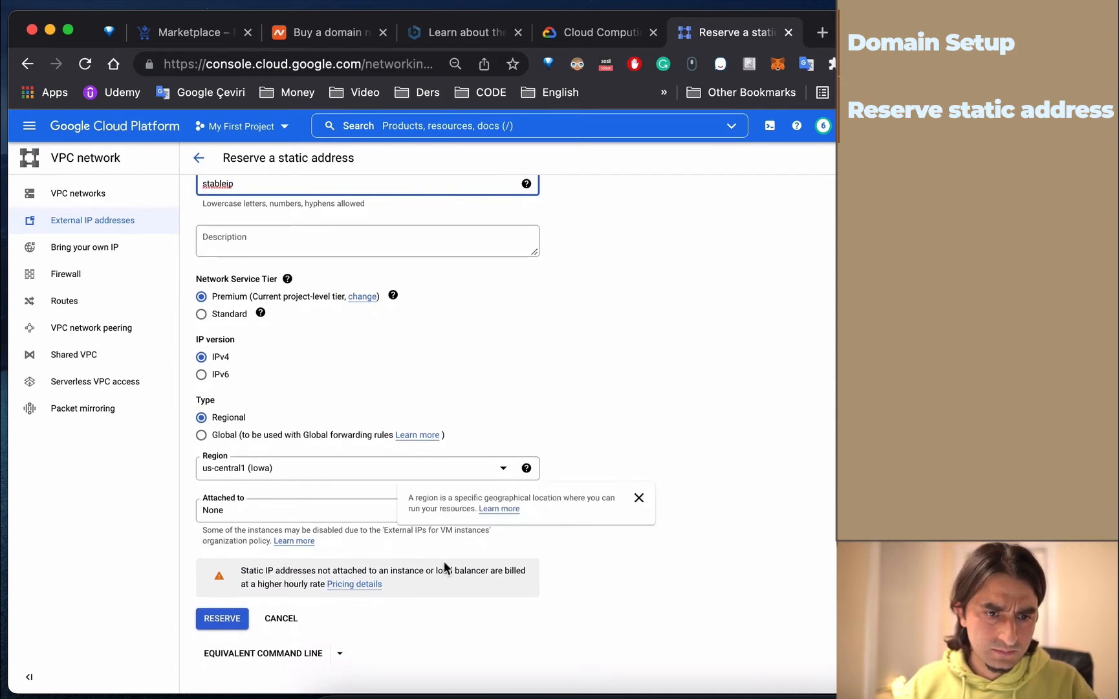
pyautogui.click(640, 496)
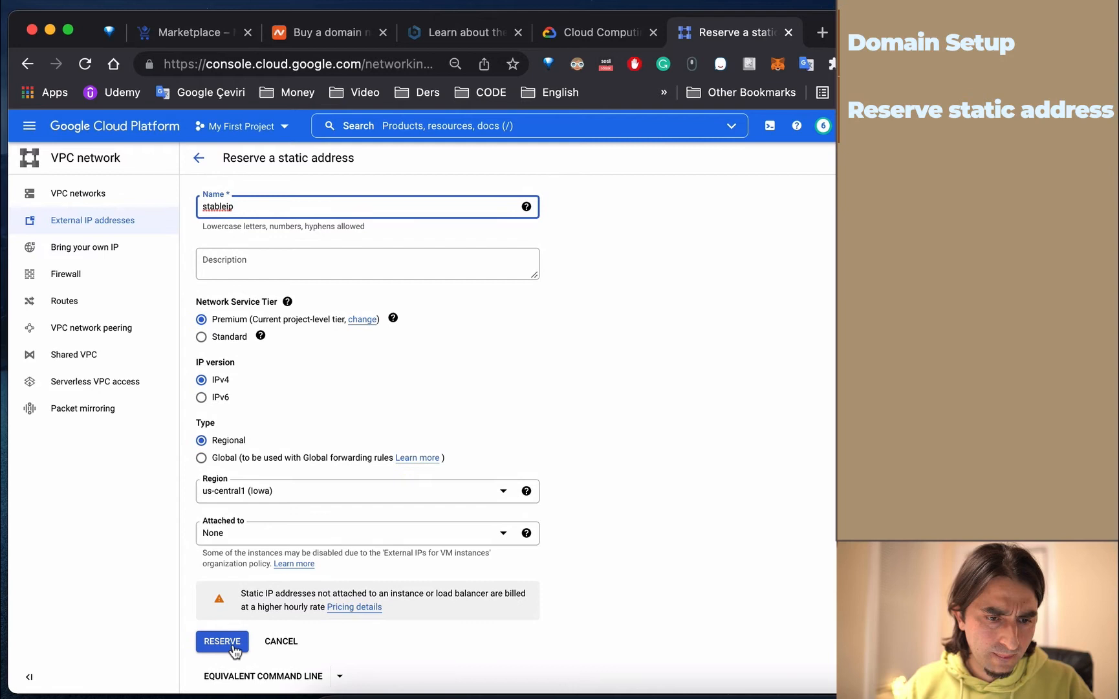
pyautogui.click(223, 641)
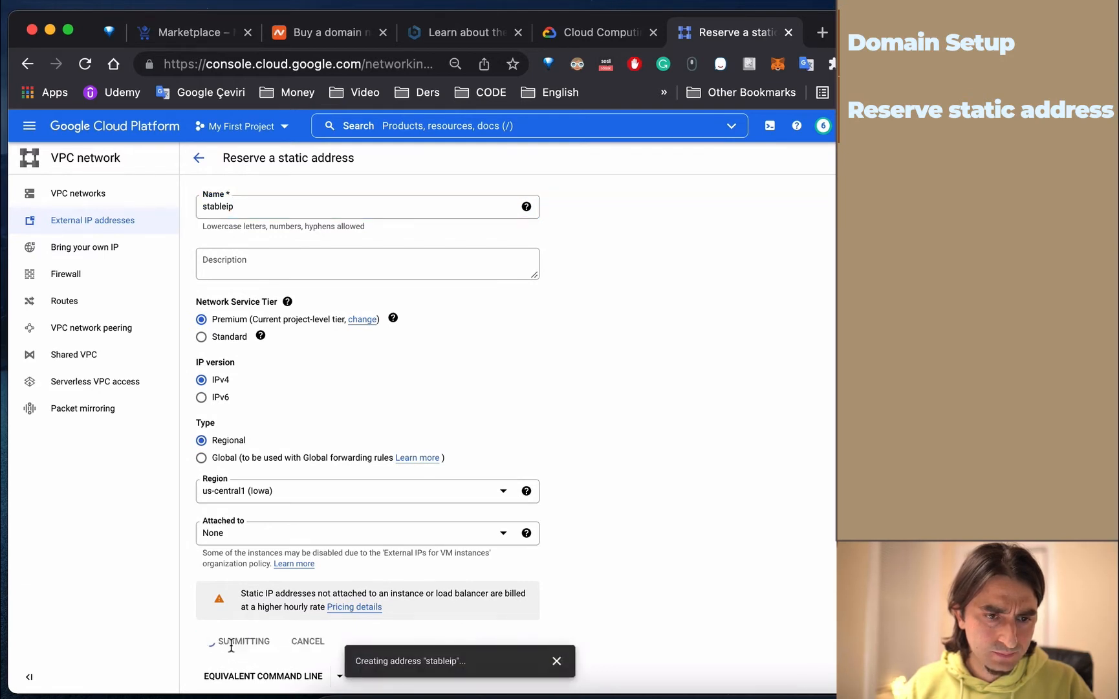
pyautogui.click(243, 640)
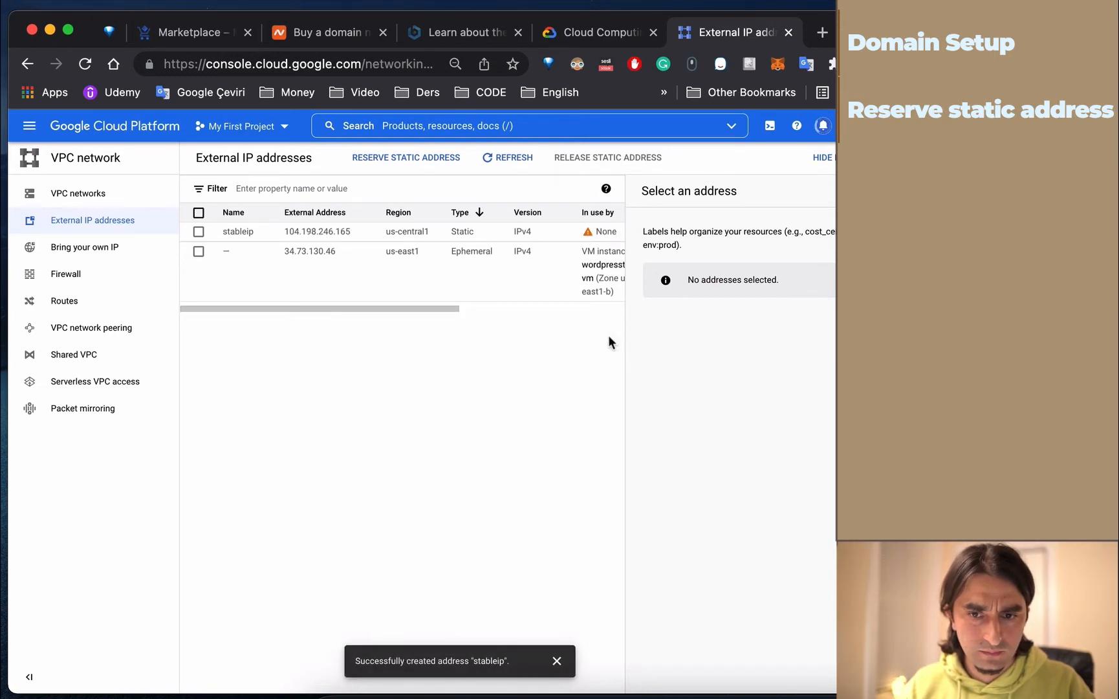
# - Review the reserved address in the External IP list and move on to Cloud DNS
pyautogui.click(821, 156)
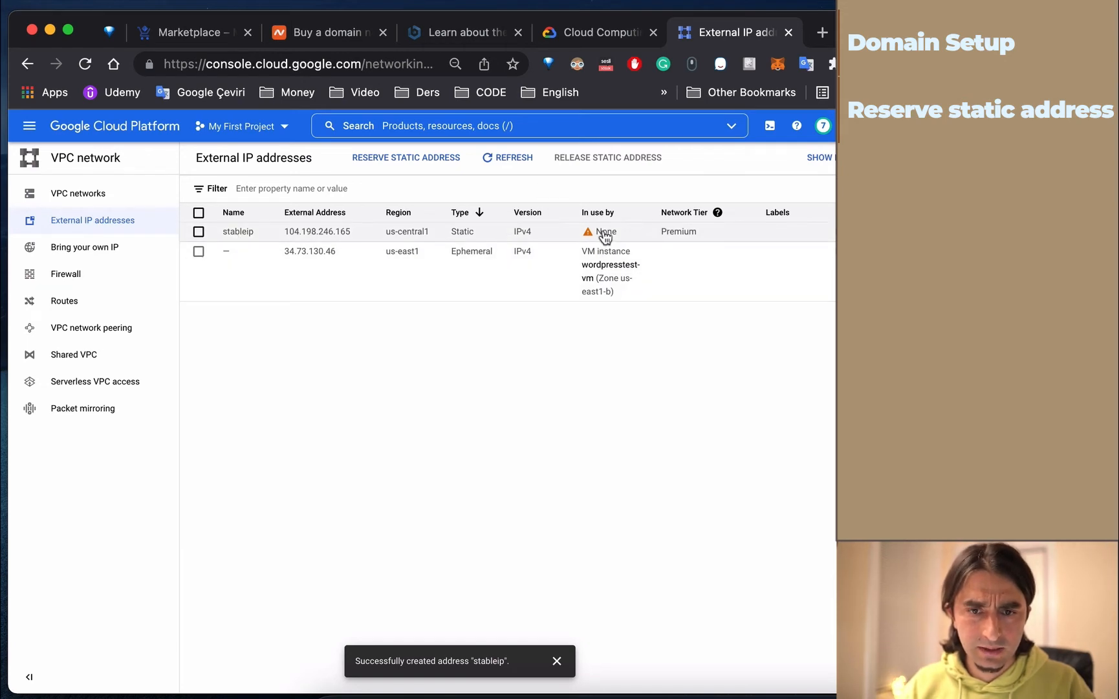
pyautogui.click(198, 231)
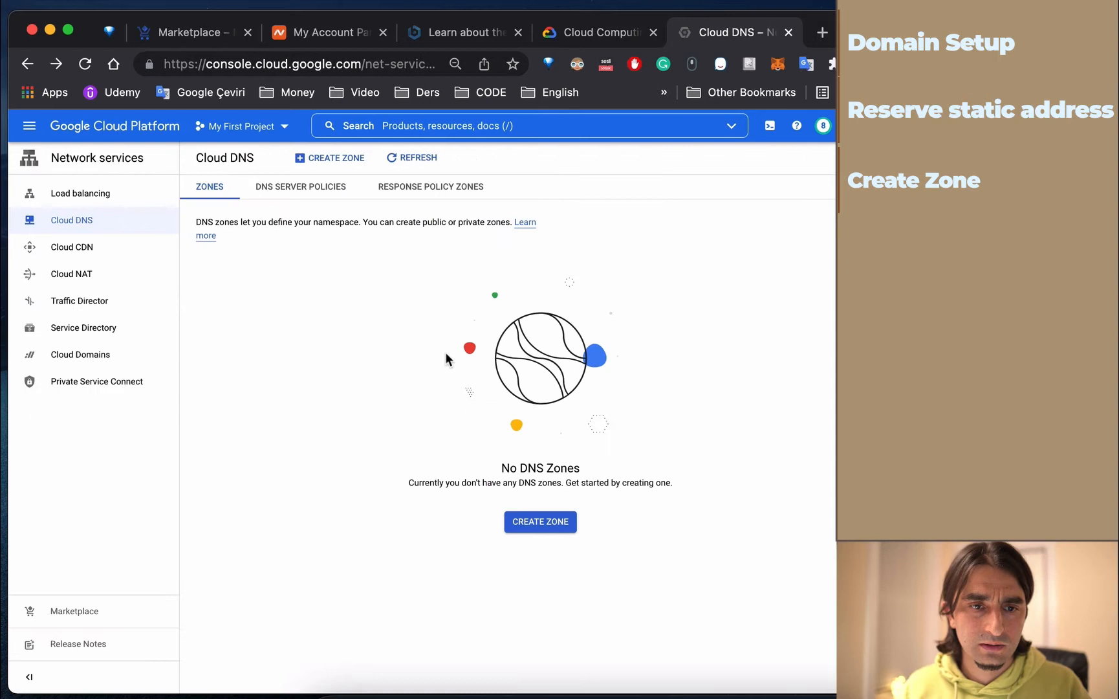
# - Create public zone test-zone with DNS name movieword.net in Cloud DNS
pyautogui.click(540, 522)
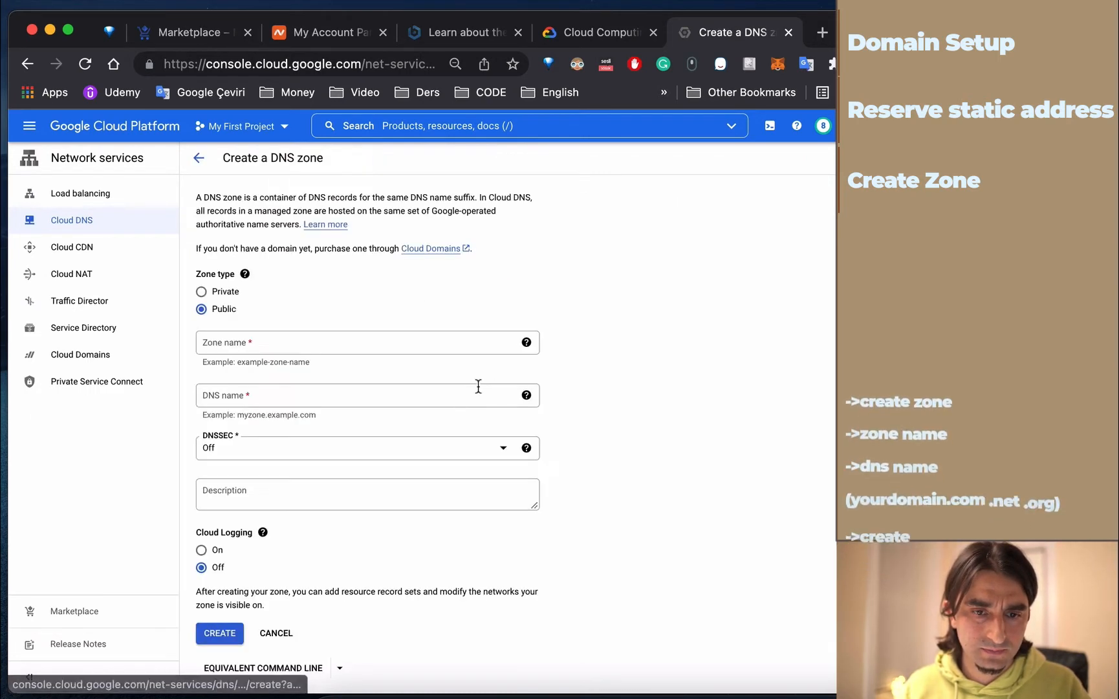
pyautogui.click(335, 341)
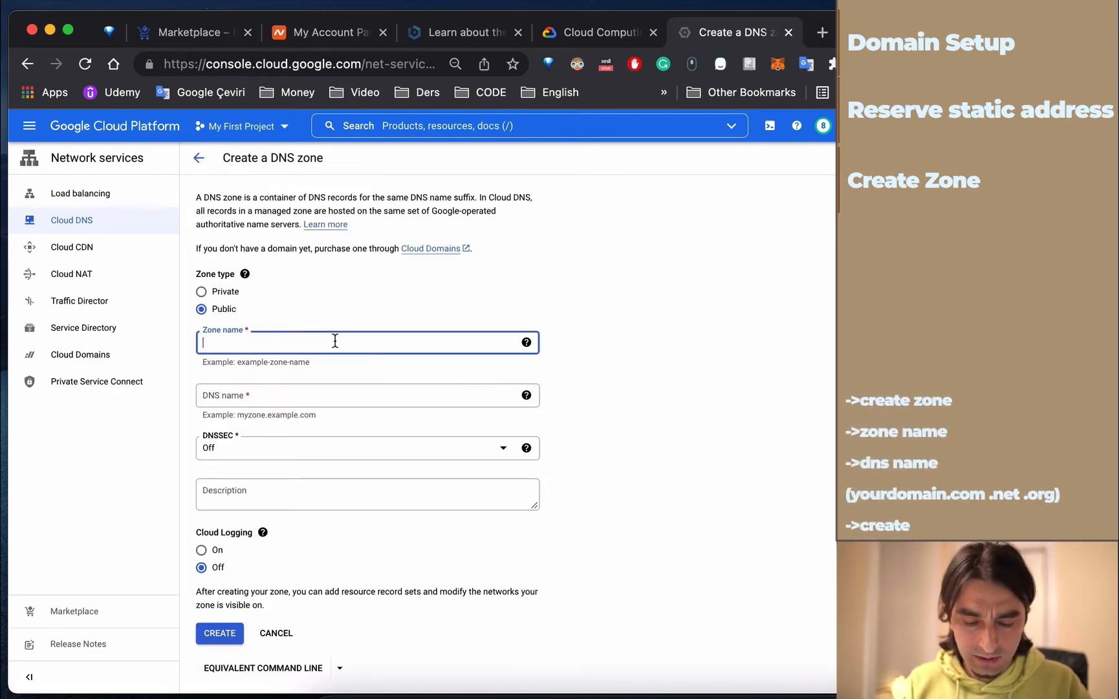
pyautogui.write('test-zone')
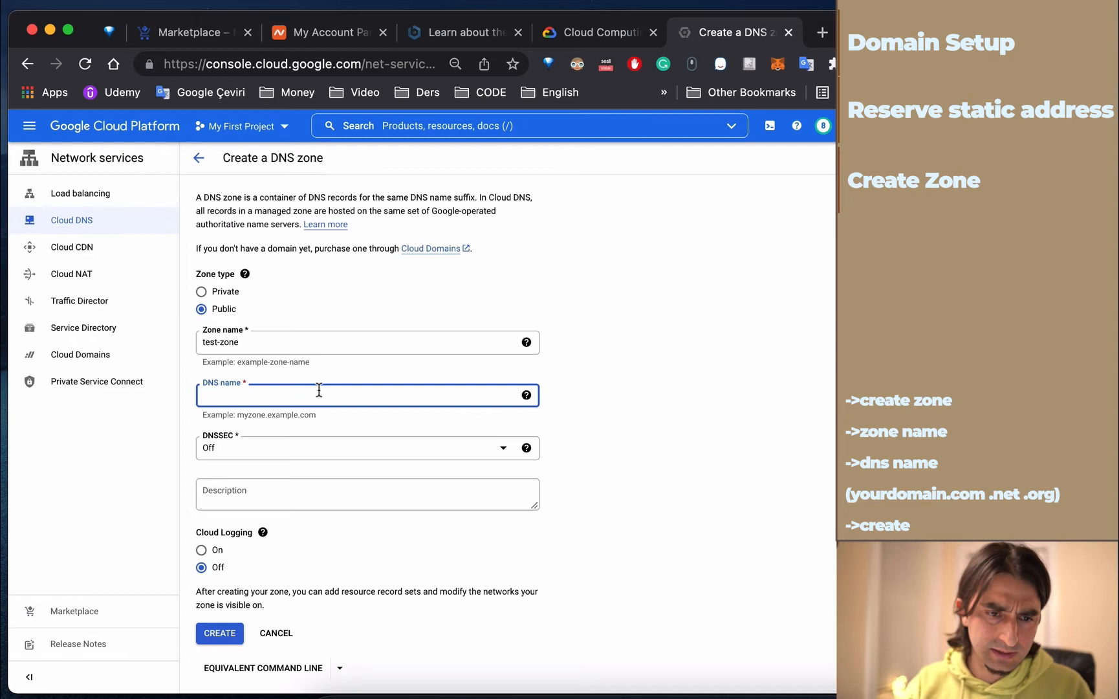
pyautogui.write('movieword.net')
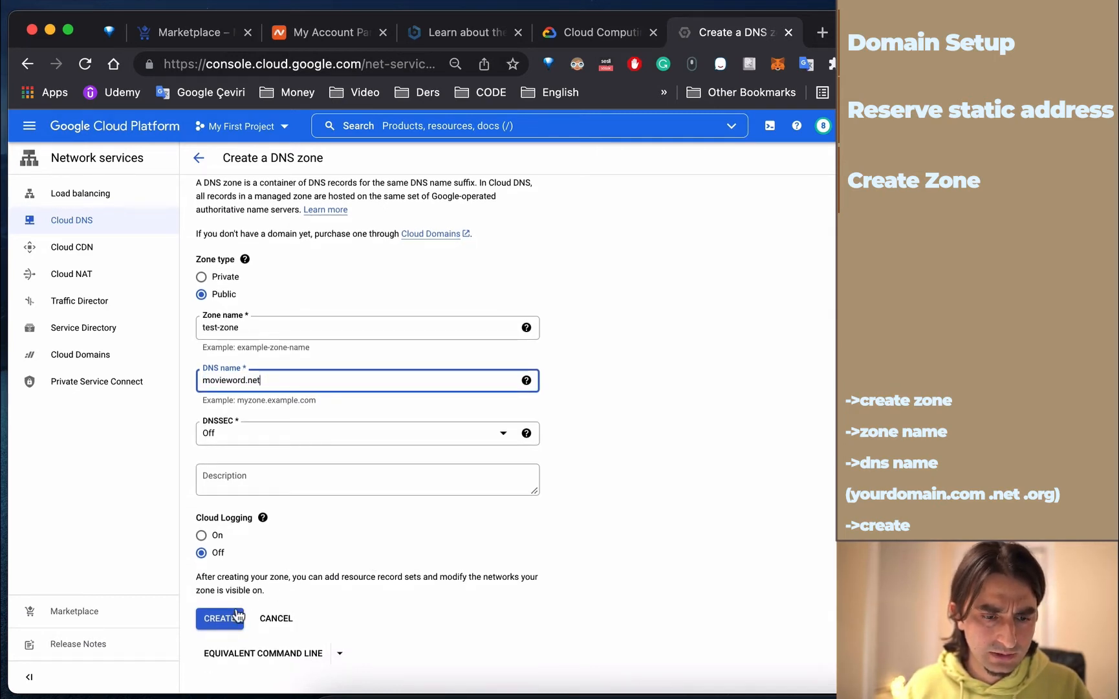
pyautogui.click(220, 617)
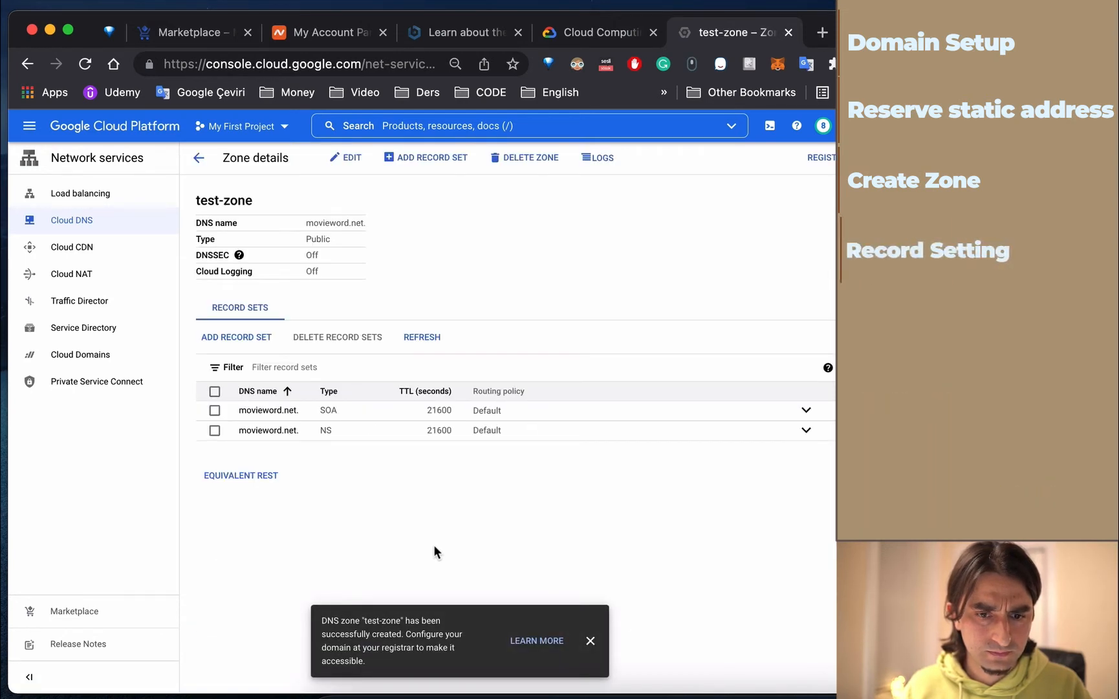
pyautogui.moveTo(418, 510)
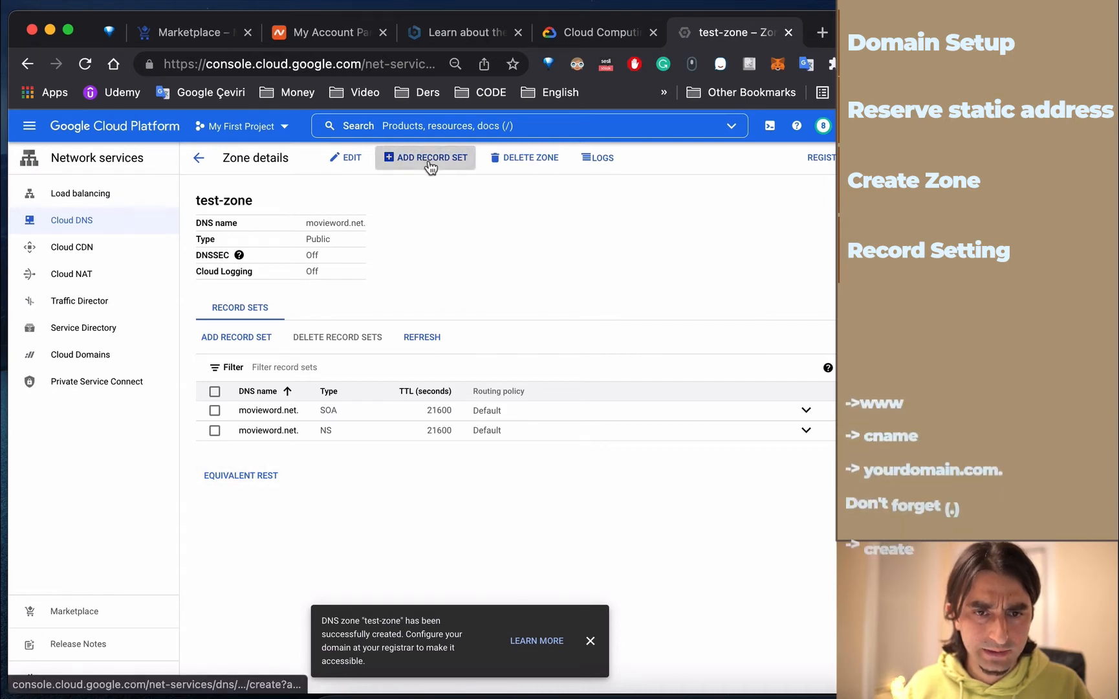
# - Add CNAME record www pointing to movieword.net. in test-zone
pyautogui.click(424, 157)
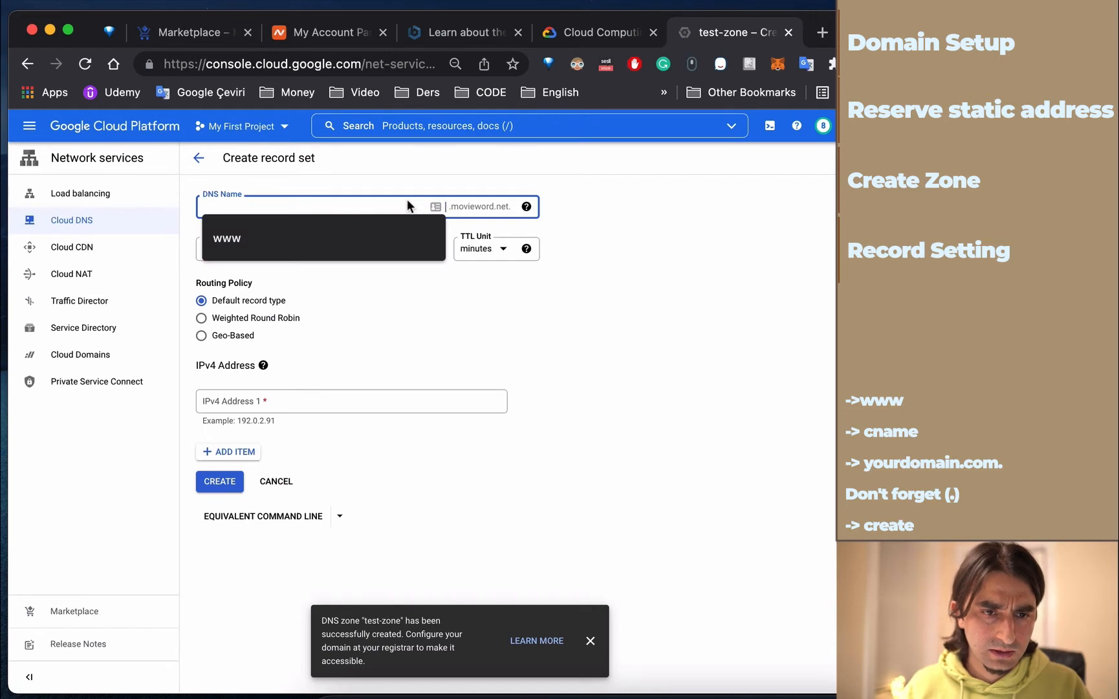
pyautogui.click(226, 238)
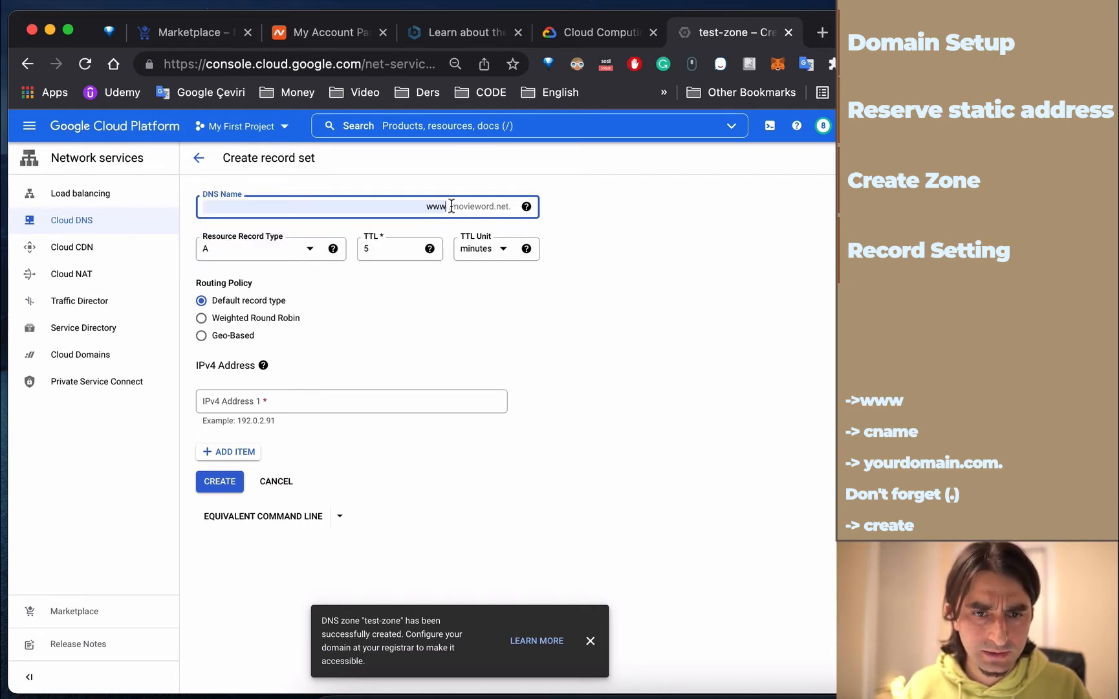
pyautogui.click(270, 249)
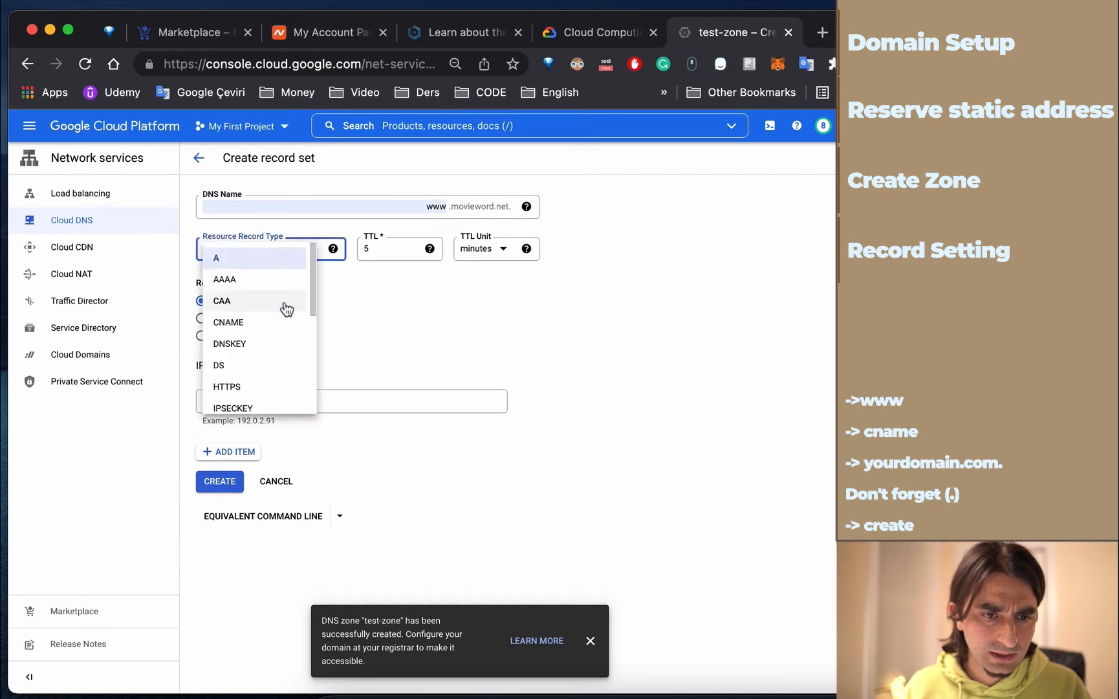
pyautogui.click(229, 323)
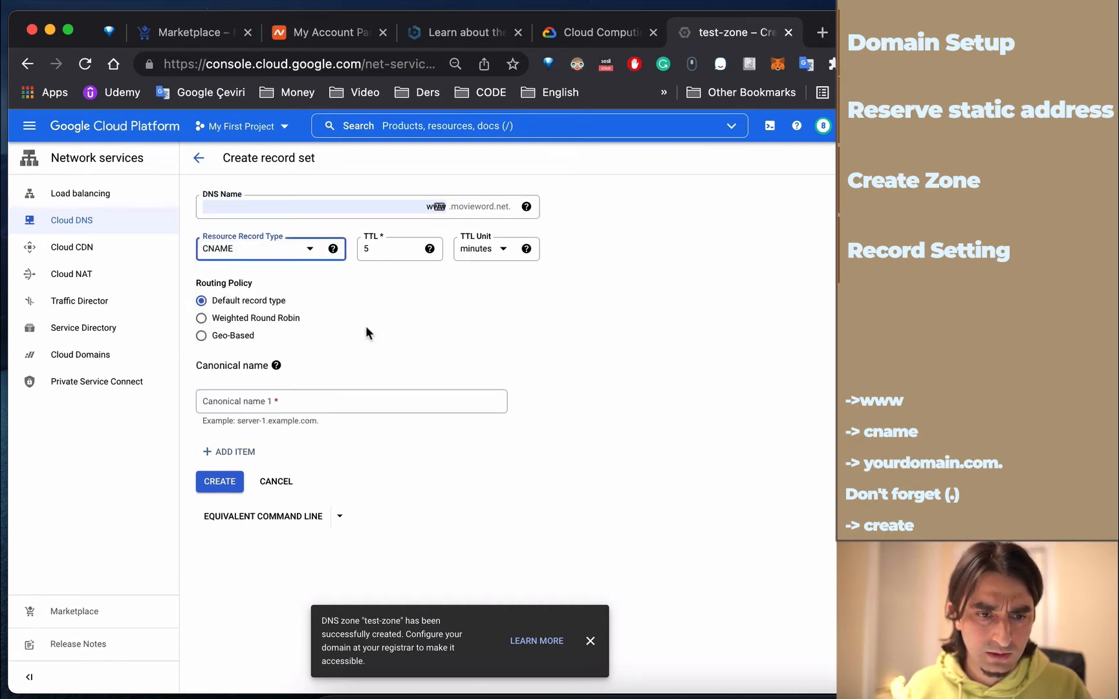
pyautogui.click(350, 400)
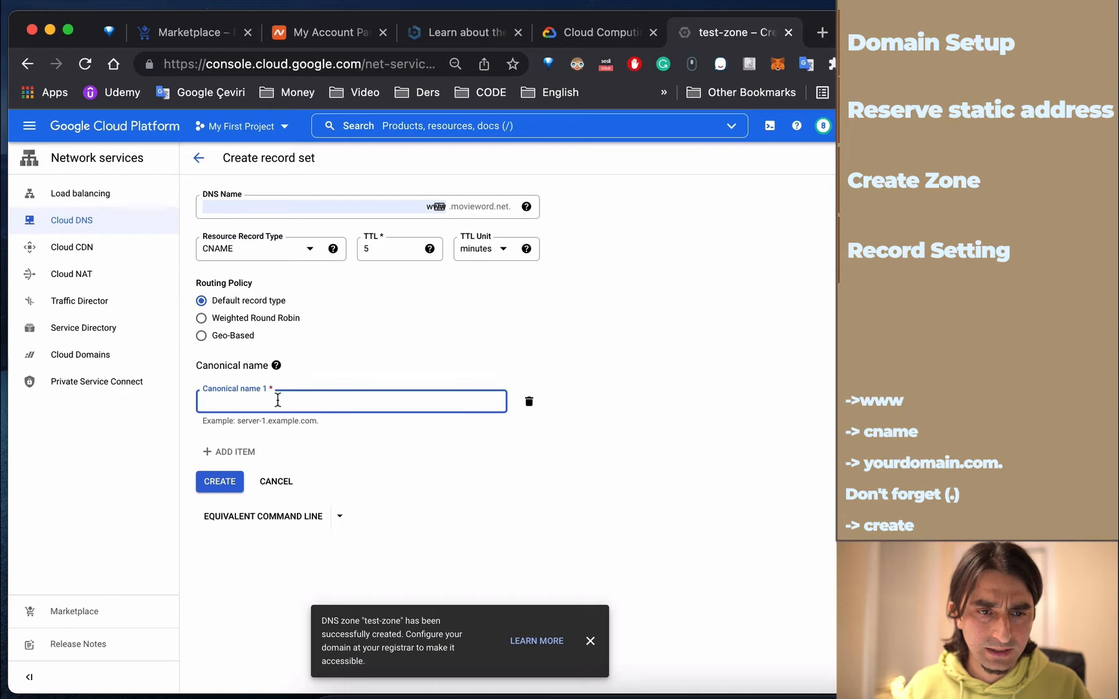
pyautogui.write('movieword.net')
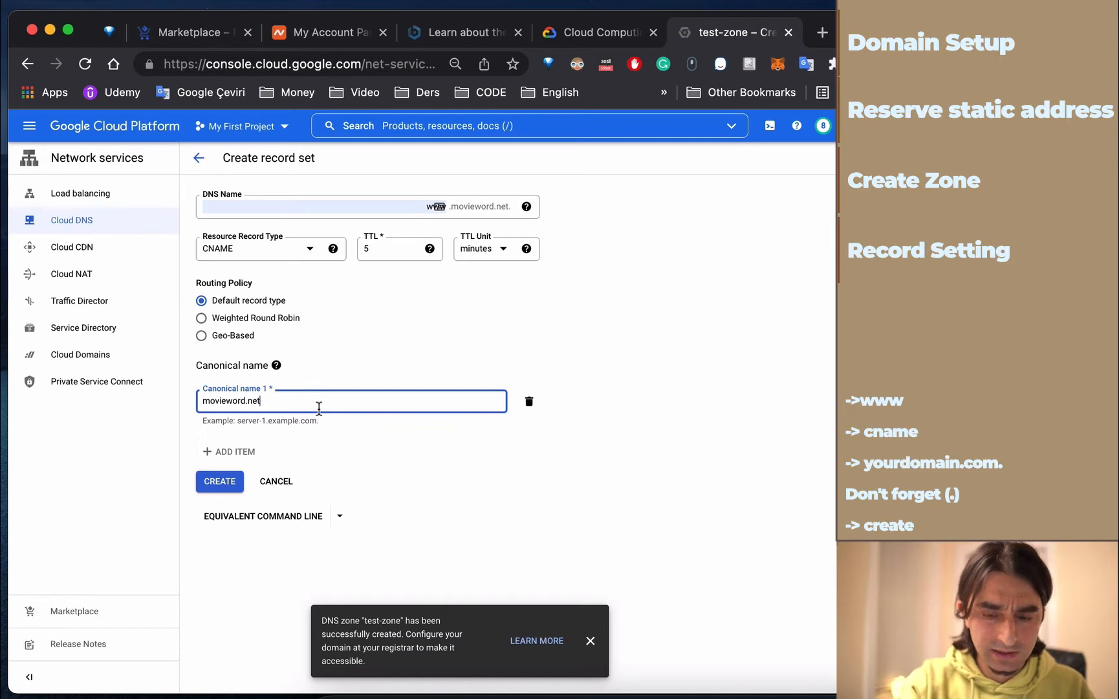
pyautogui.write('.')
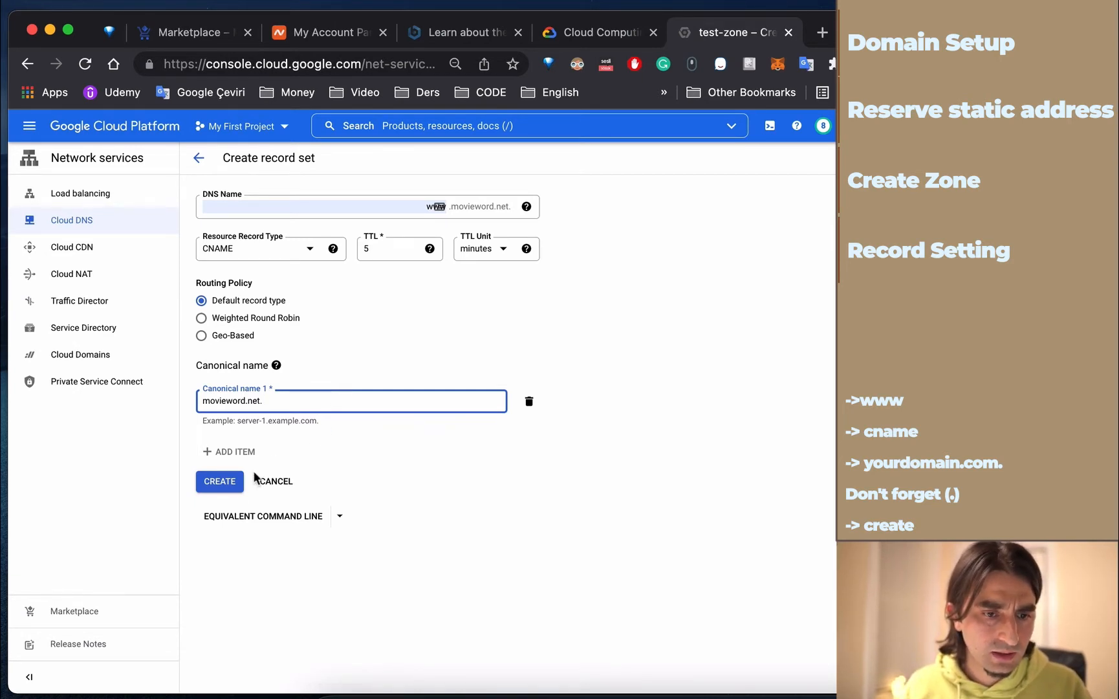
pyautogui.click(219, 482)
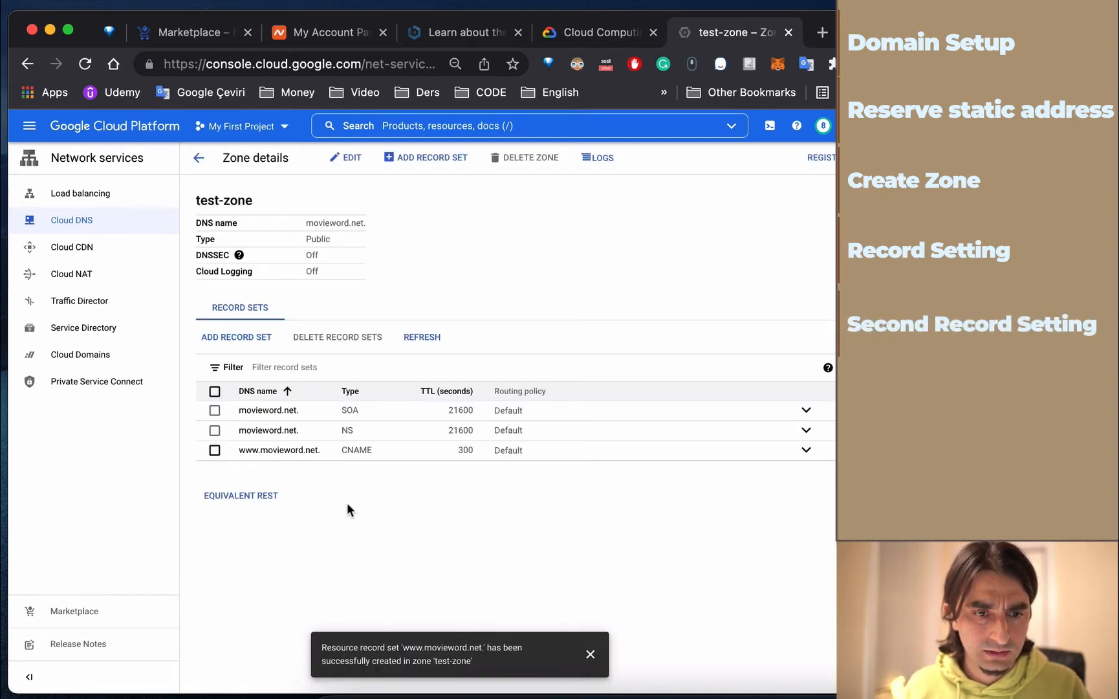
pyautogui.moveTo(348, 156)
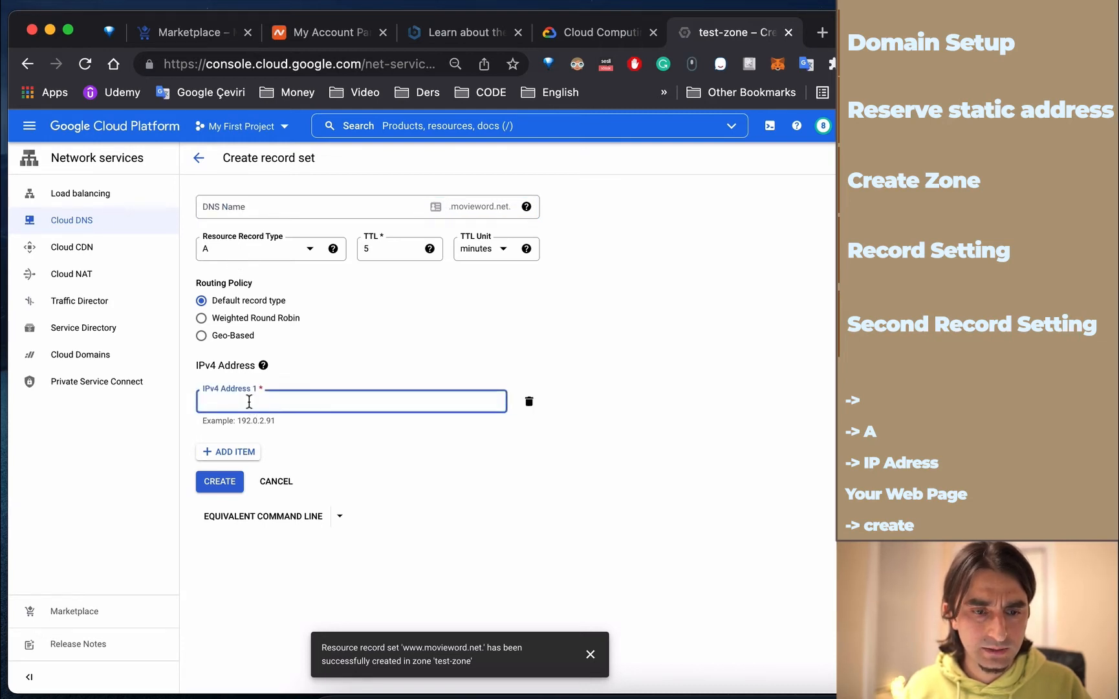
# - Add A record for movieword.net pointing to 34.73.130.46, copied from notes
pyautogui.click(605, 668)
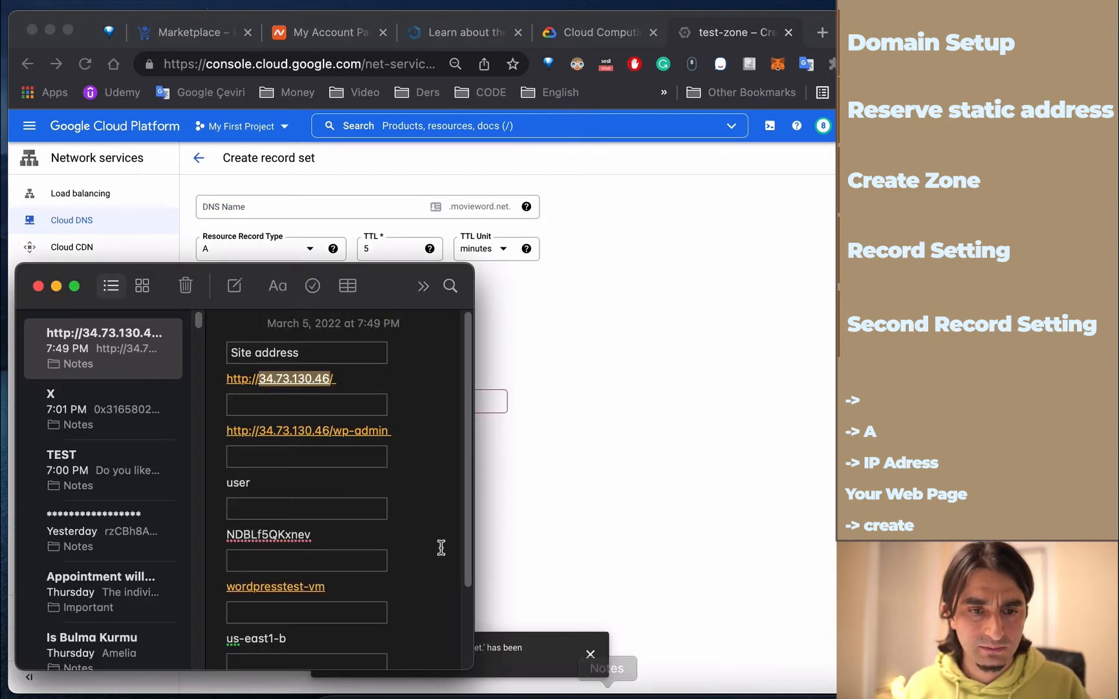
pyautogui.rightClick(281, 378)
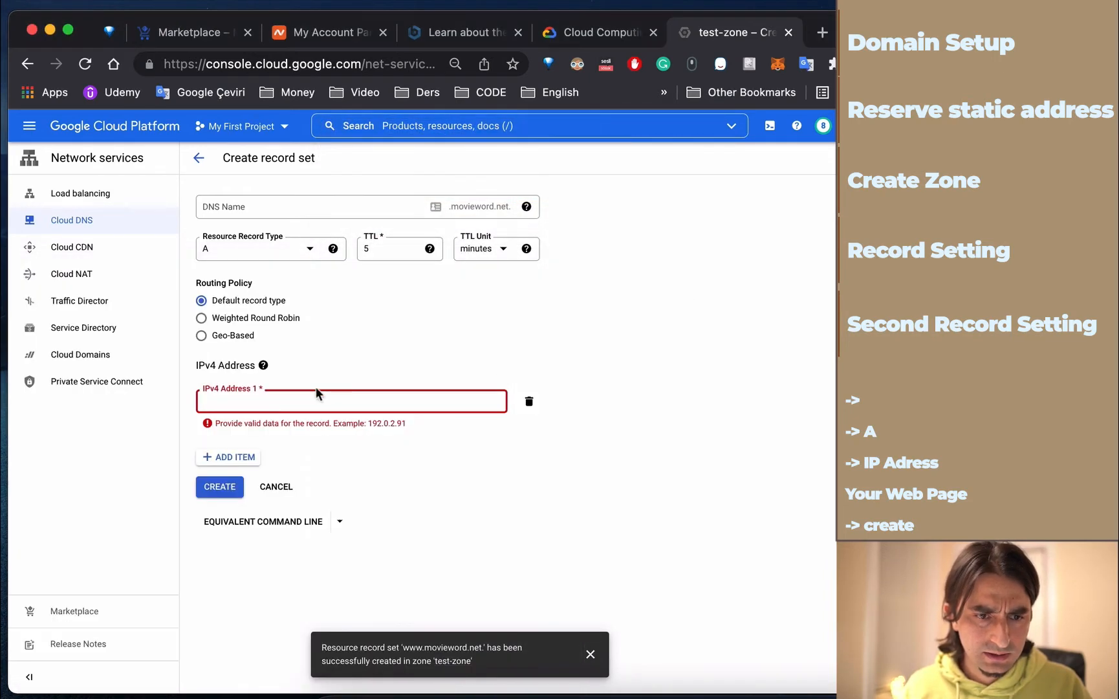
pyautogui.write('34.73.130.46')
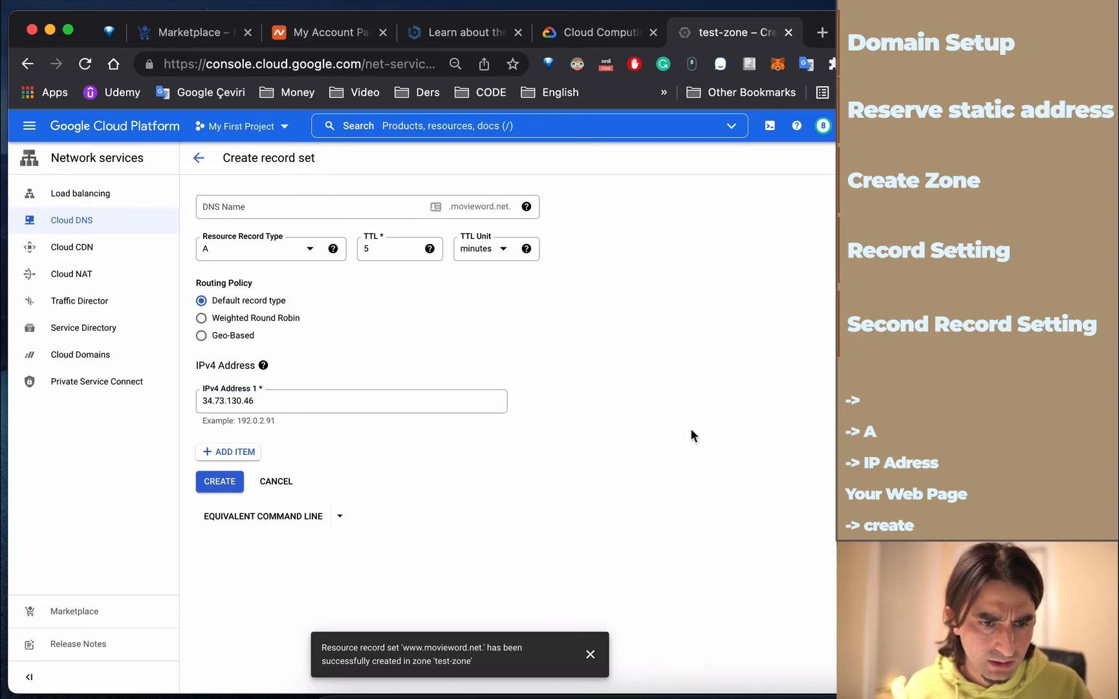
pyautogui.moveTo(219, 482)
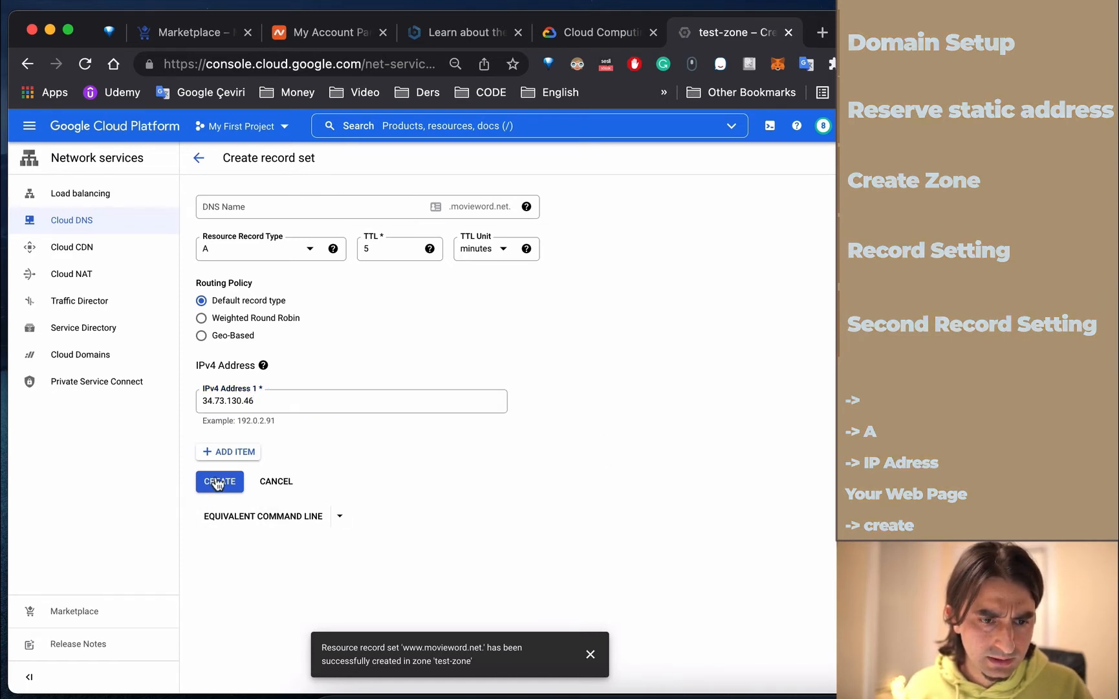
pyautogui.click(219, 482)
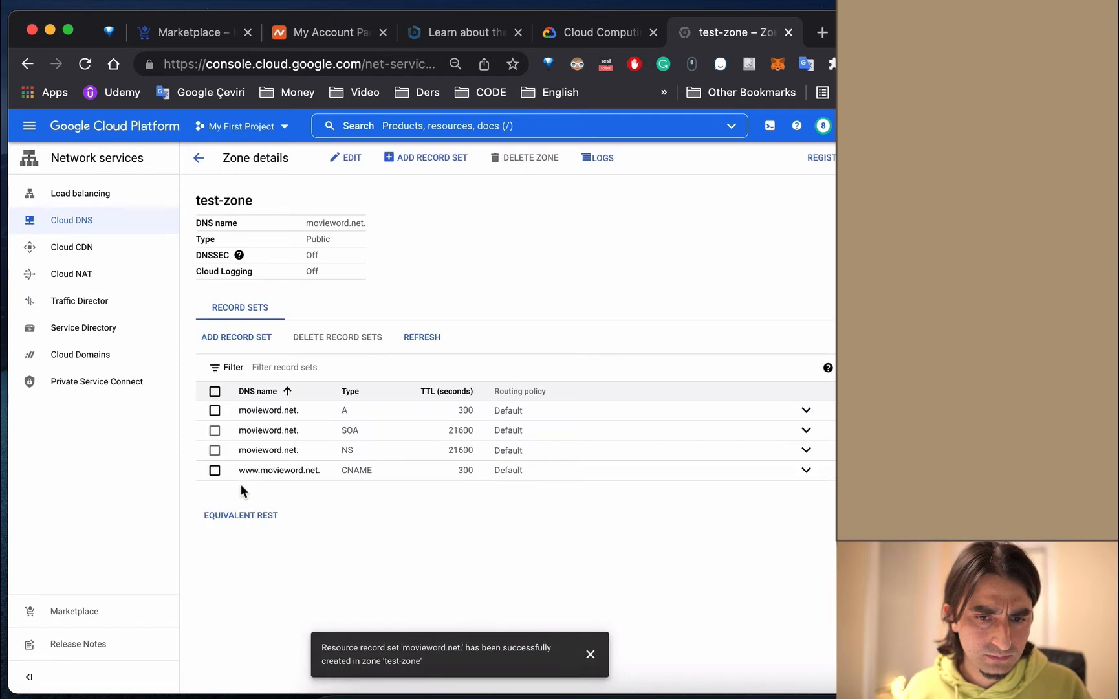
pyautogui.moveTo(596, 157)
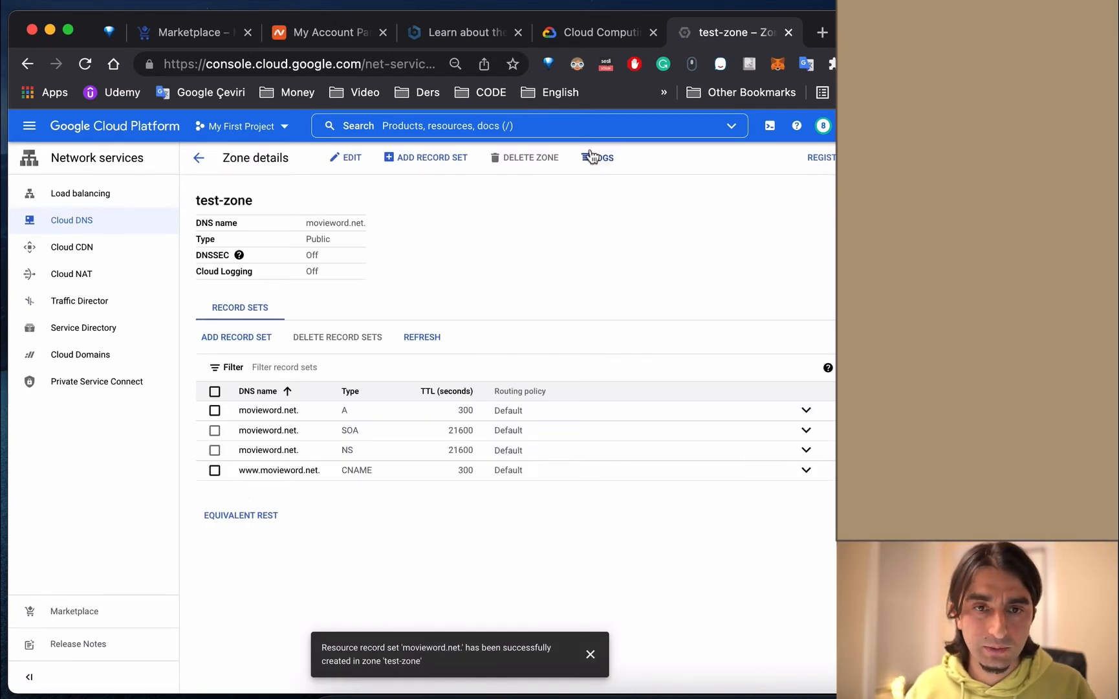
pyautogui.moveTo(326, 33)
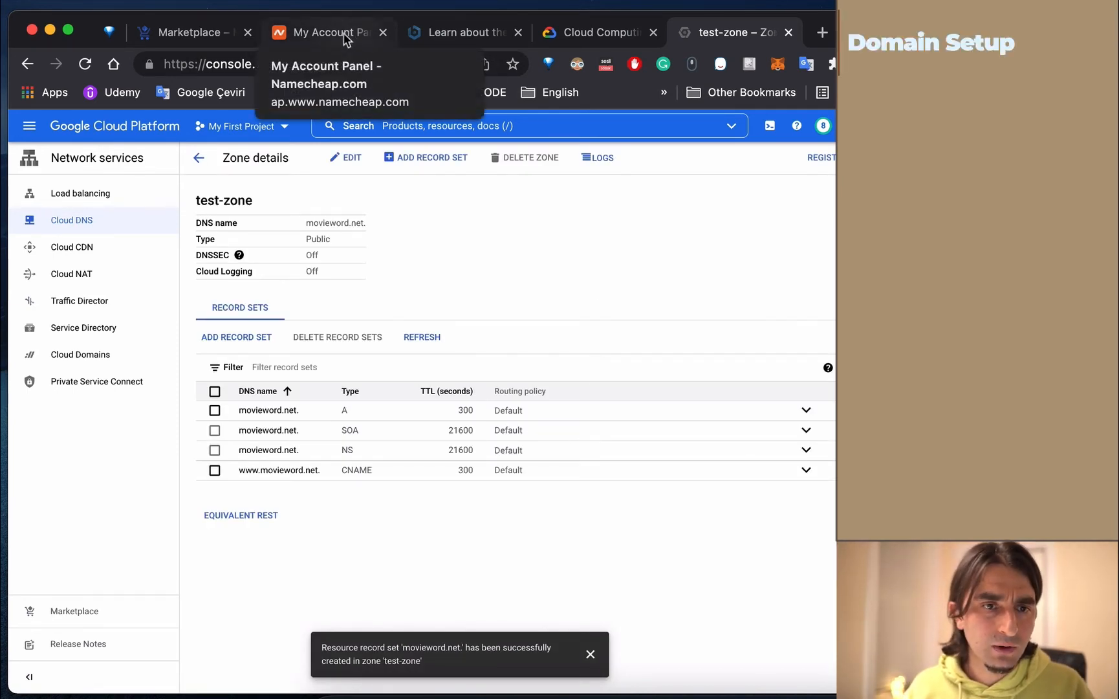
# - Go to Namecheap and manage the movieword.net domain settings
pyautogui.click(324, 32)
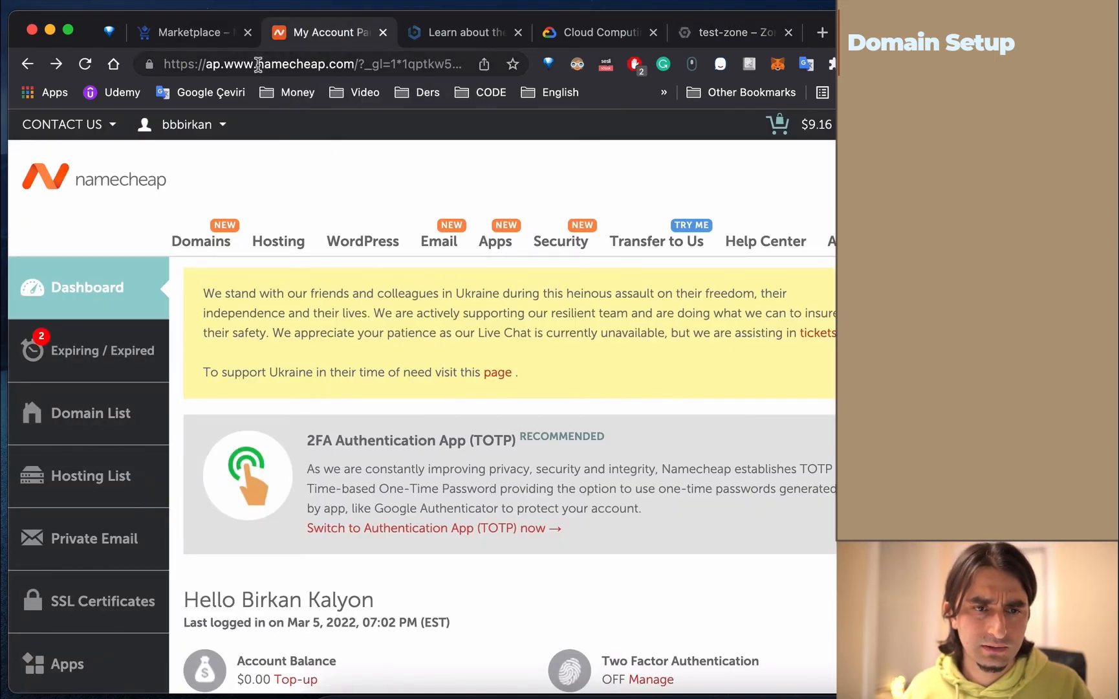
pyautogui.moveTo(436, 364)
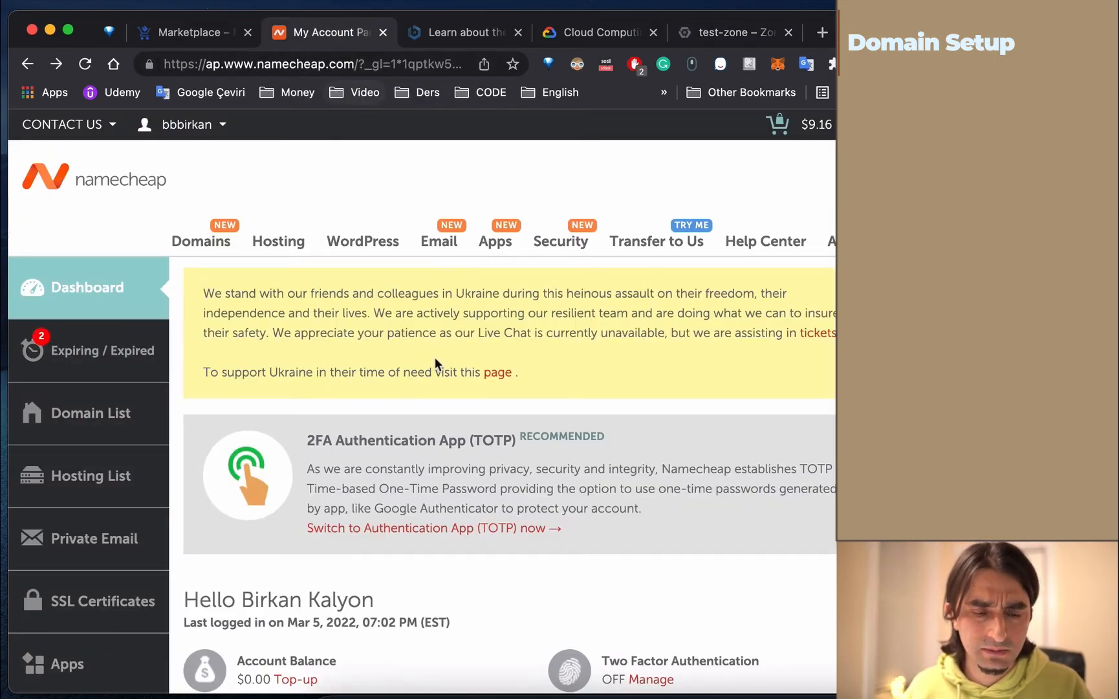
pyautogui.scroll(-3)
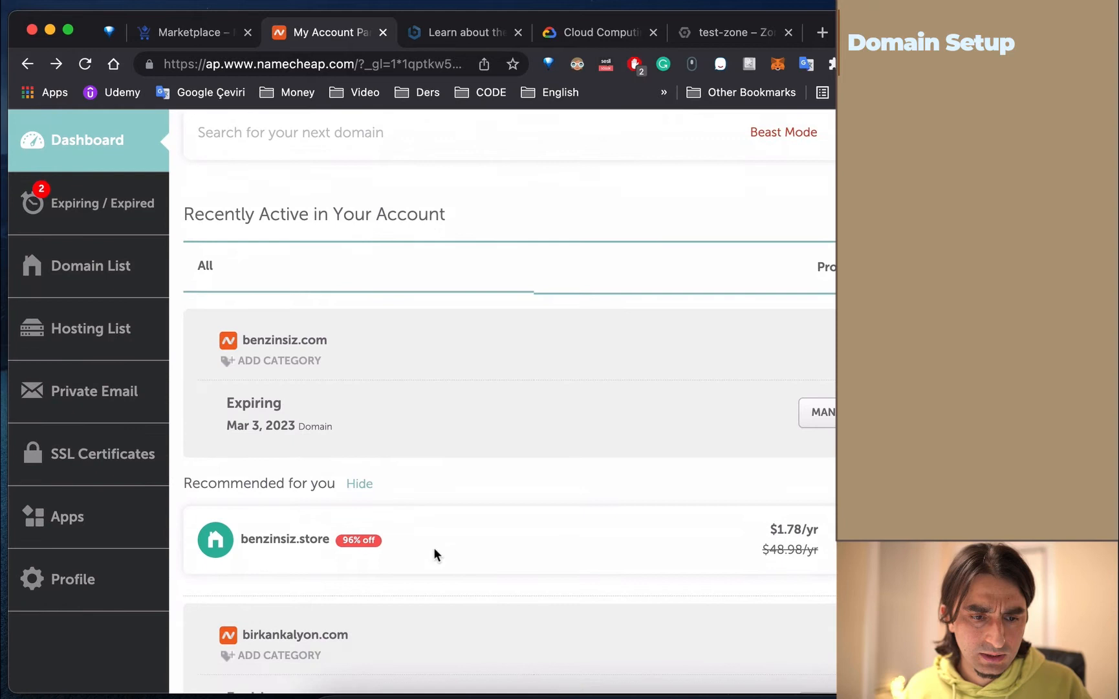
pyautogui.scroll(-3)
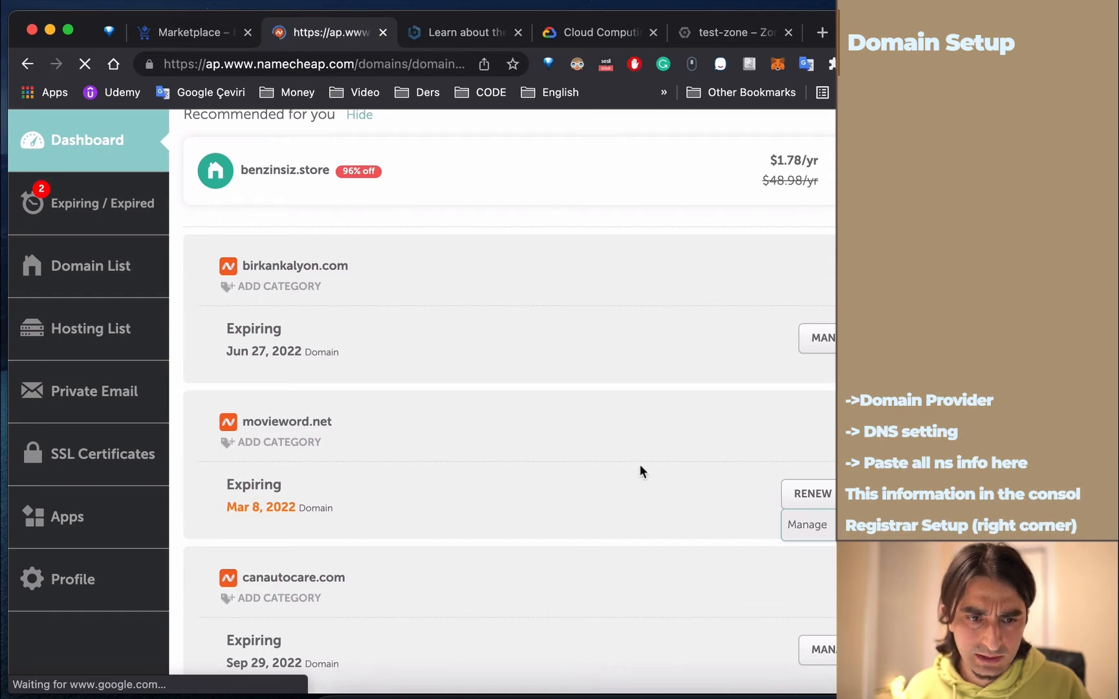
pyautogui.click(807, 524)
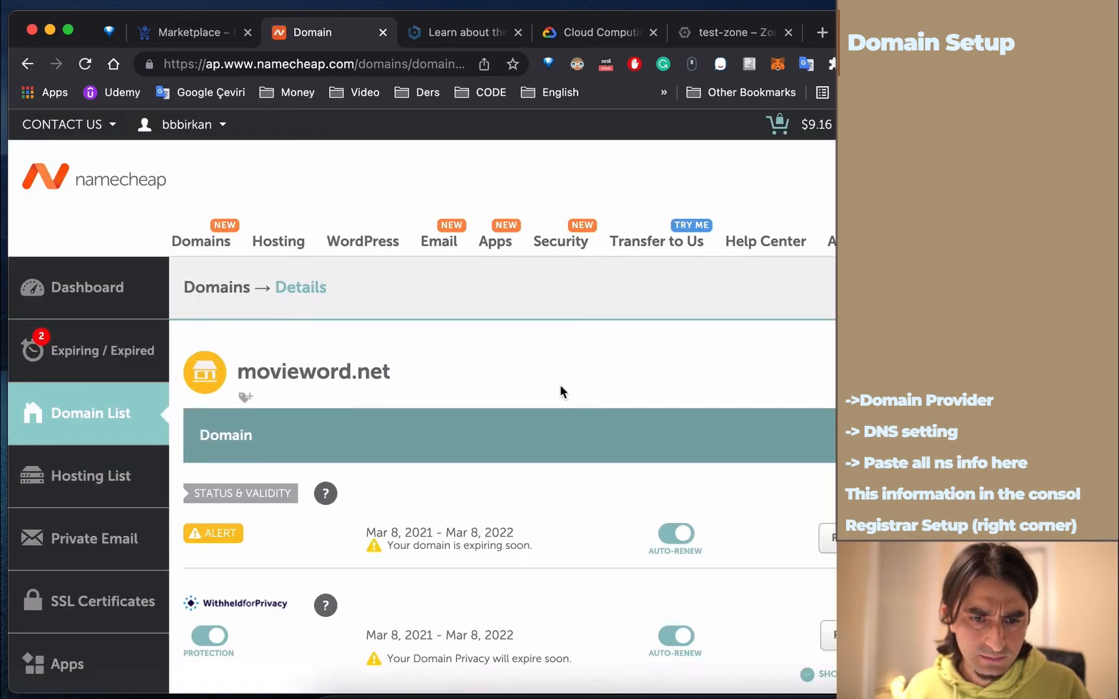
# - Switch movieword.net nameservers to Custom DNS, then return to the test-zone tab
pyautogui.scroll(-3)
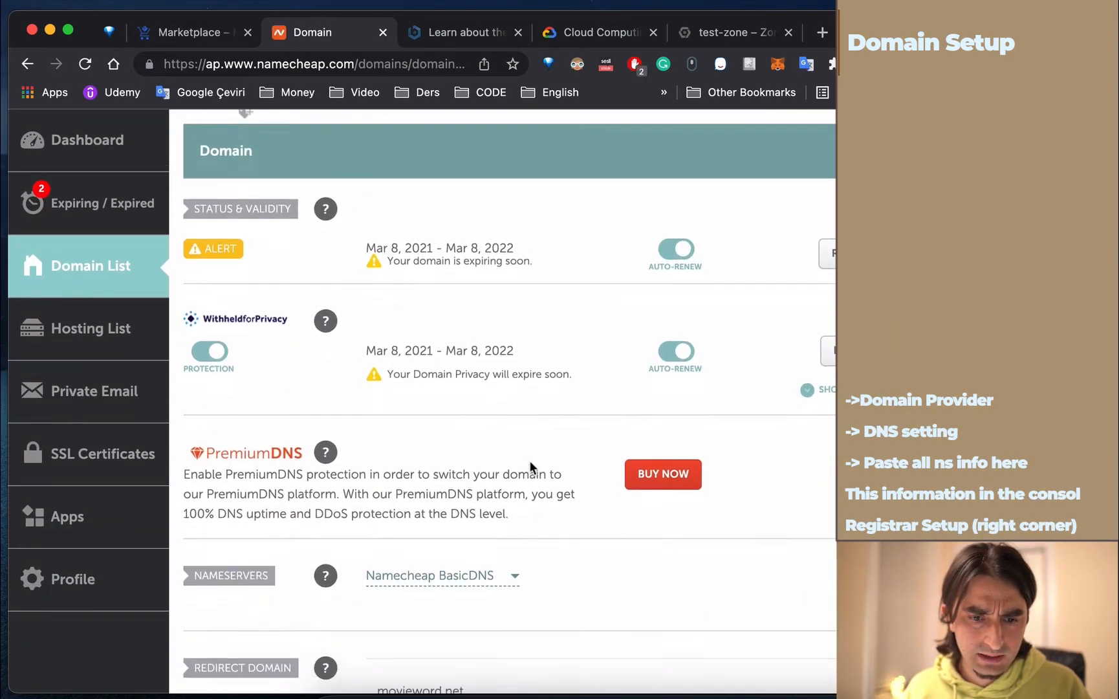
pyautogui.scroll(-3)
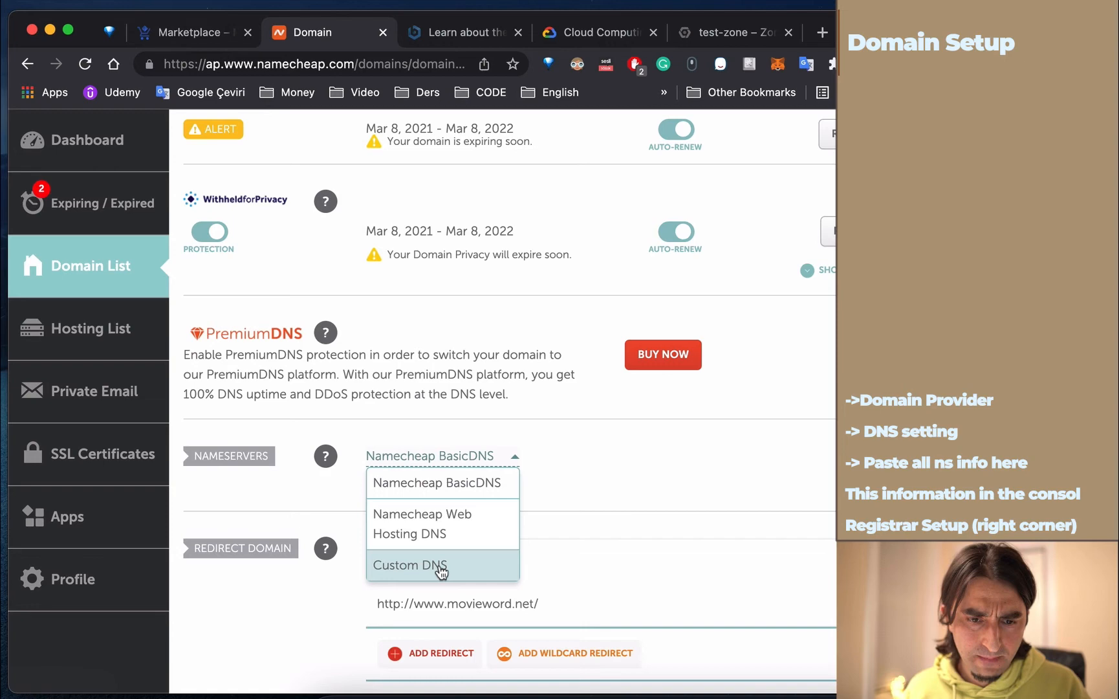
pyautogui.click(410, 564)
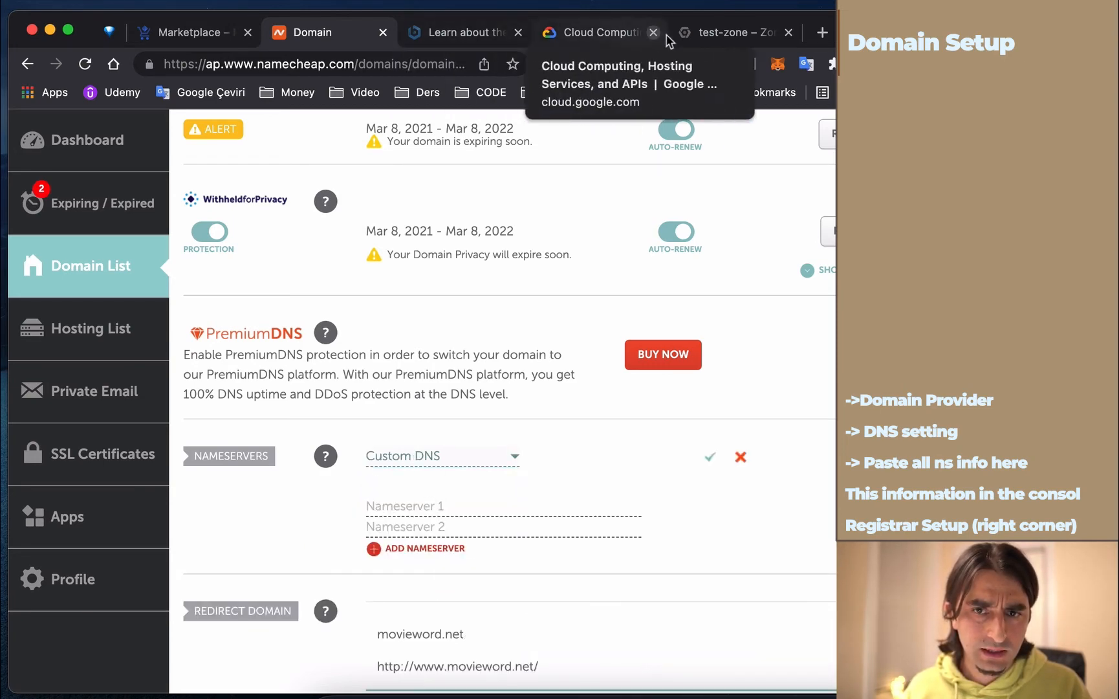
pyautogui.click(731, 32)
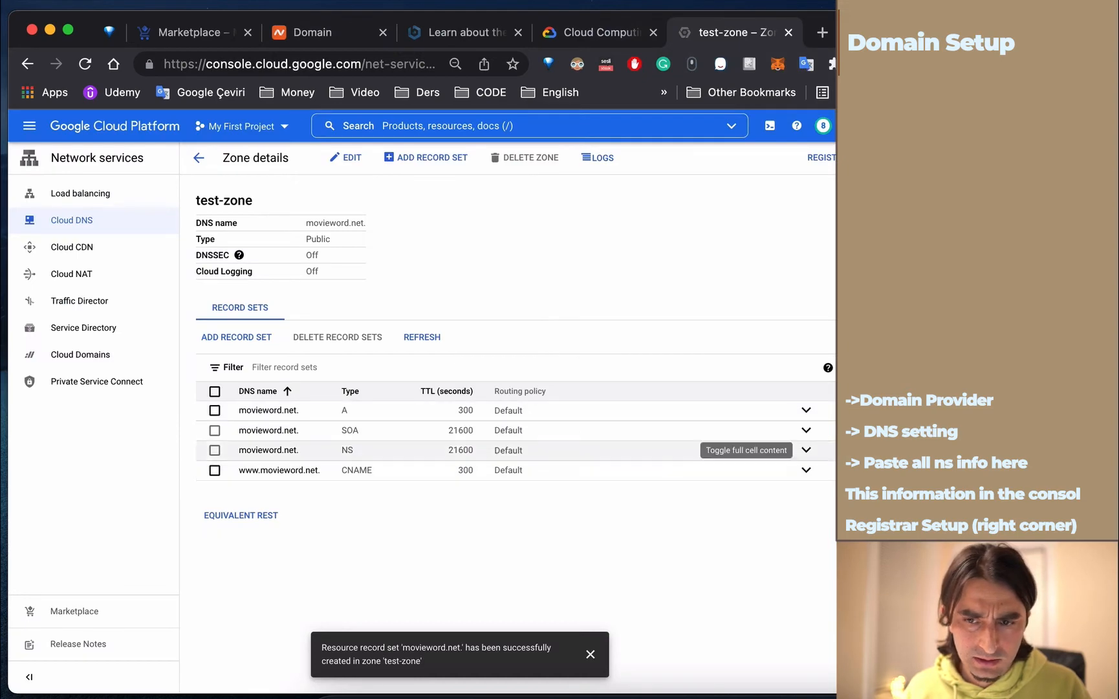
# - Enter ns-cloud-b1.googledomains.com as the first custom nameserver, checking against the NS record
pyautogui.click(820, 156)
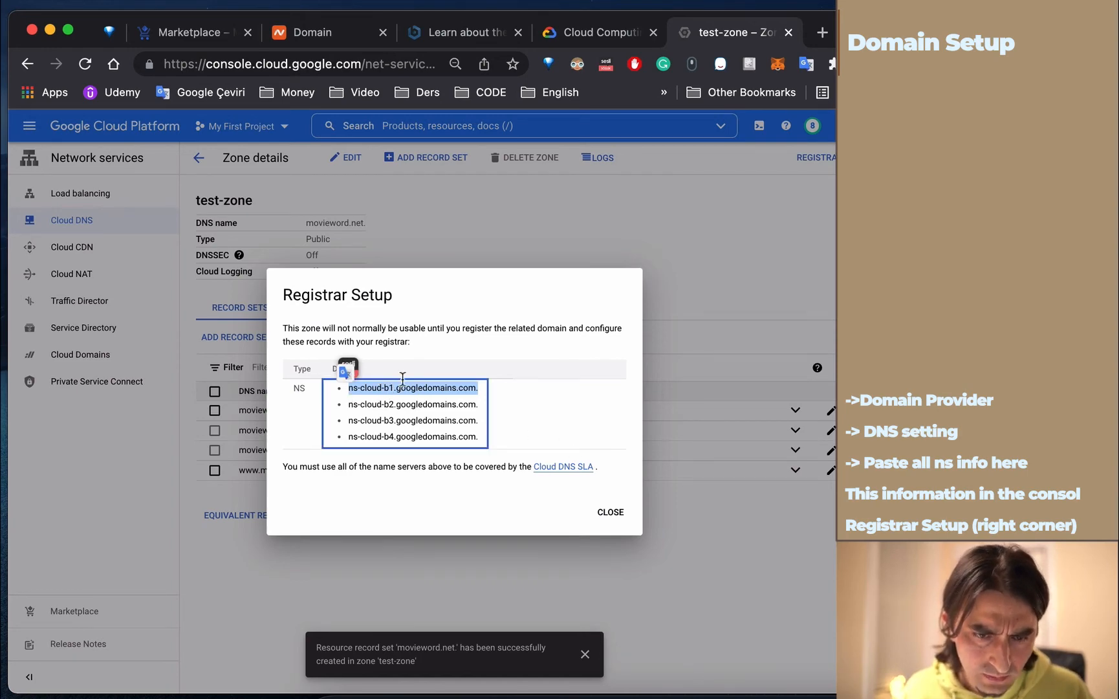
pyautogui.click(310, 33)
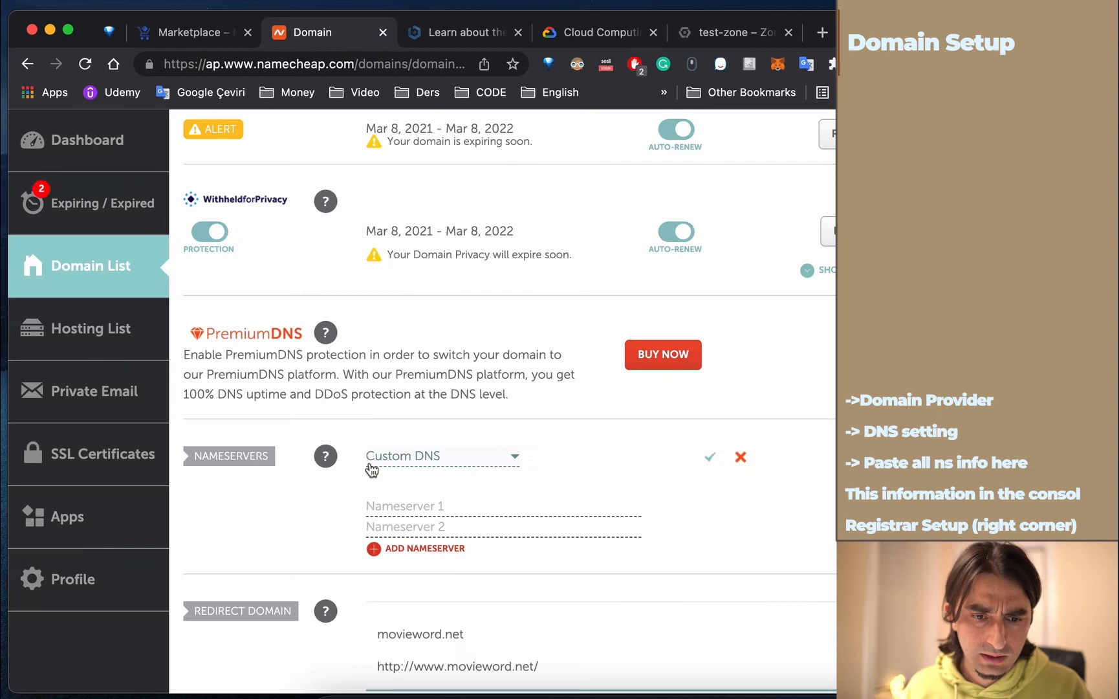
pyautogui.write('ns-cloud-b1.googledomains.com.')
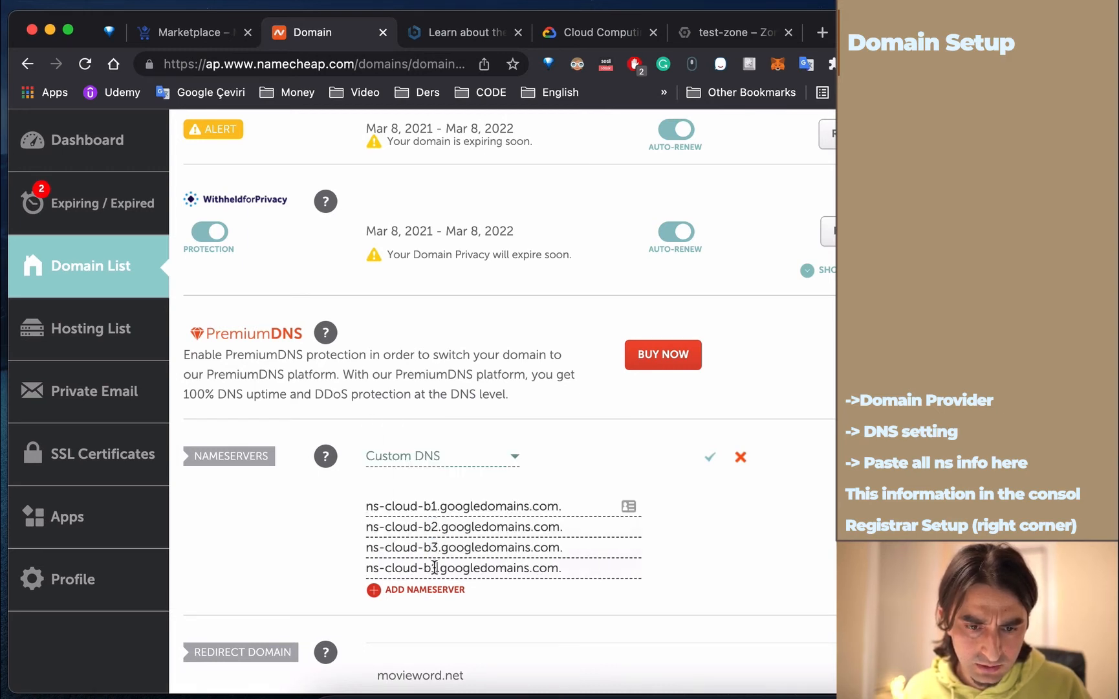
pyautogui.click(729, 32)
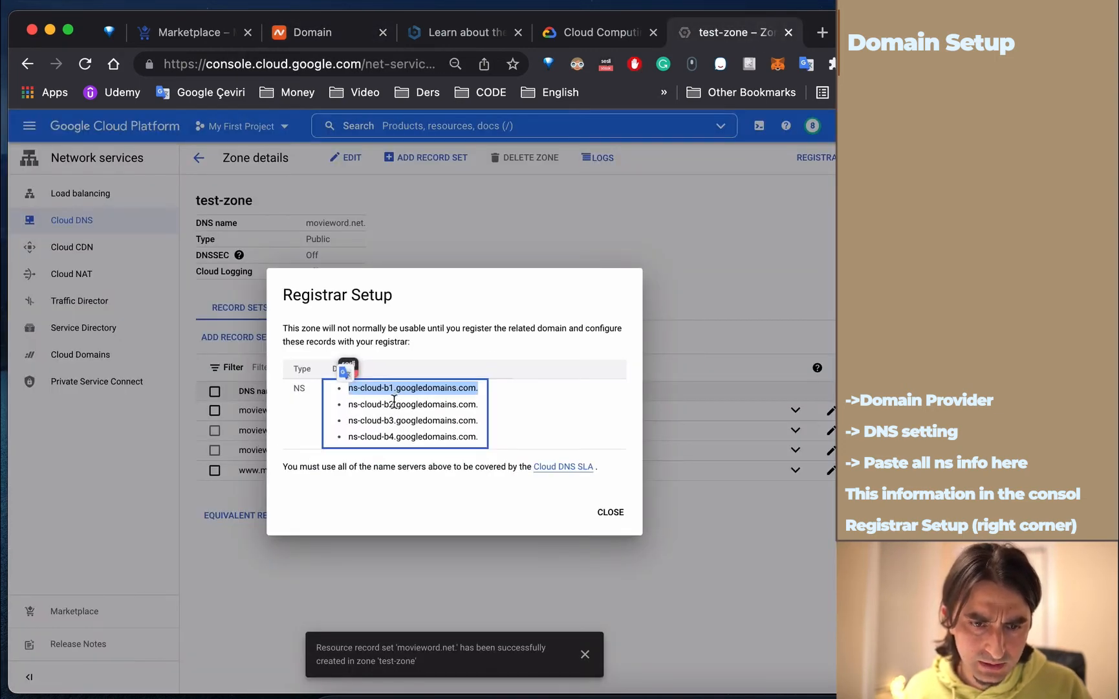
pyautogui.moveTo(407, 92)
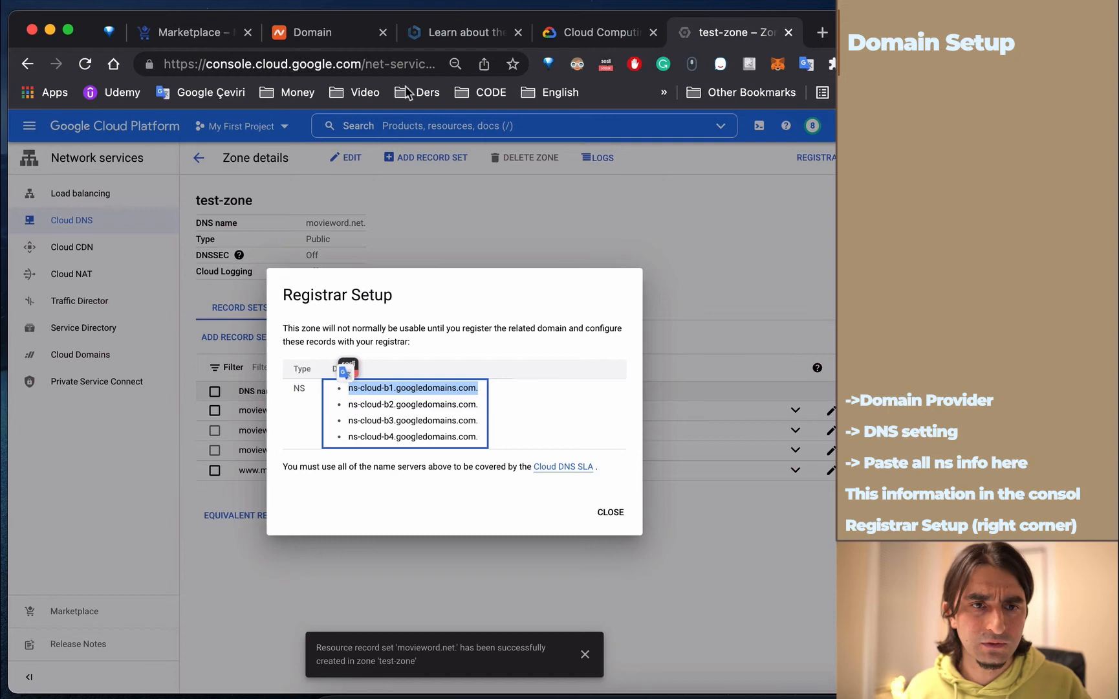
pyautogui.click(312, 33)
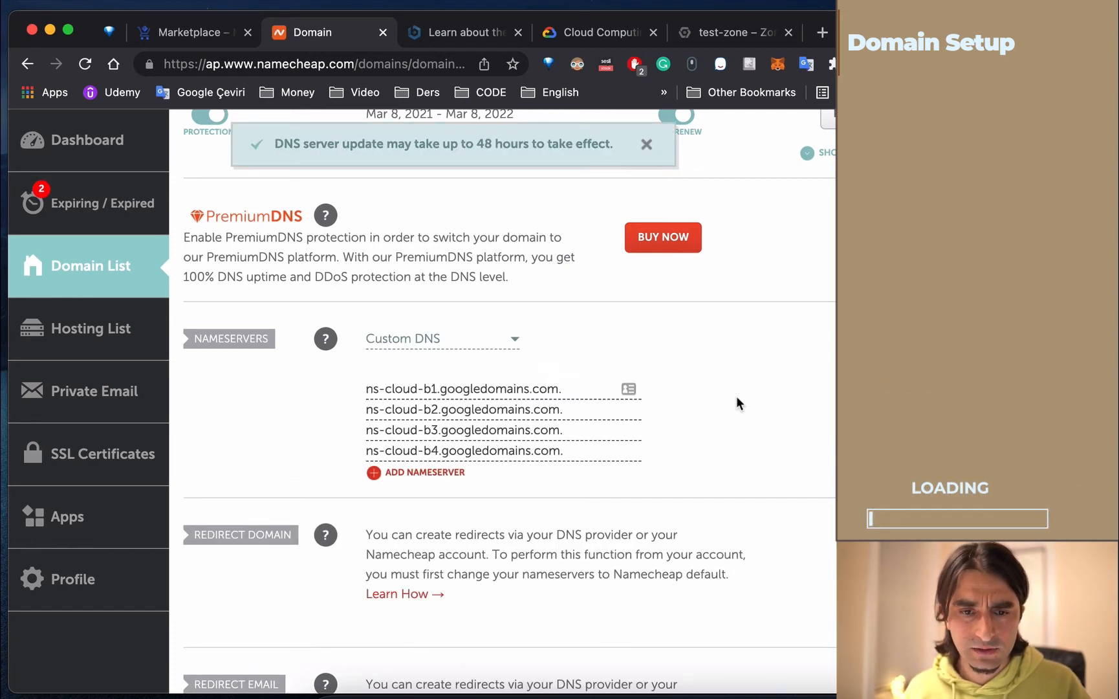
pyautogui.moveTo(721, 371)
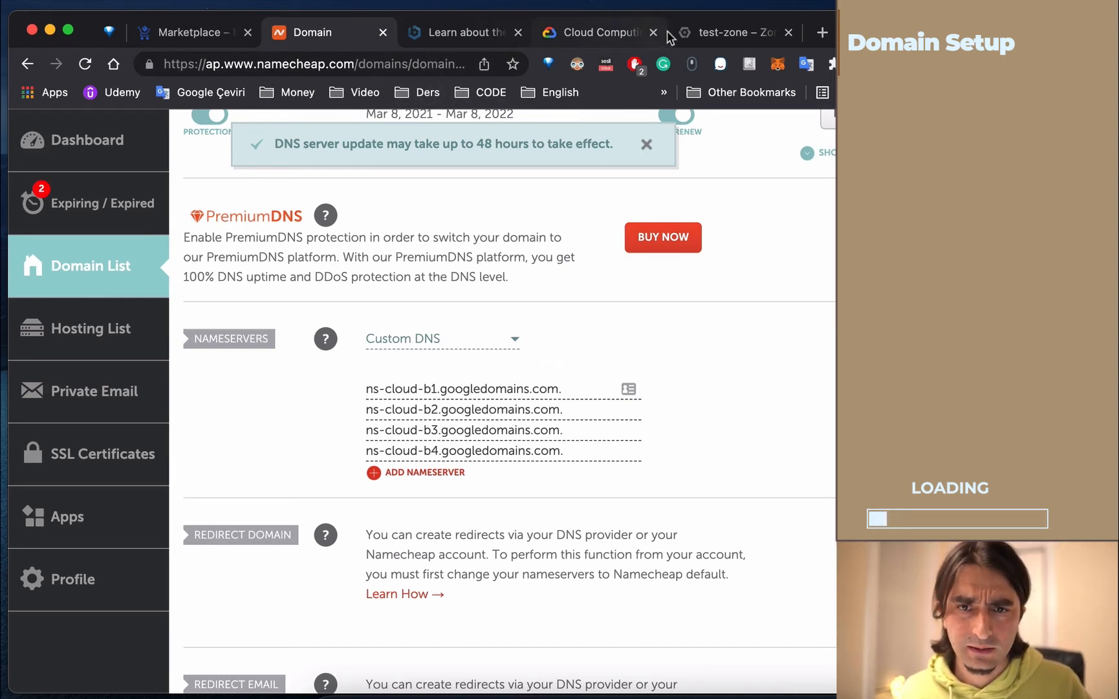
pyautogui.click(645, 143)
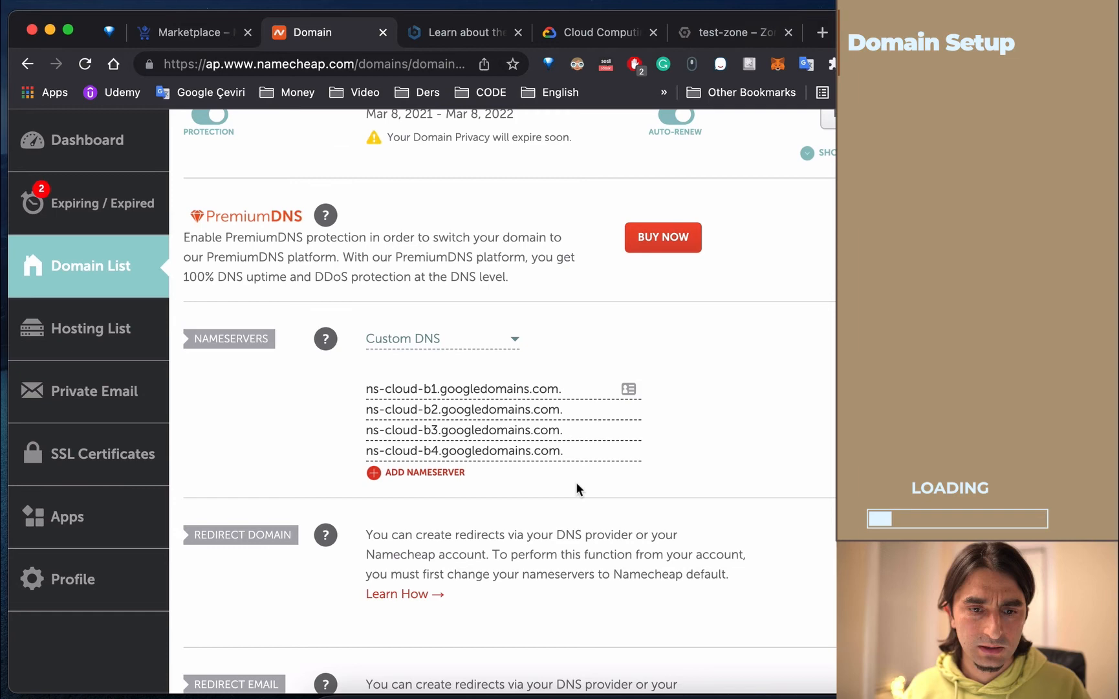
pyautogui.click(606, 668)
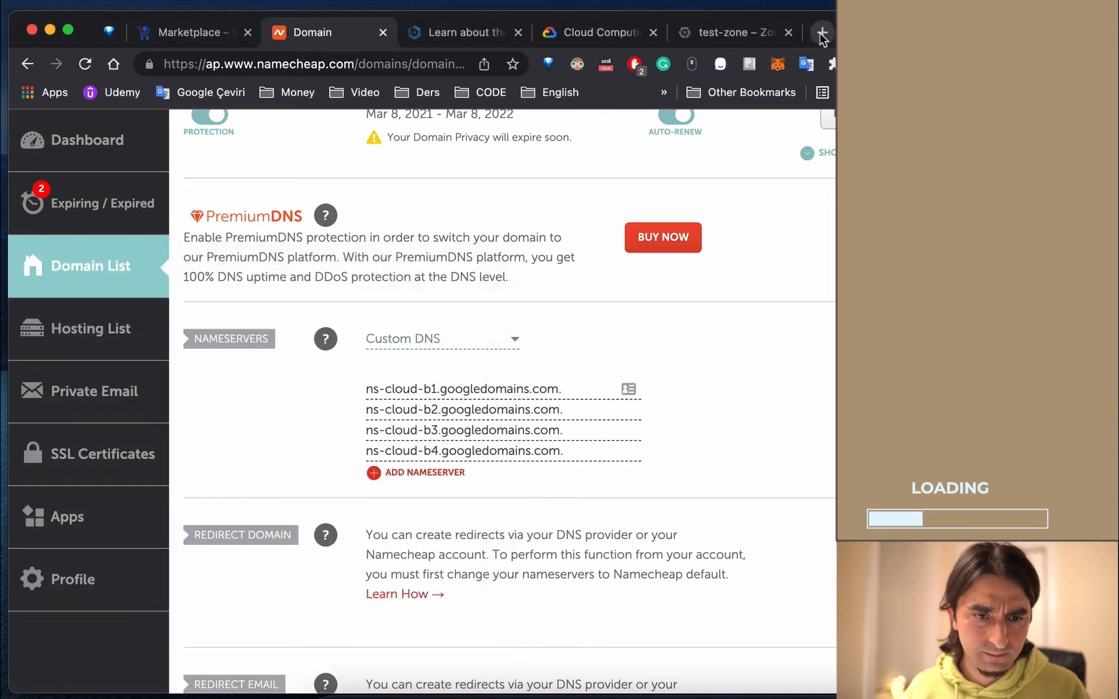
pyautogui.click(821, 33)
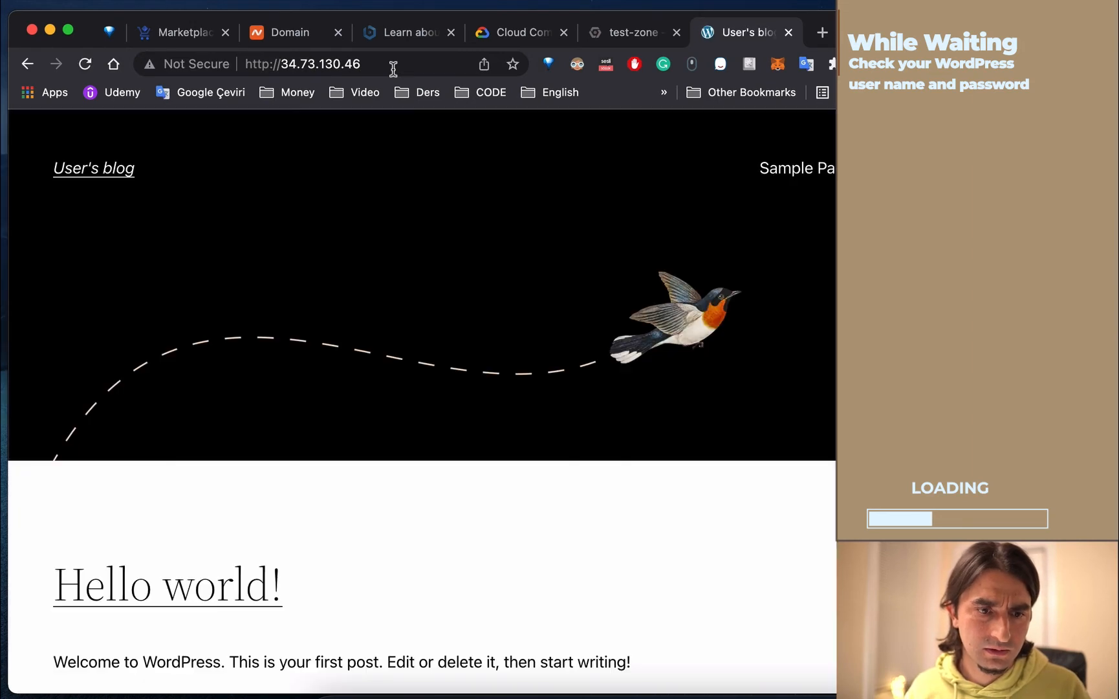
pyautogui.moveTo(84, 497)
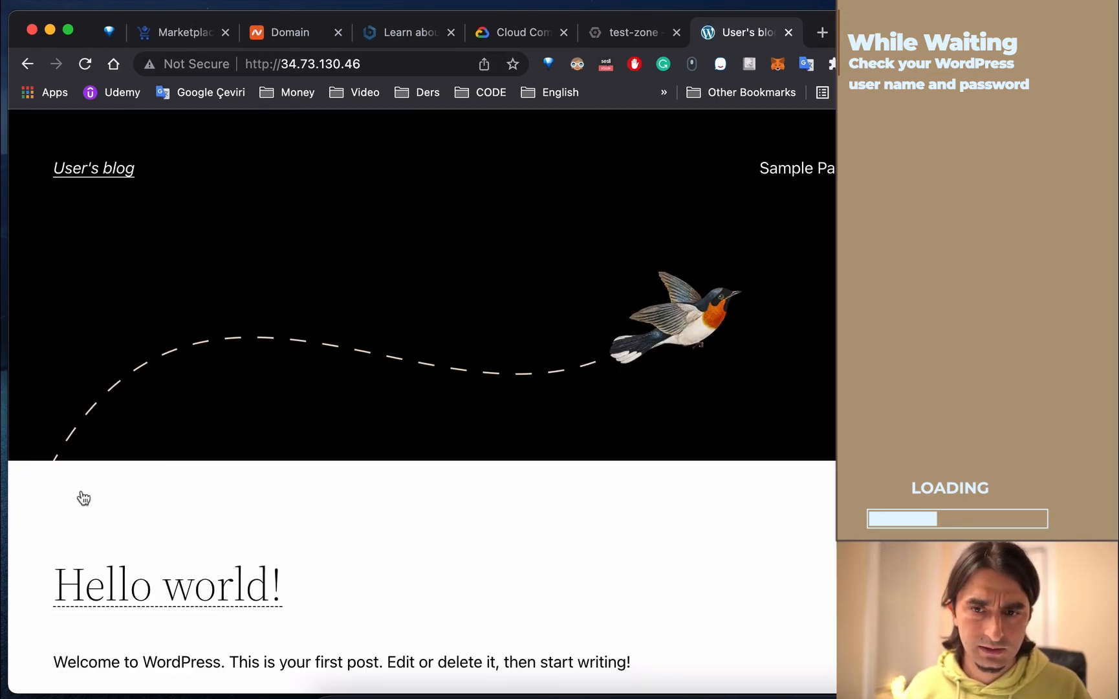
pyautogui.moveTo(659, 183)
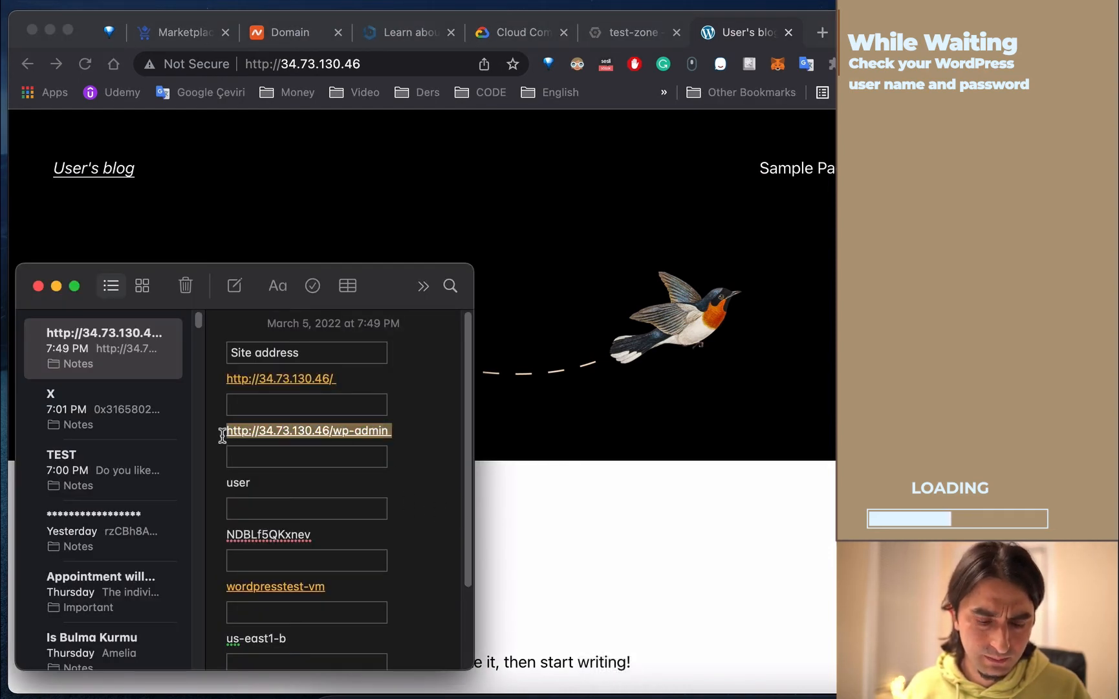
pyautogui.click(819, 33)
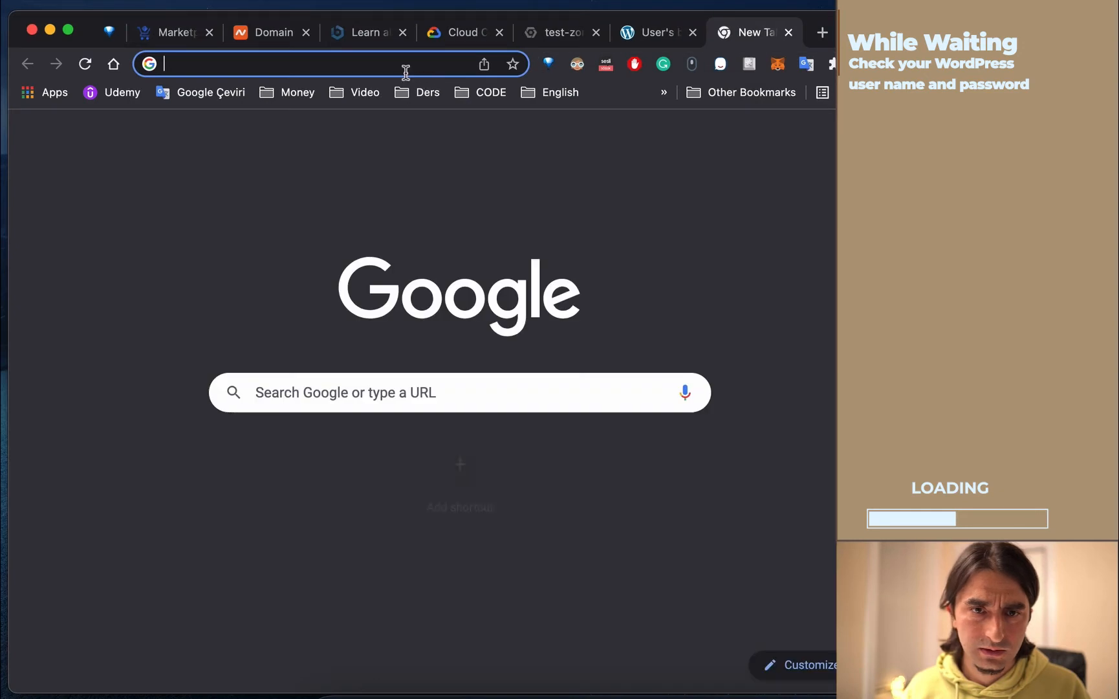
pyautogui.write('http://34.73.130.46/wp-admin')
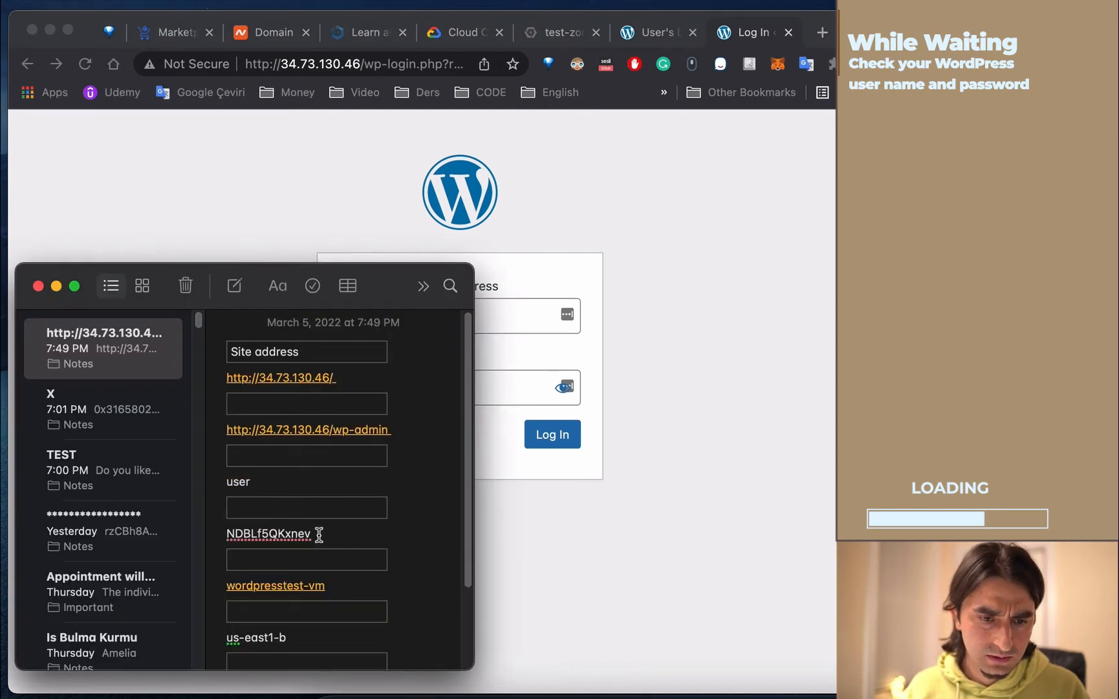
# - Log in to WordPress admin with saved credentials and Remember Me ticked
pyautogui.click(459, 387)
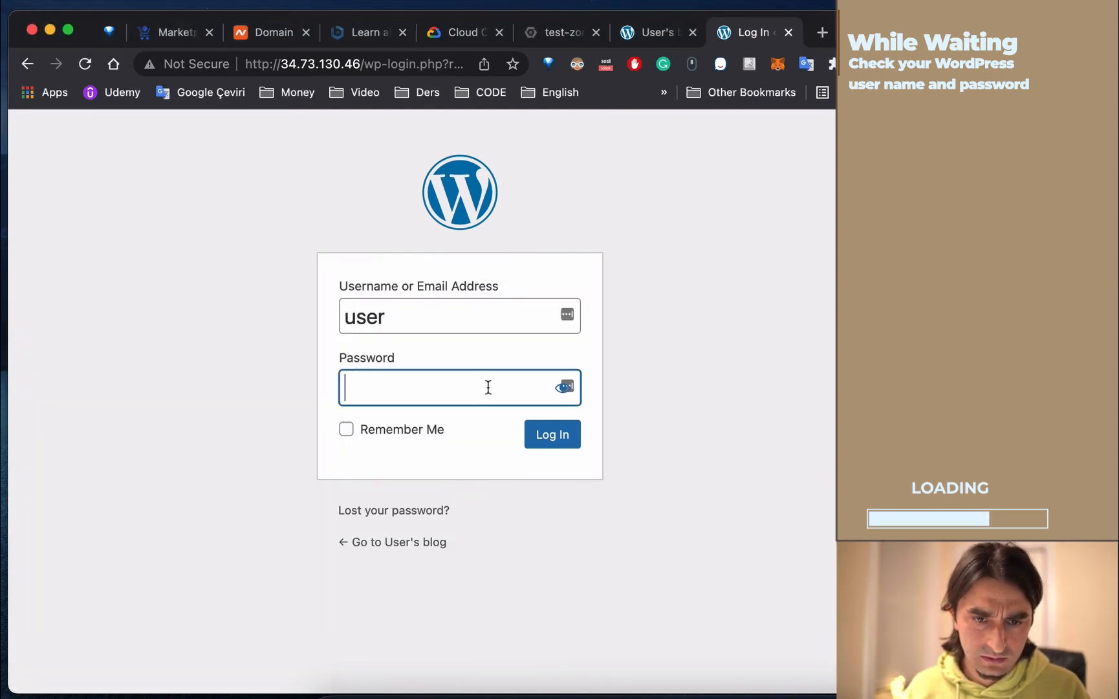
pyautogui.click(551, 434)
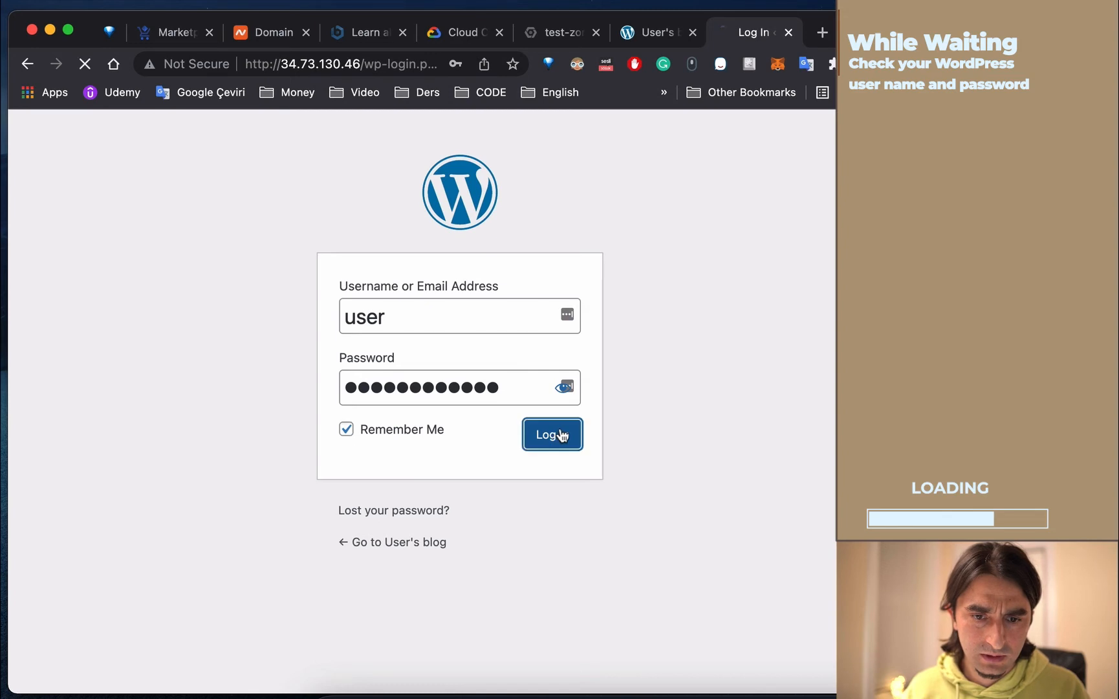
pyautogui.click(552, 433)
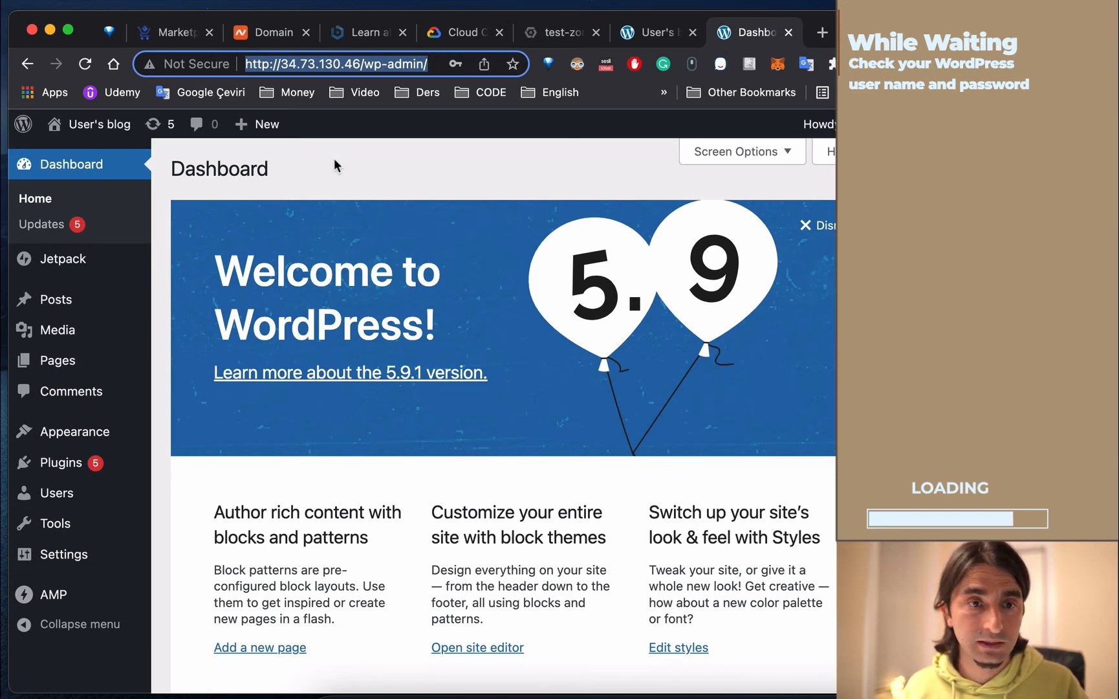
pyautogui.click(272, 32)
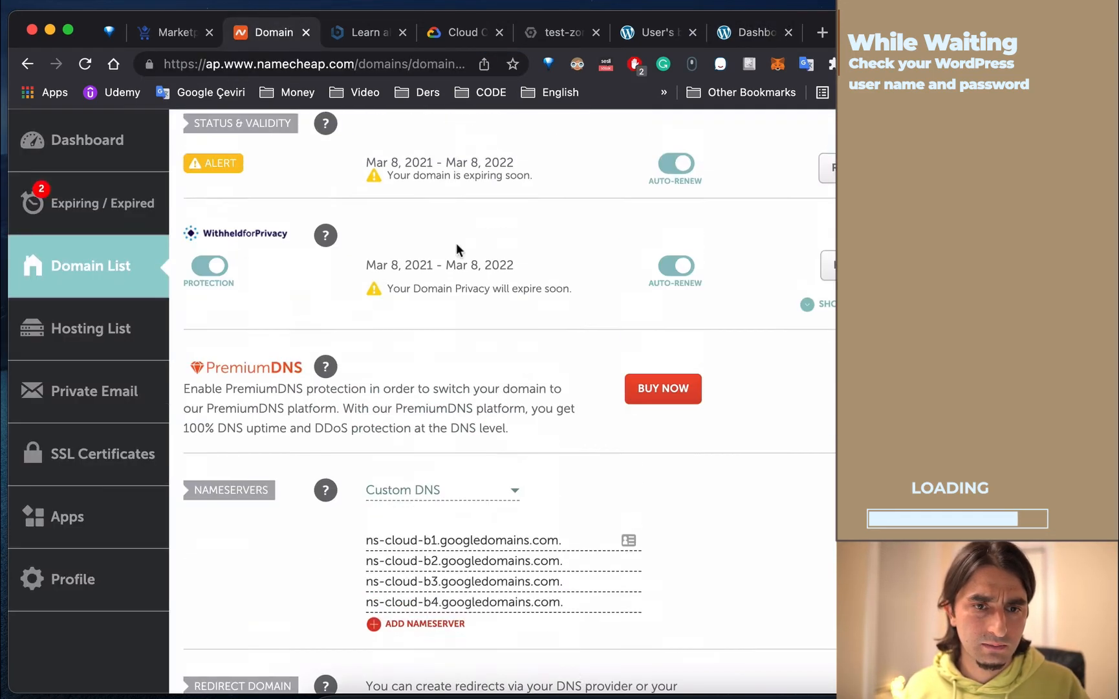
pyautogui.scroll(3)
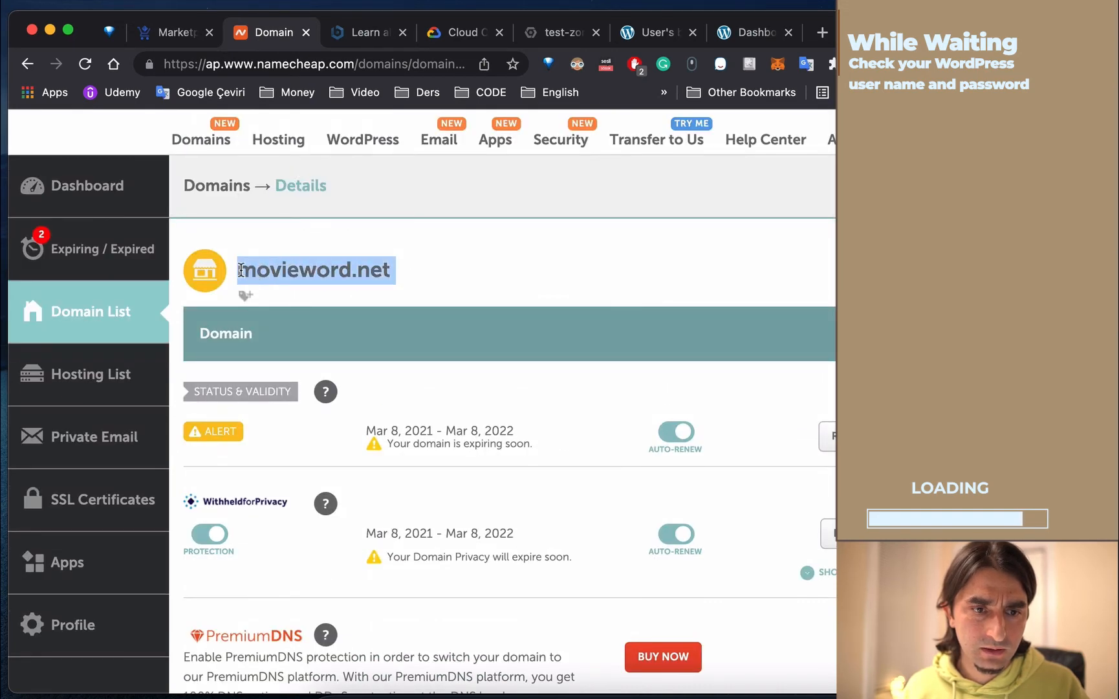
pyautogui.rightClick(315, 269)
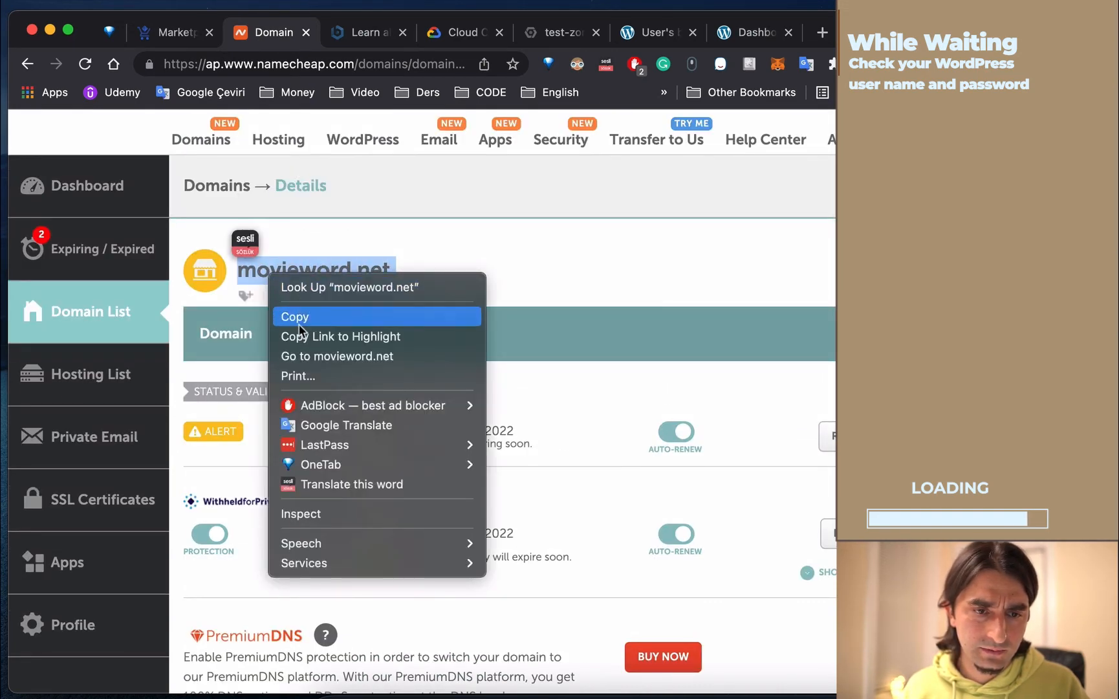
pyautogui.click(819, 33)
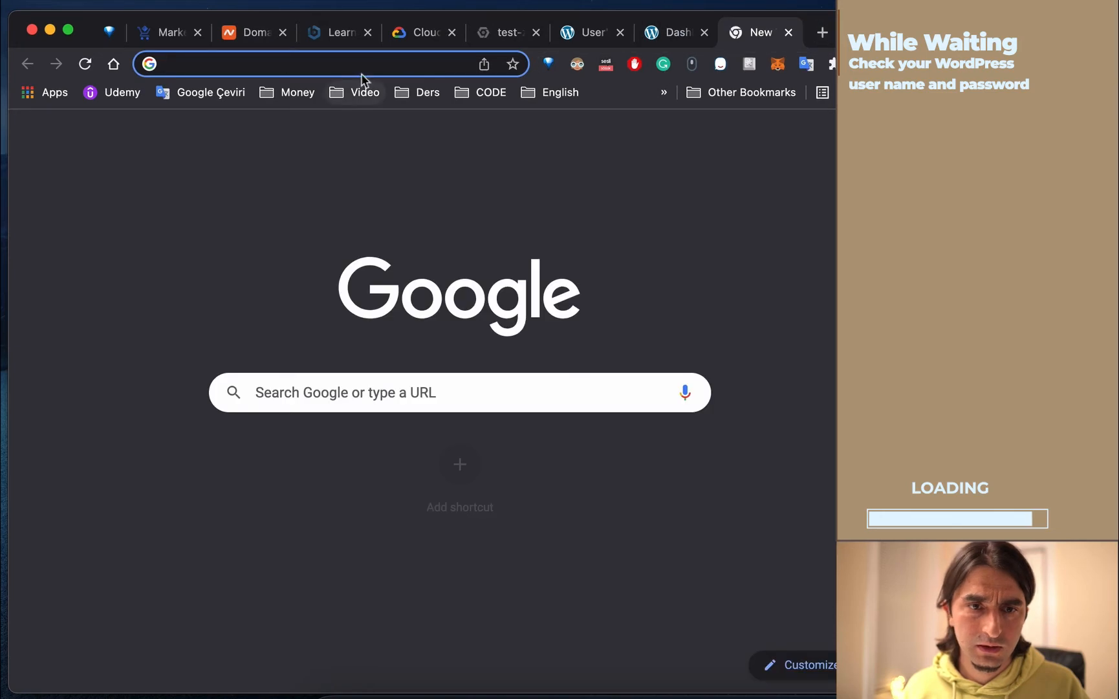
pyautogui.write('http://movieword.net')
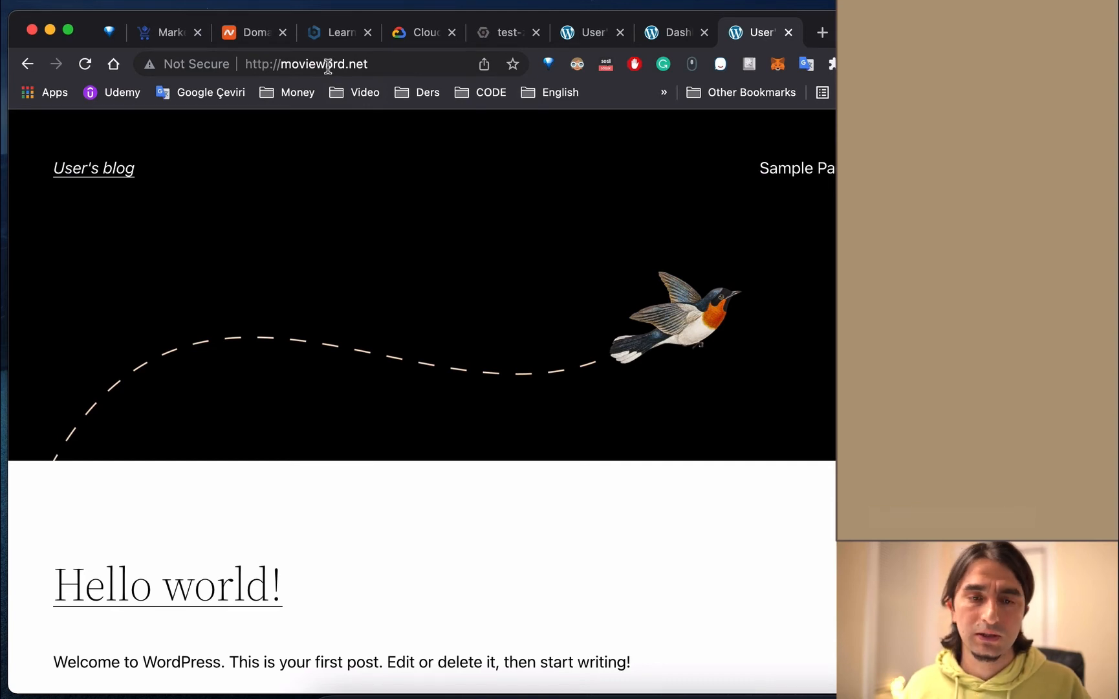
# - Edit the address to add www in front of movieword.net
pyautogui.click(321, 64)
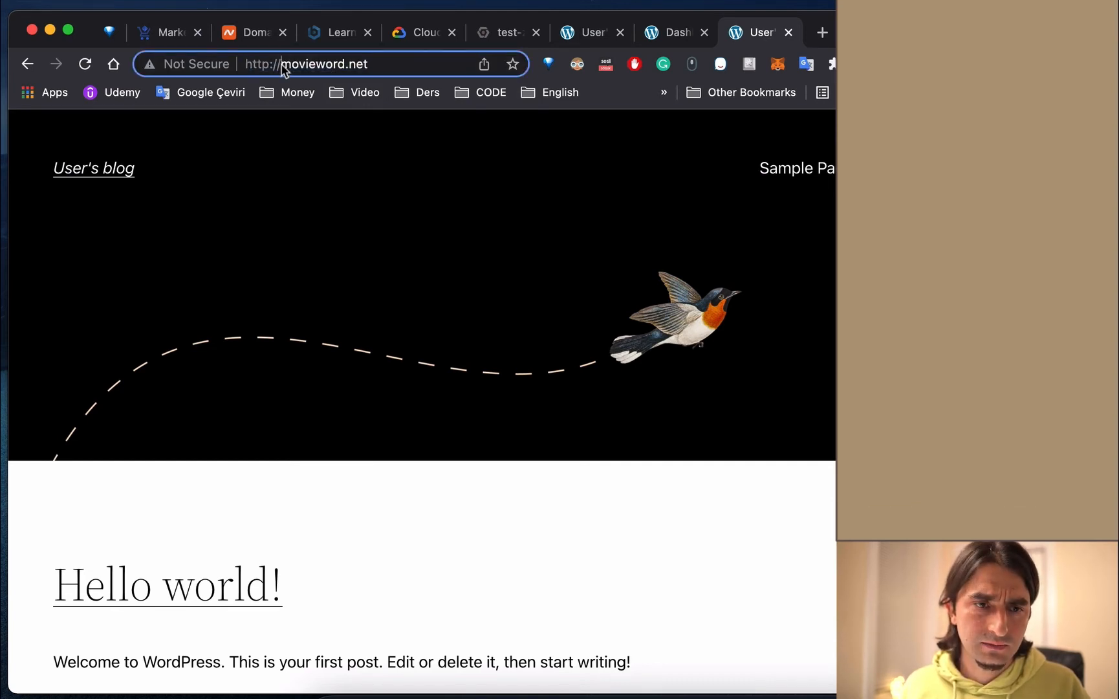
pyautogui.click(307, 64)
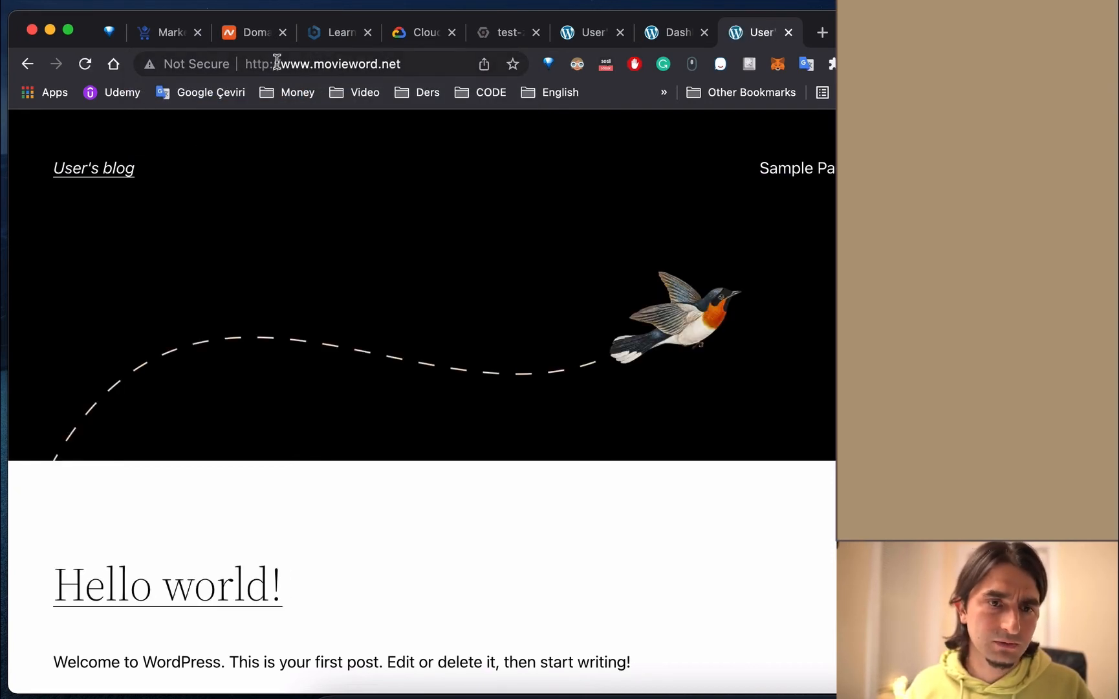
pyautogui.moveTo(316, 203)
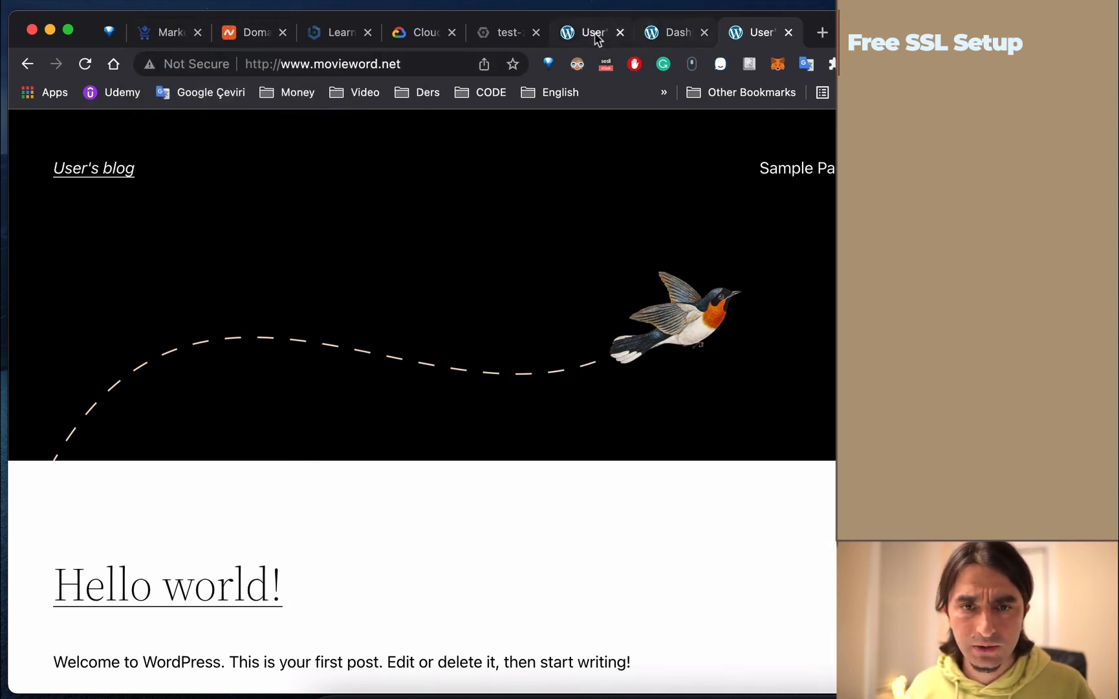
# - Return to the test-zone details and close the Registrar Setup dialog
pyautogui.click(507, 33)
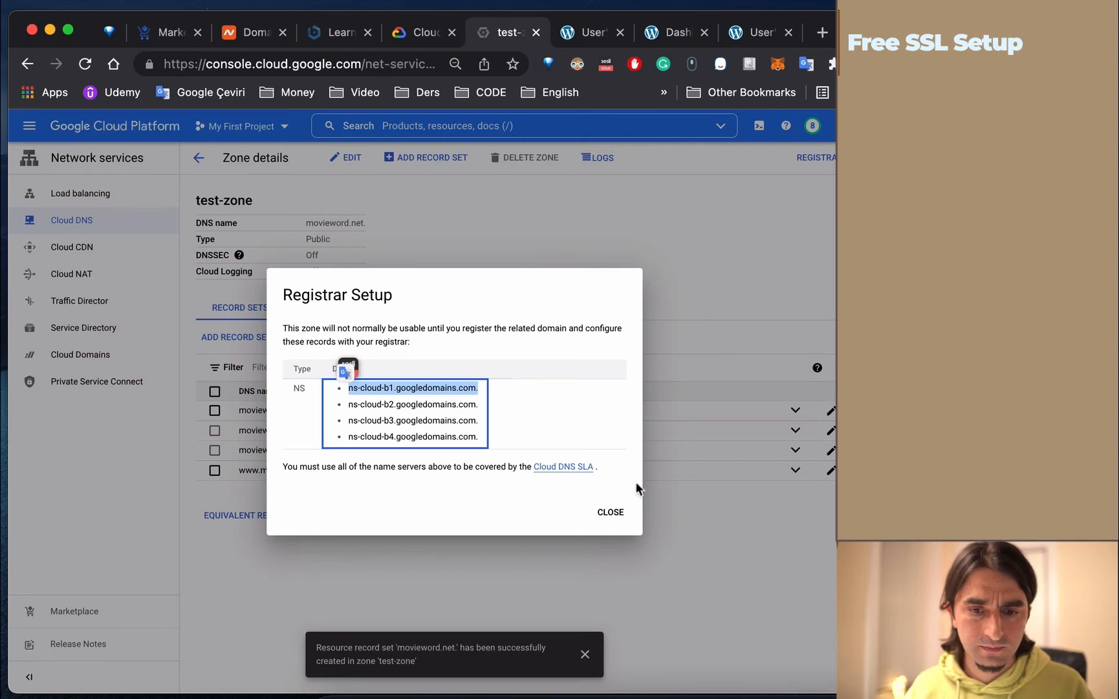
pyautogui.click(610, 511)
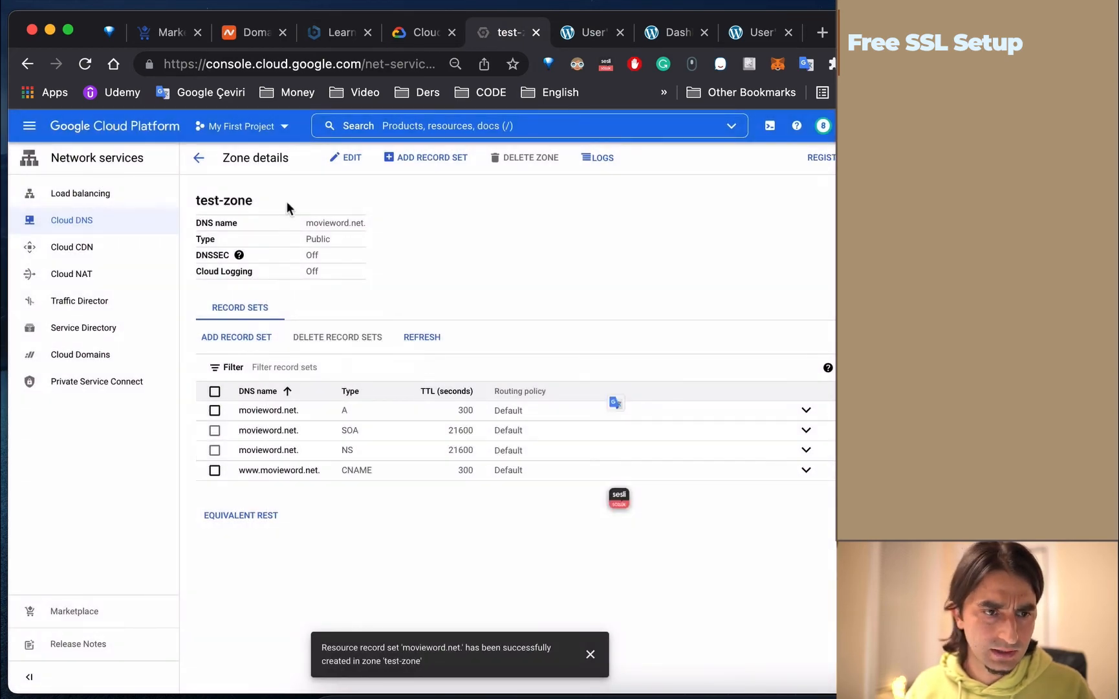
# - Navigate to Compute Engine VM instances and show SSH options for wordpresstest-vm
pyautogui.click(29, 126)
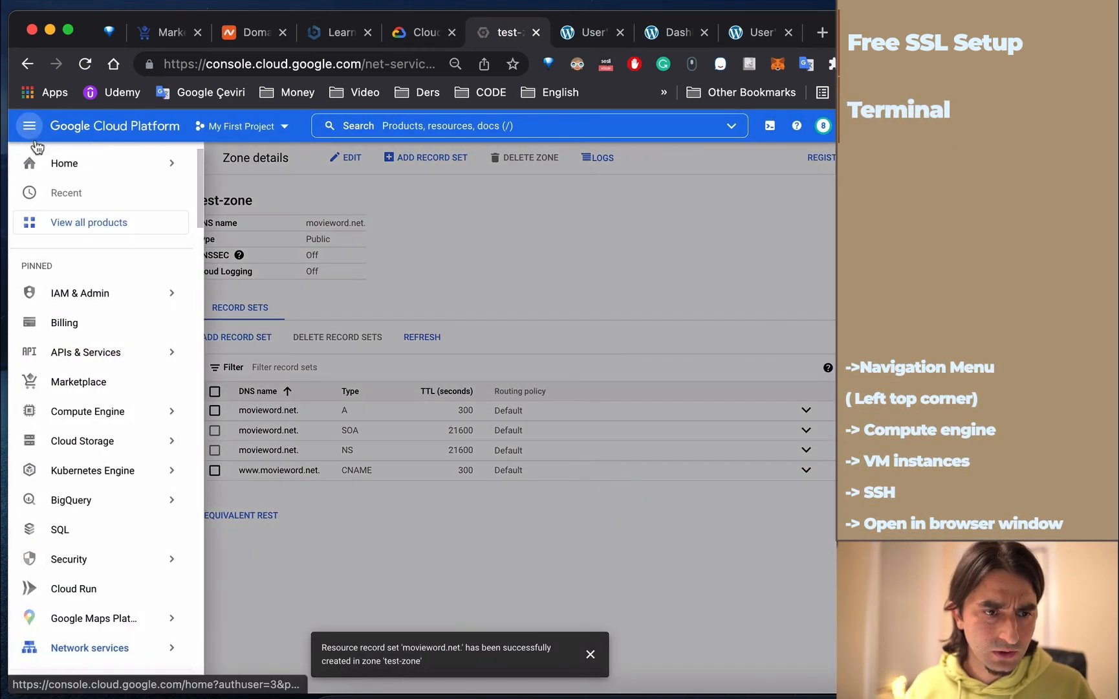
pyautogui.click(87, 410)
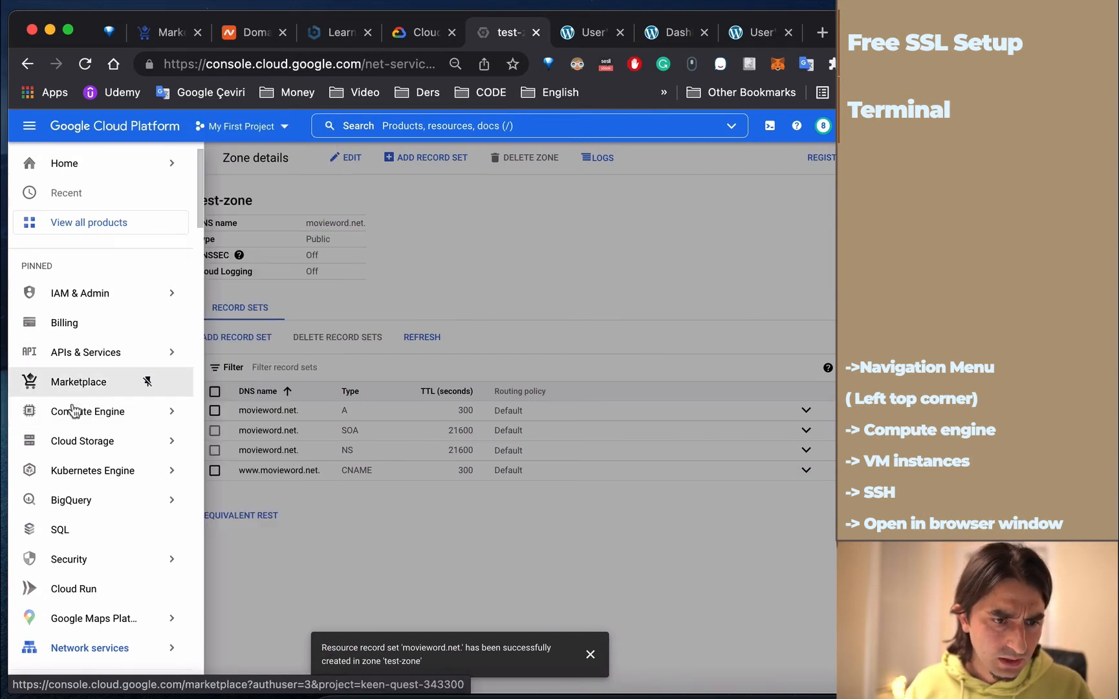
pyautogui.click(86, 411)
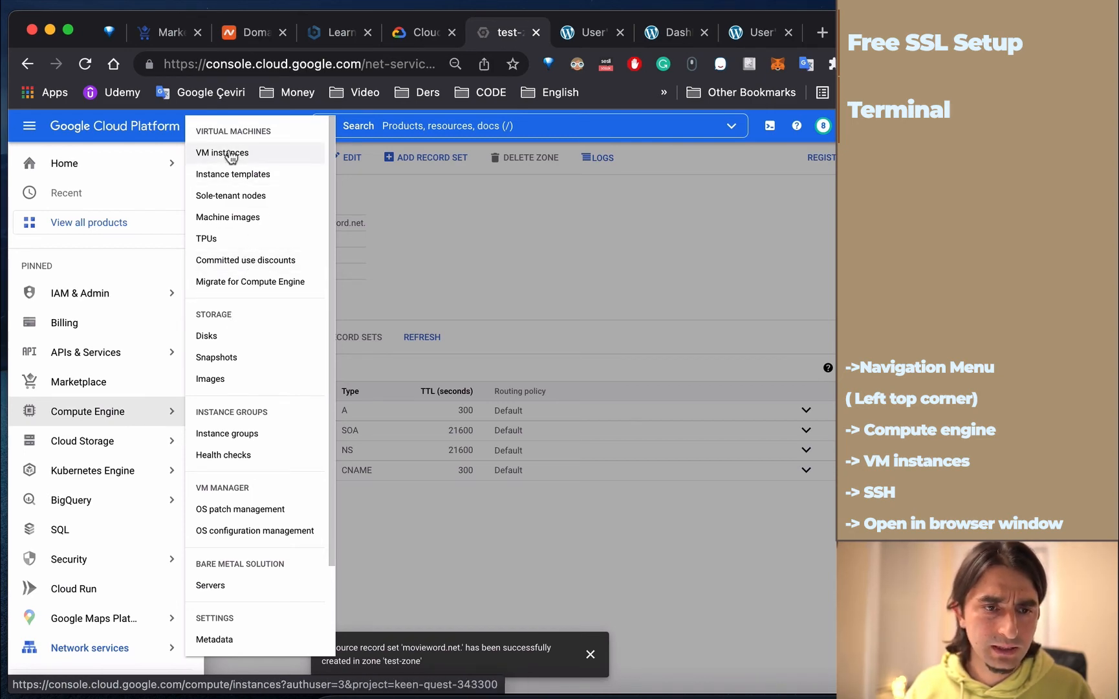
pyautogui.click(222, 152)
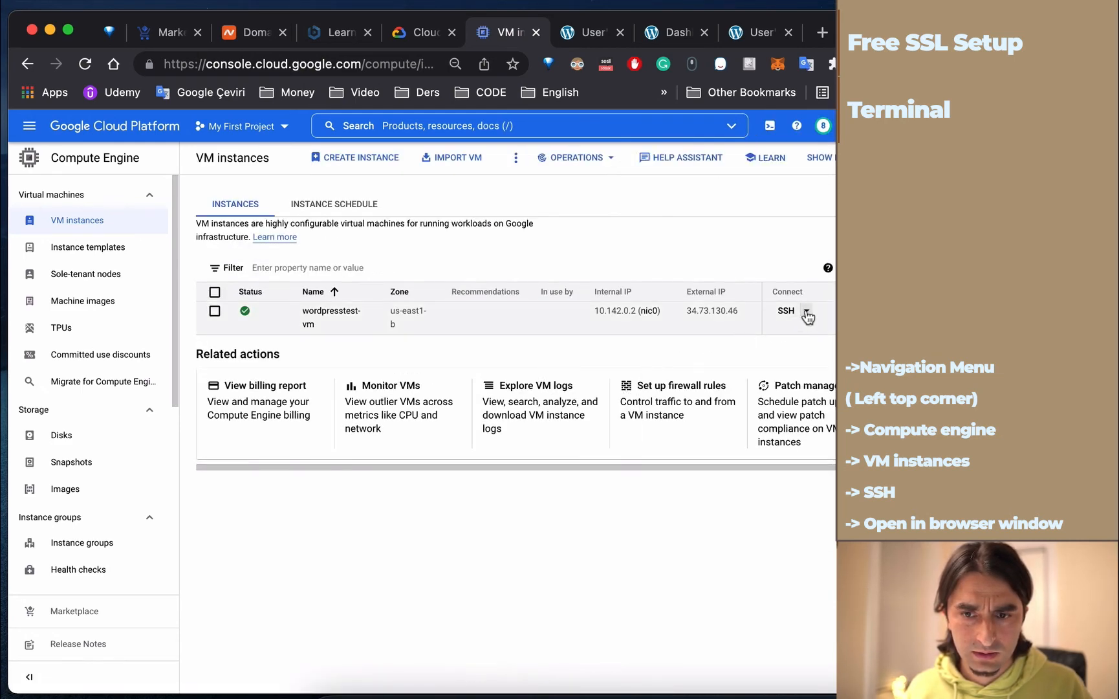
pyautogui.click(785, 311)
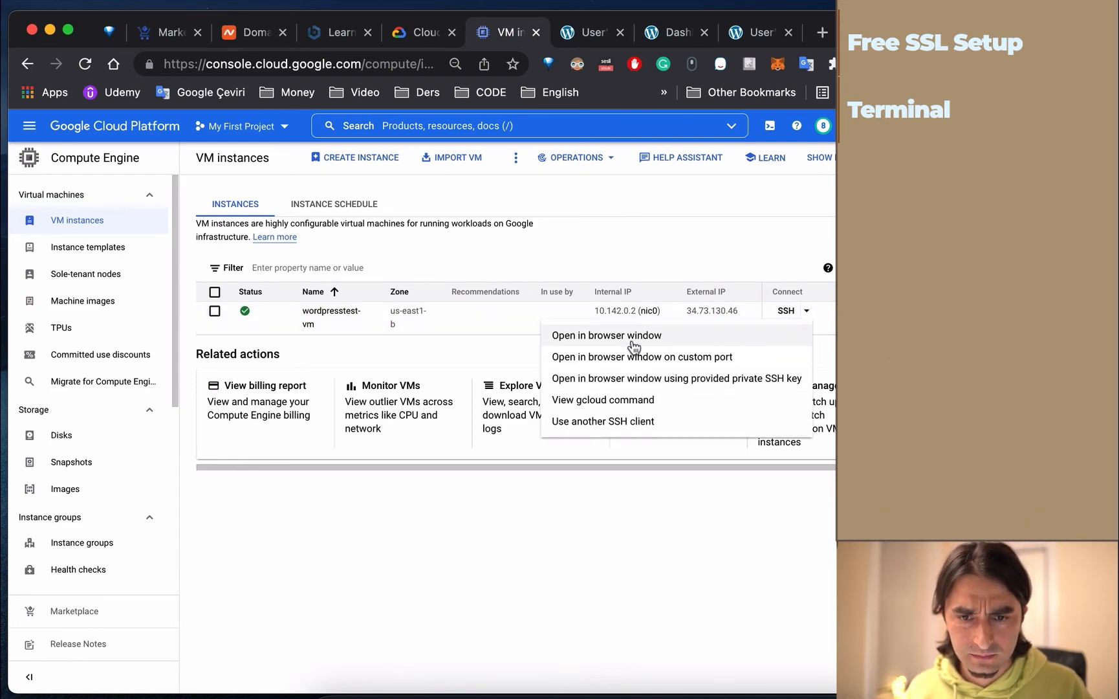
# - Open SSH in a browser window and confirm the connection to wordpresstest-vm
pyautogui.click(605, 335)
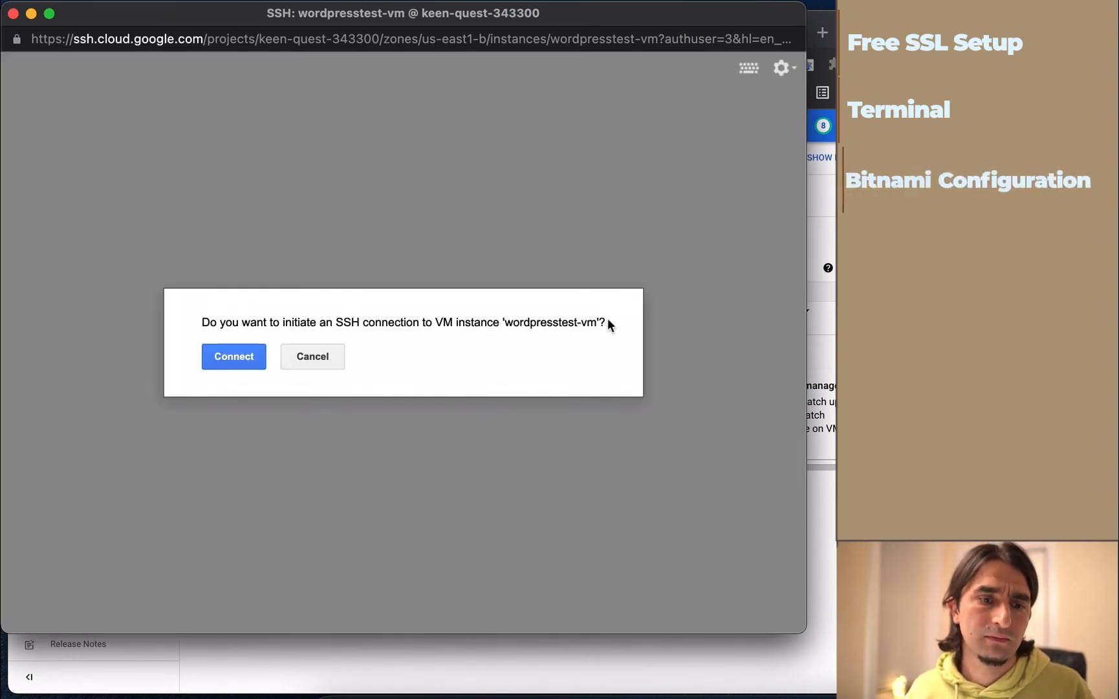
pyautogui.click(233, 355)
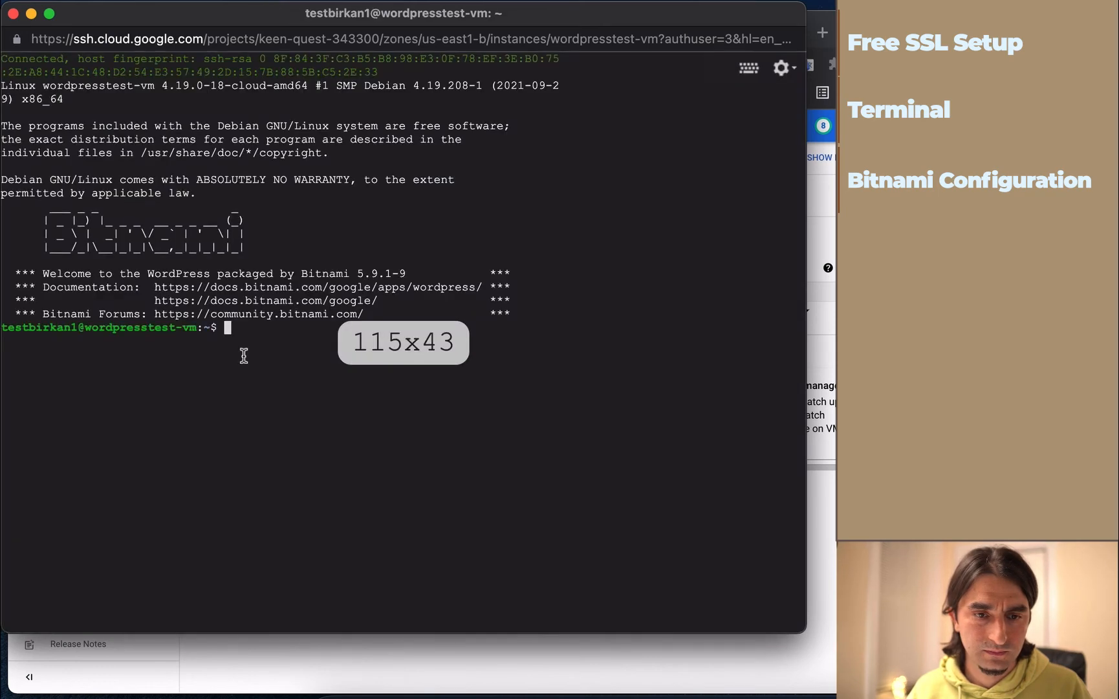
pyautogui.moveTo(814, 555)
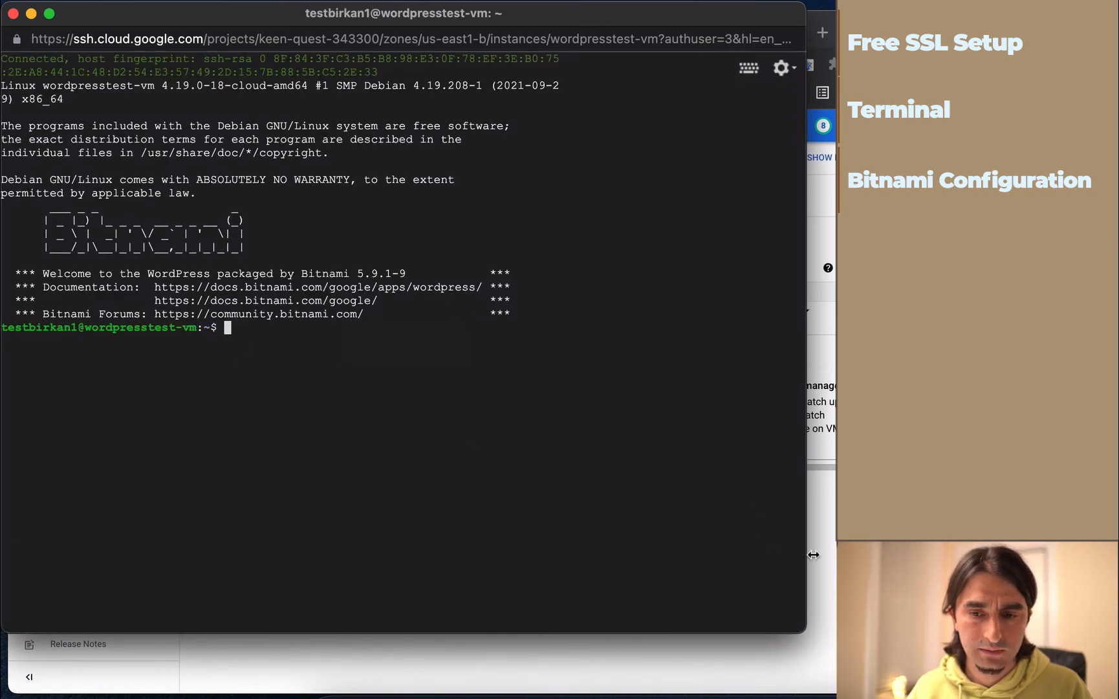
# - Review the Bitnami docs for the Approach A bncert download, install and launch commands
pyautogui.click(341, 32)
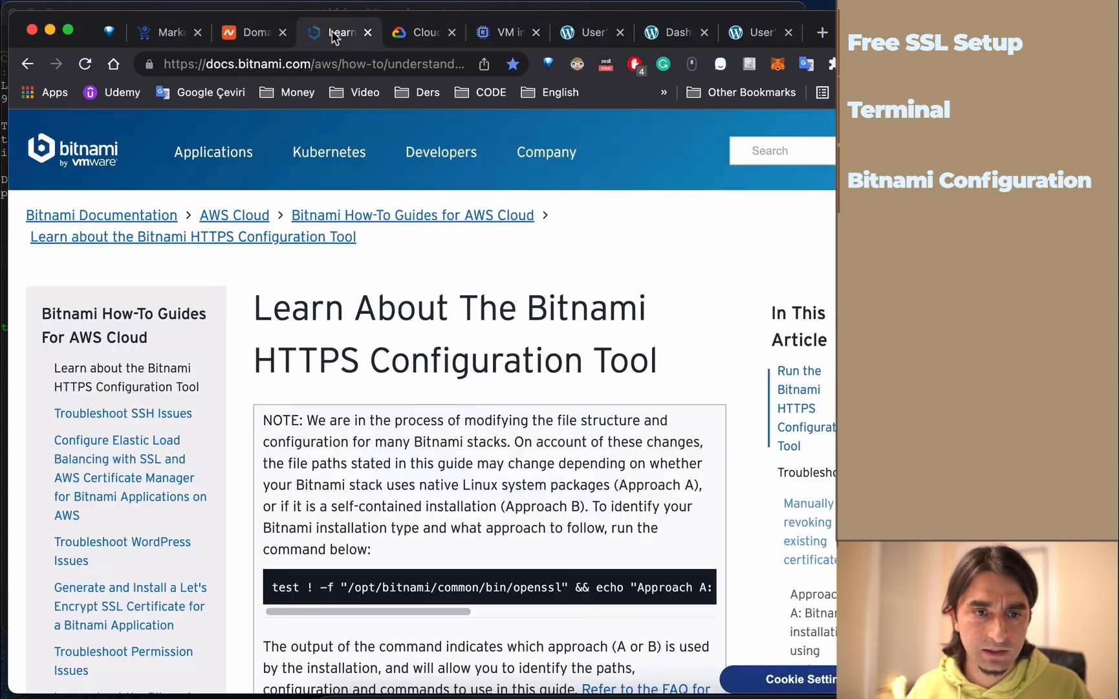
pyautogui.scroll(-3)
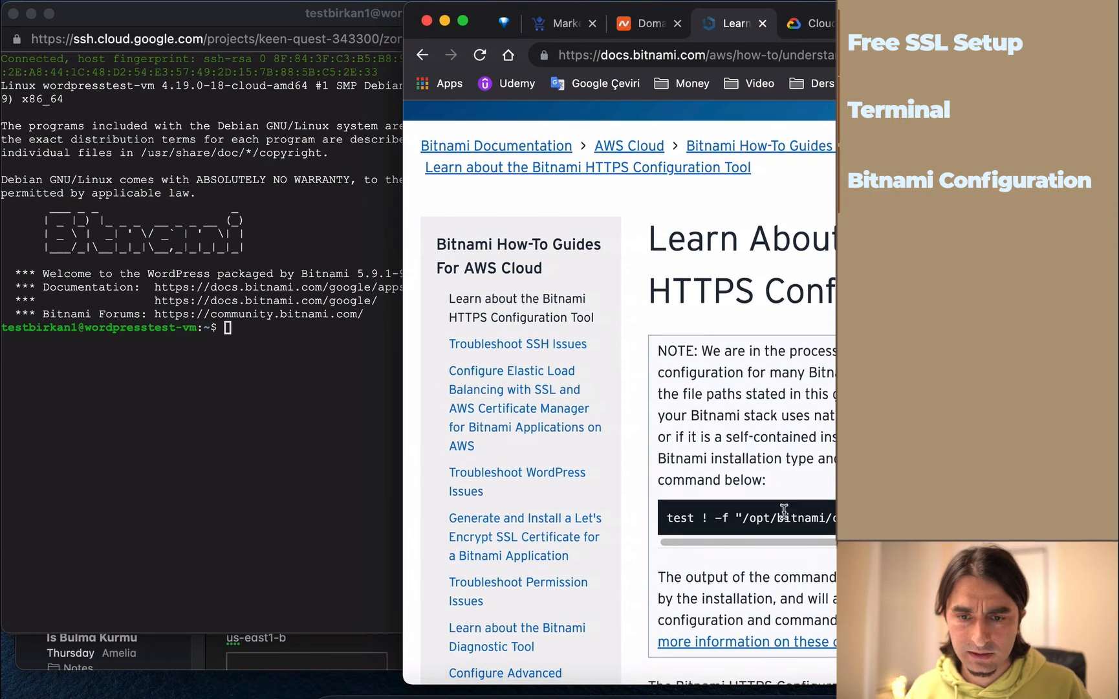
pyautogui.scroll(-3)
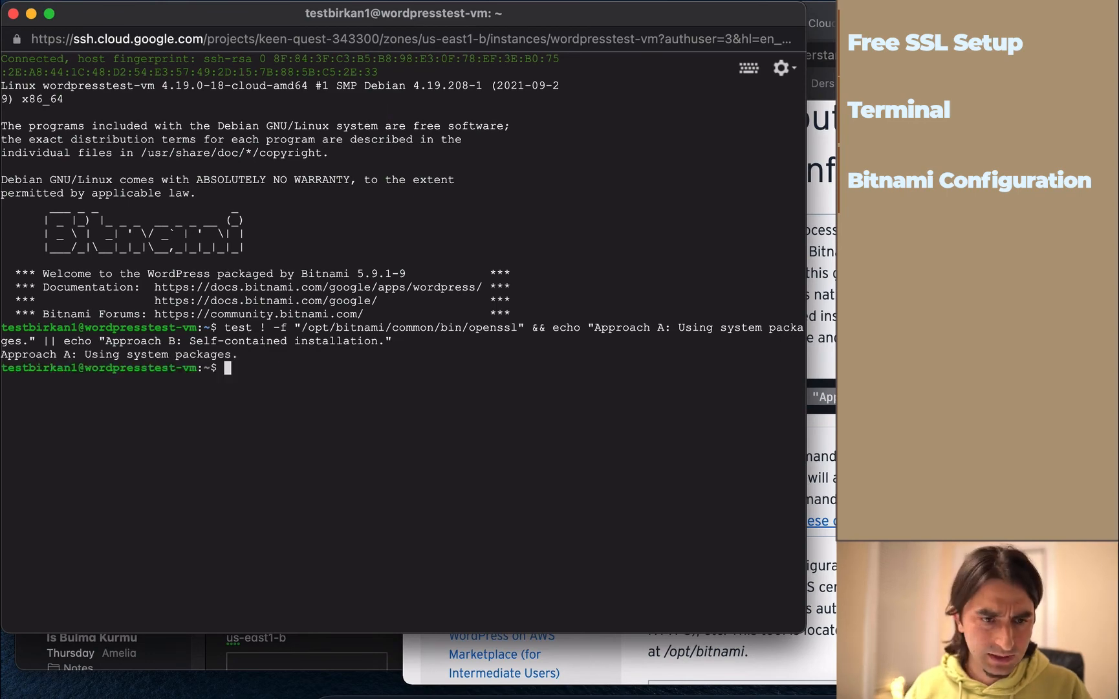
pyautogui.moveTo(267, 375)
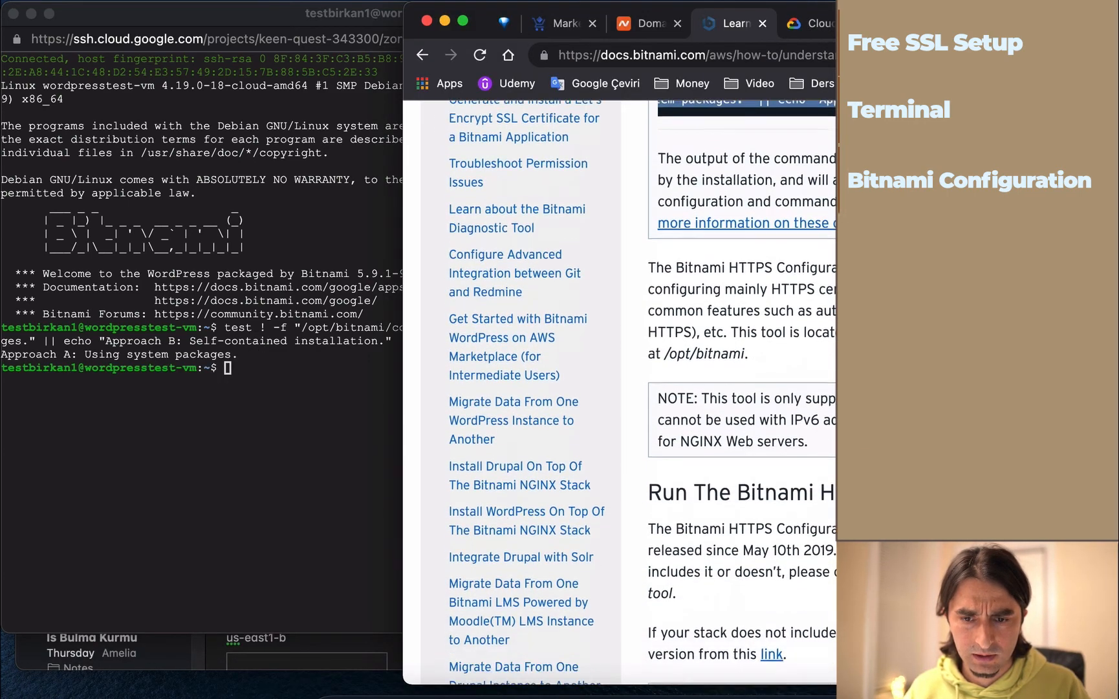
pyautogui.scroll(-3)
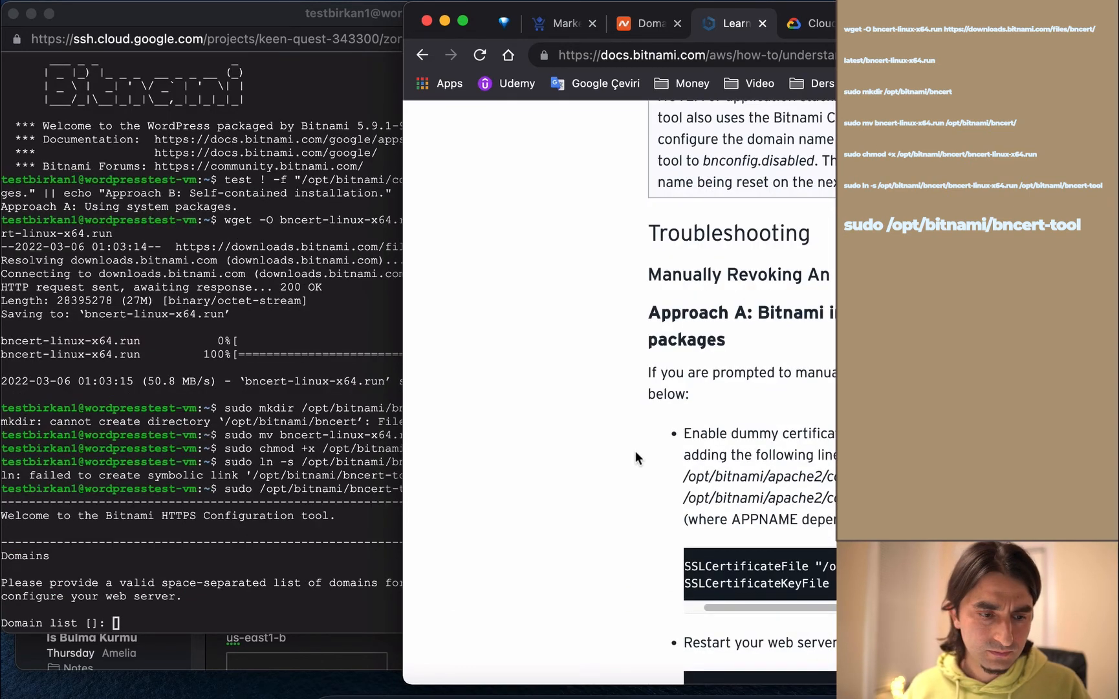
pyautogui.moveTo(661, 38)
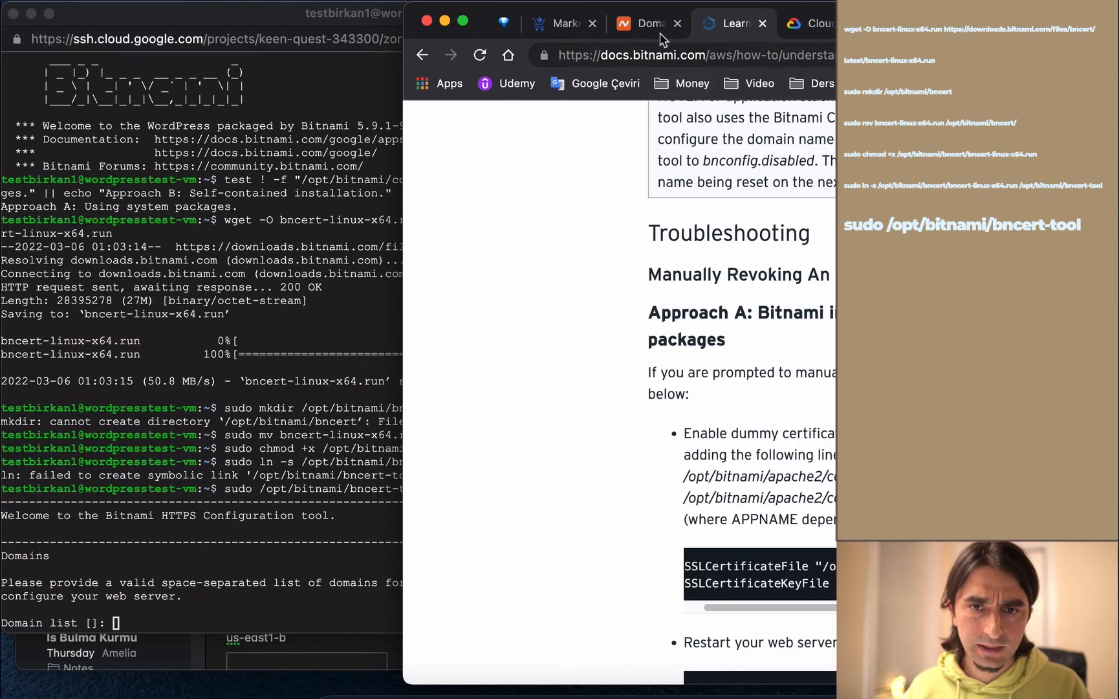
# - Answer the tool with movieword.net, adding www, HTTPS redirect and non-www-to-www redirect
pyautogui.click(641, 24)
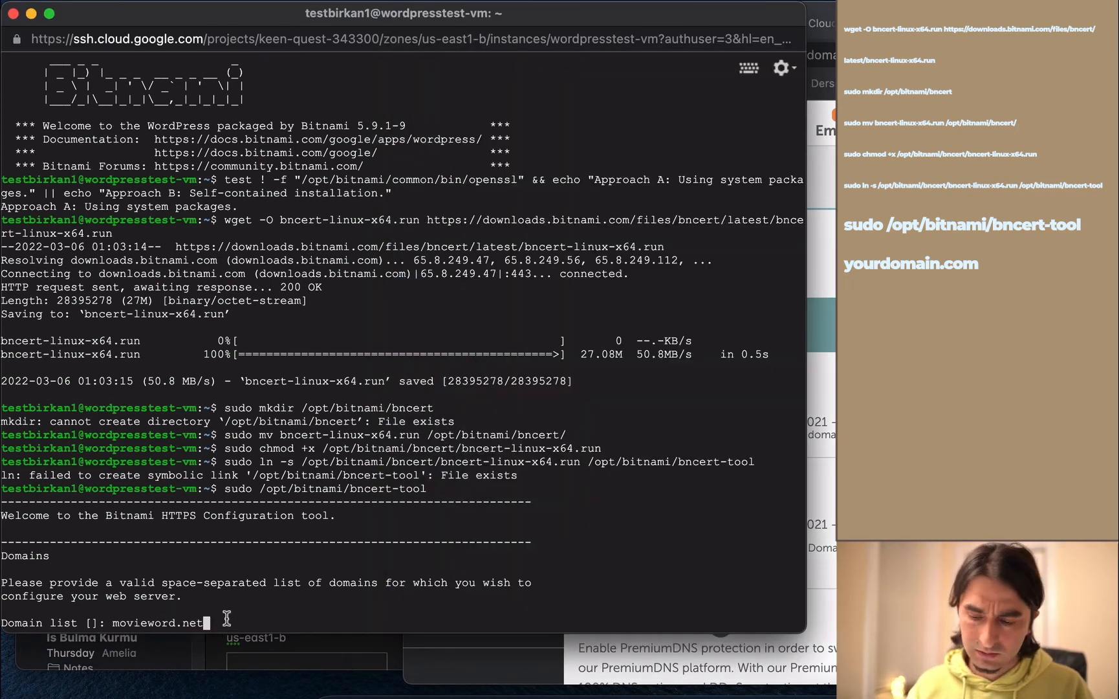
pyautogui.press('Return')
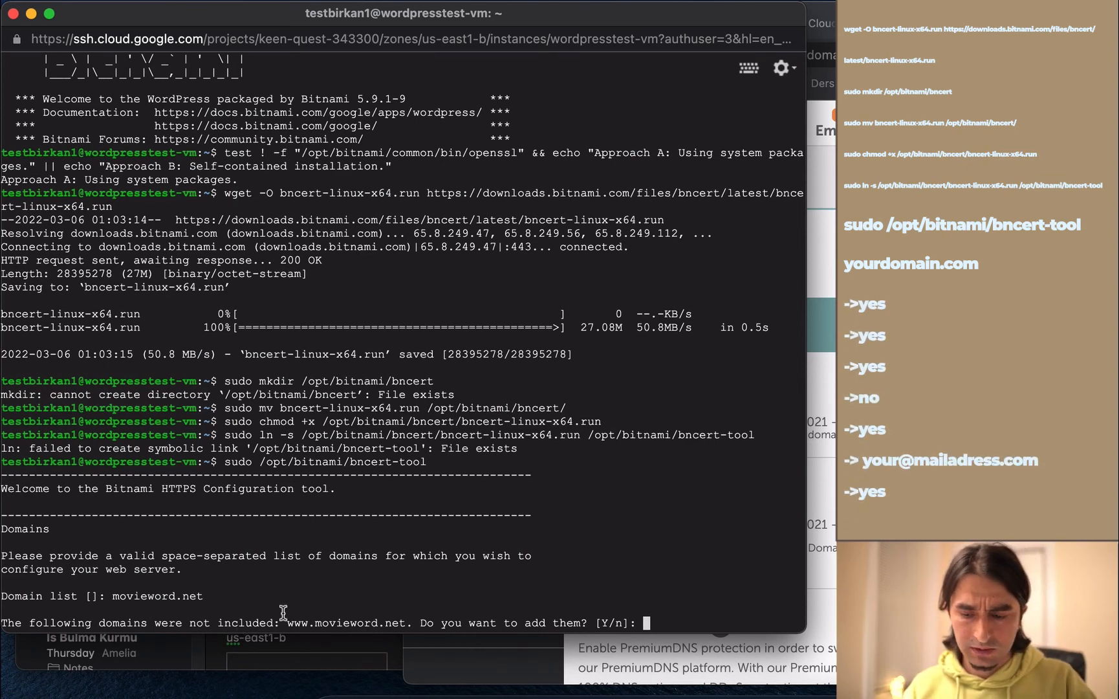
pyautogui.write('y')
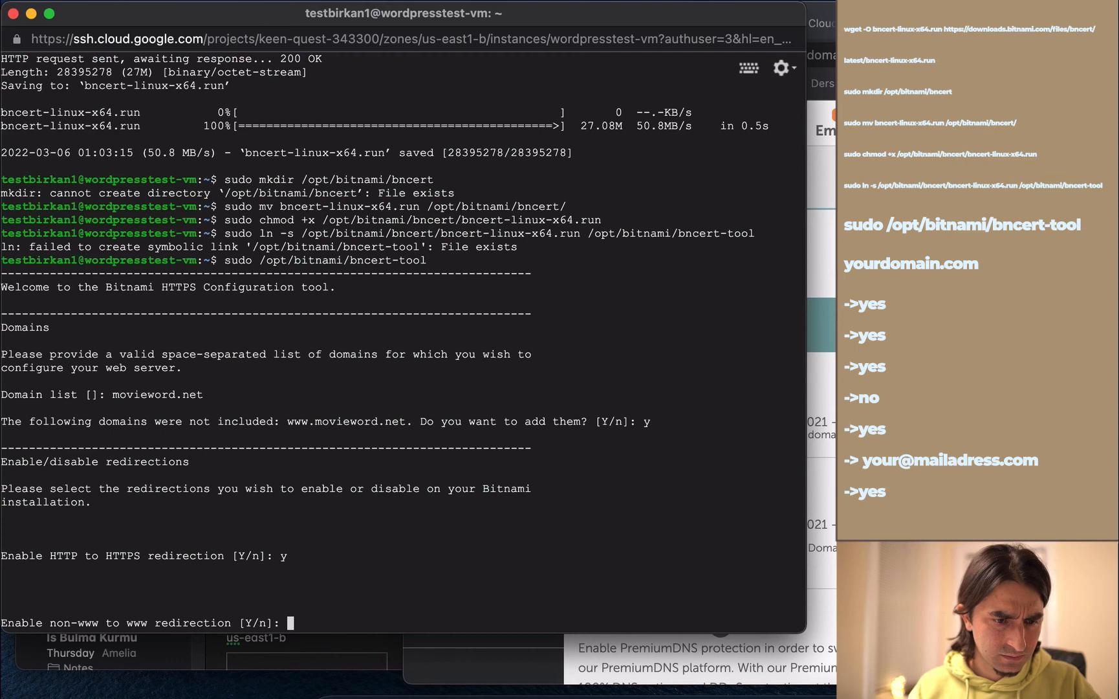
pyautogui.write('y')
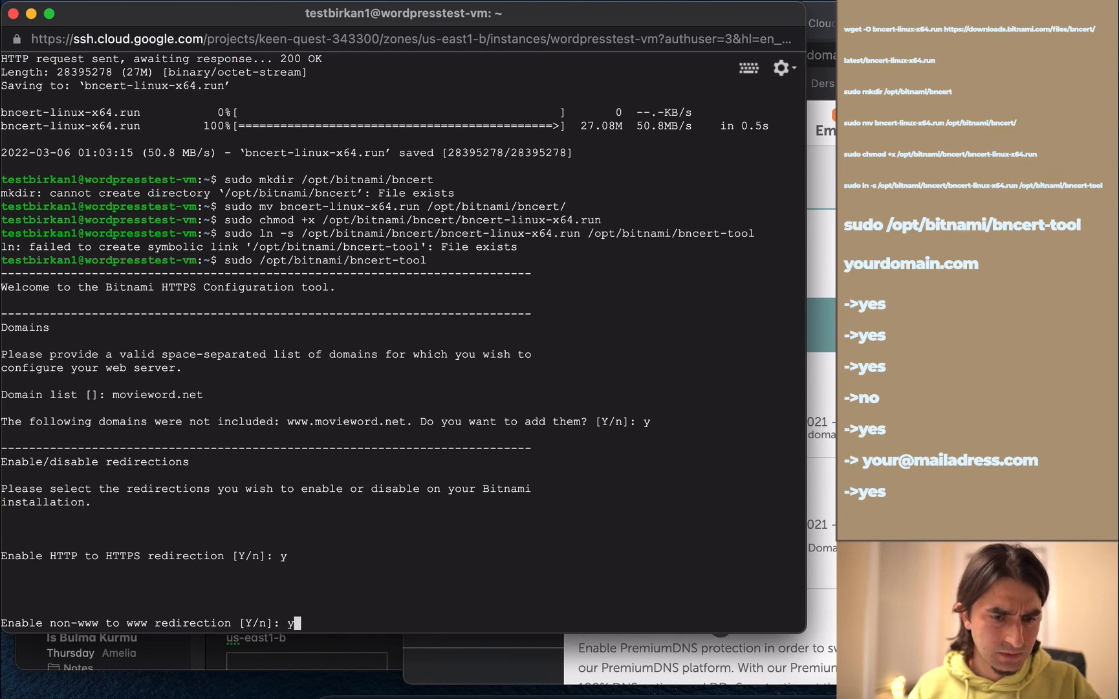
pyautogui.press('Return')
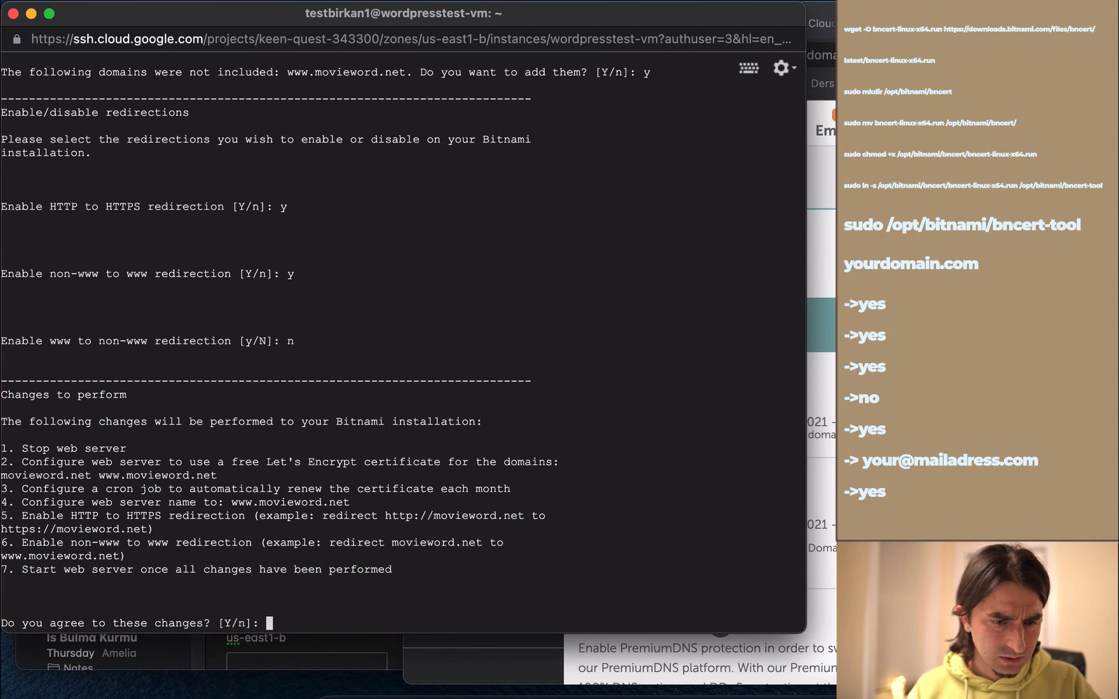
# - Approve the planned HTTPS changes with y
pyautogui.write('y')
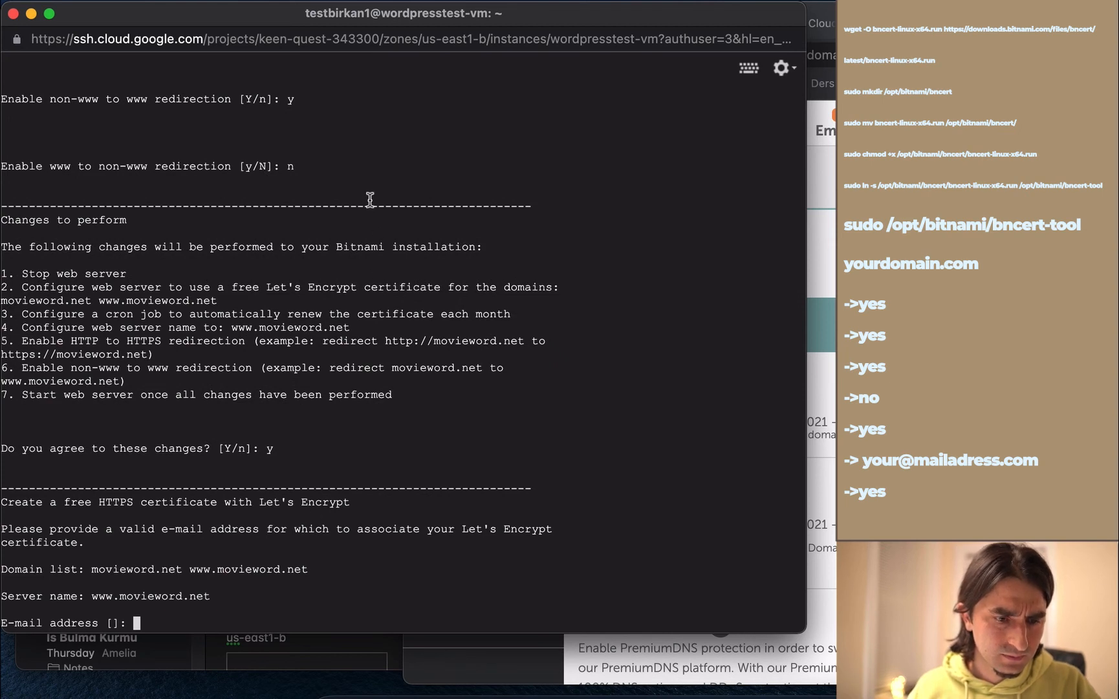
pyautogui.write('b')
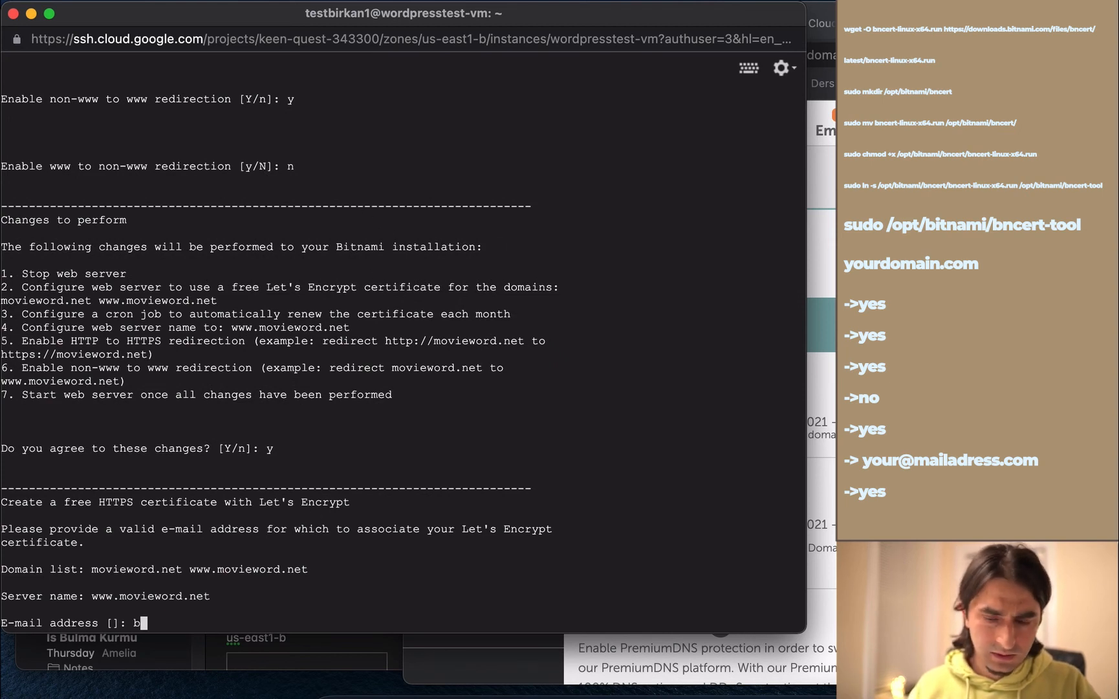
pyautogui.press('Backspace')
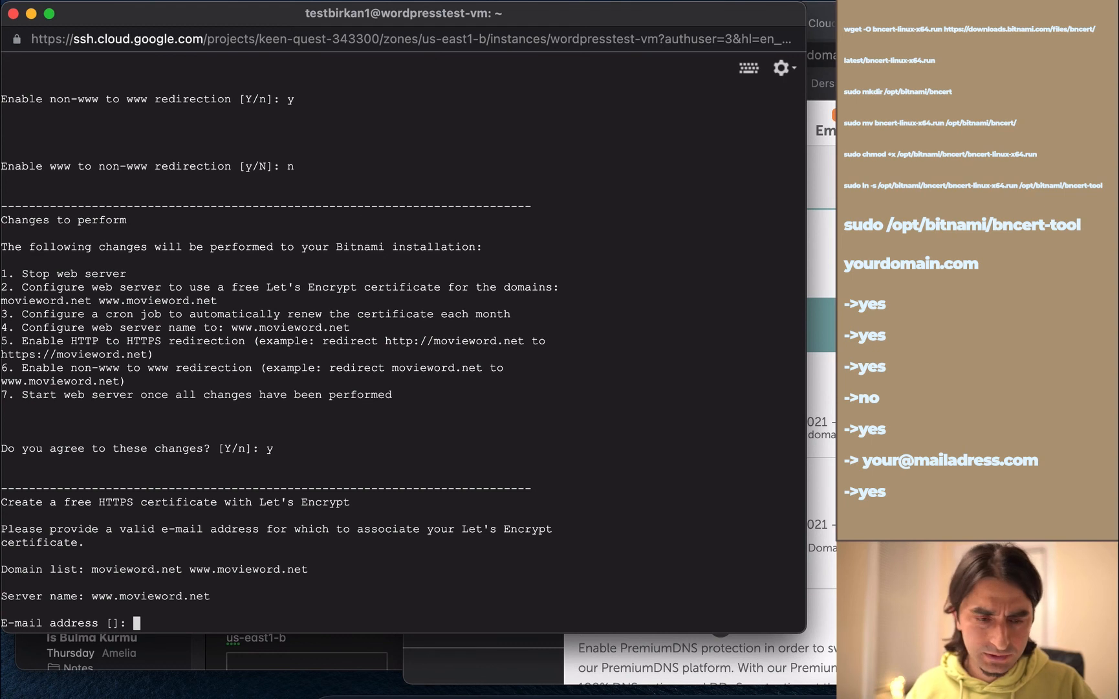
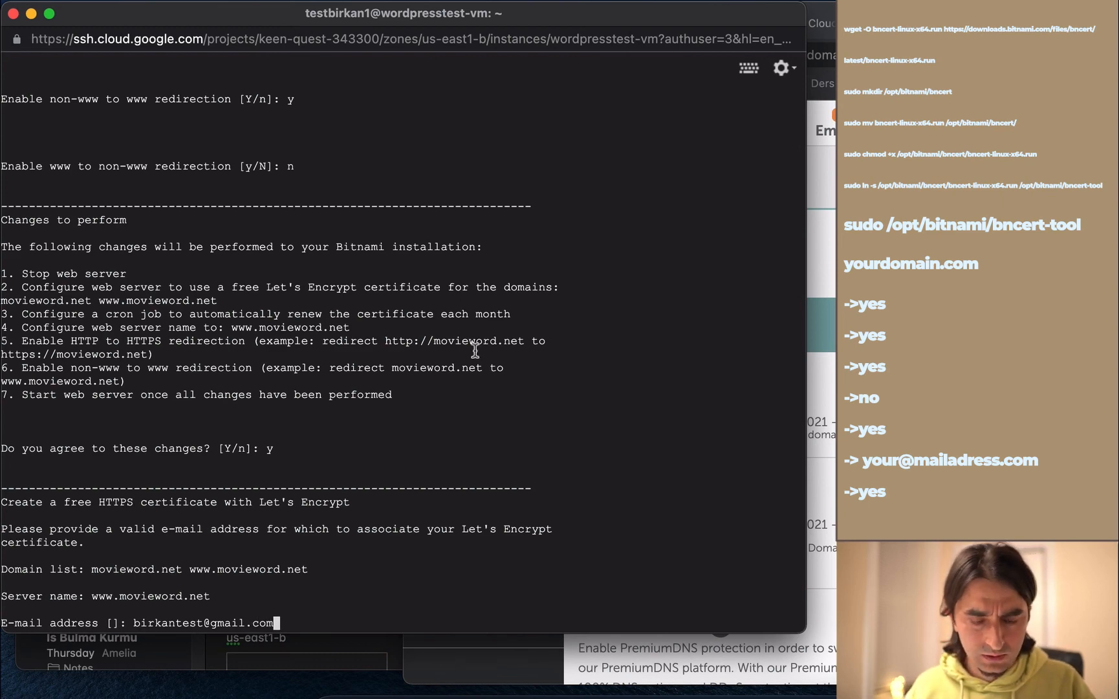
pyautogui.press('Return')
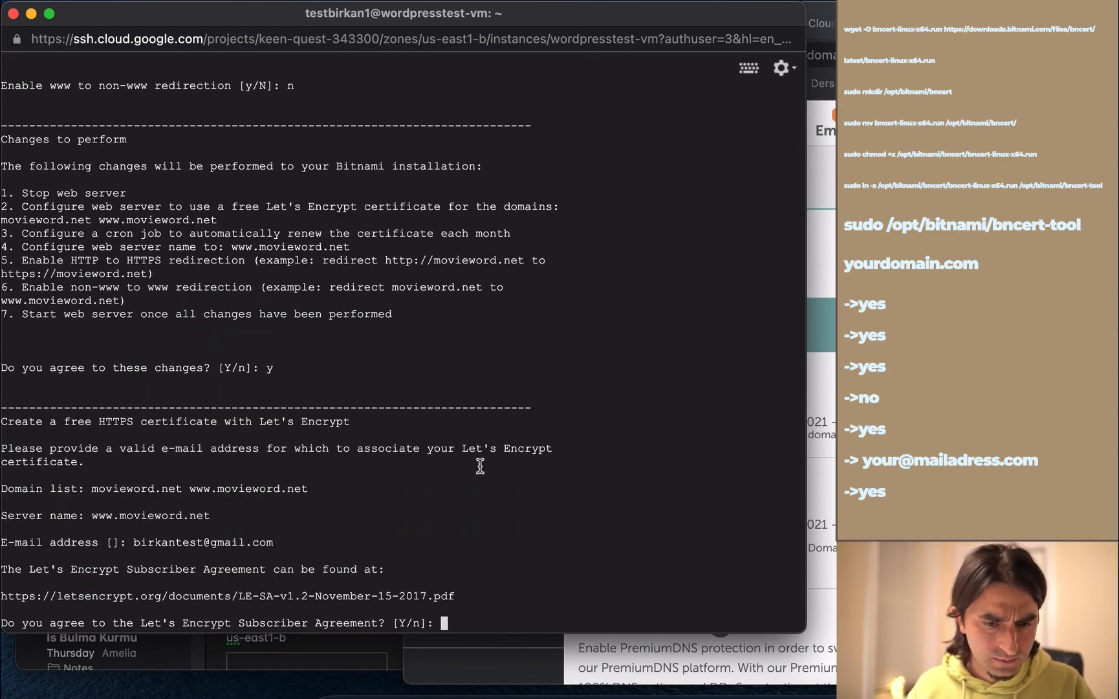
pyautogui.write('y')
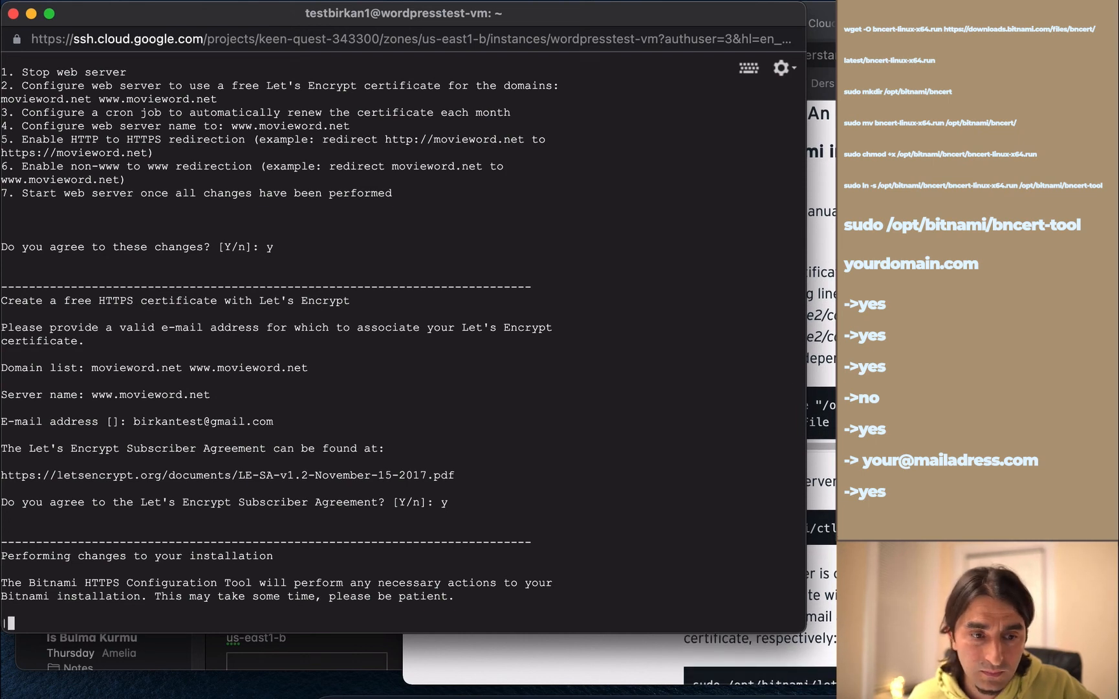
pyautogui.moveTo(618, 390)
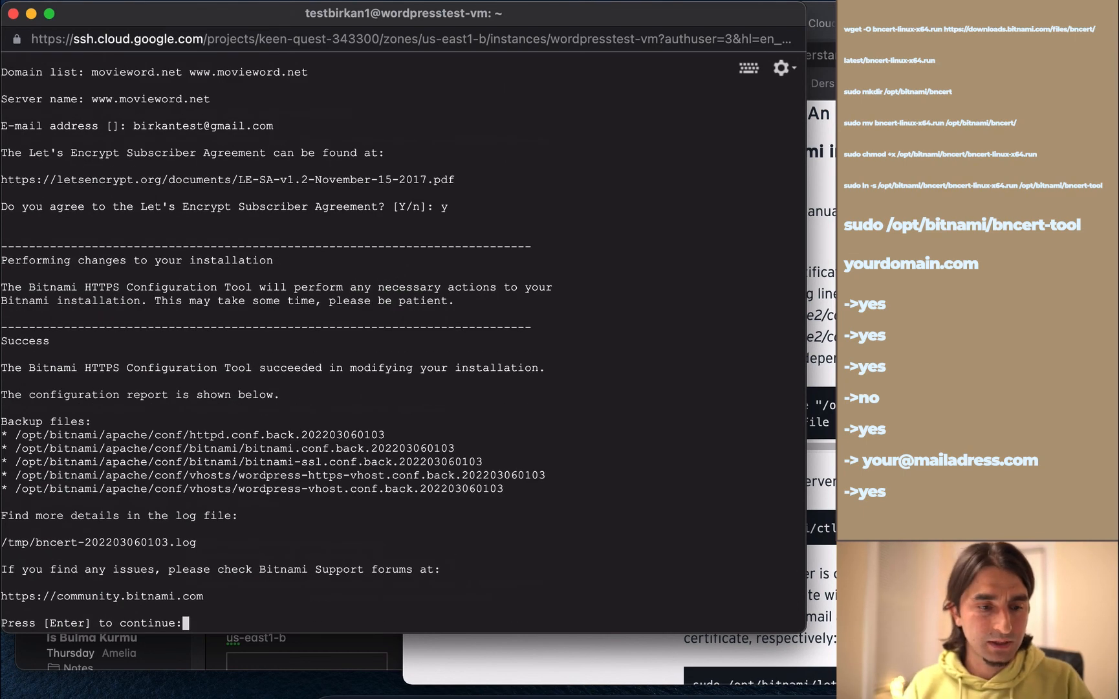
# - Acknowledge the bncert Success report and exit the tool
pyautogui.press('Return')
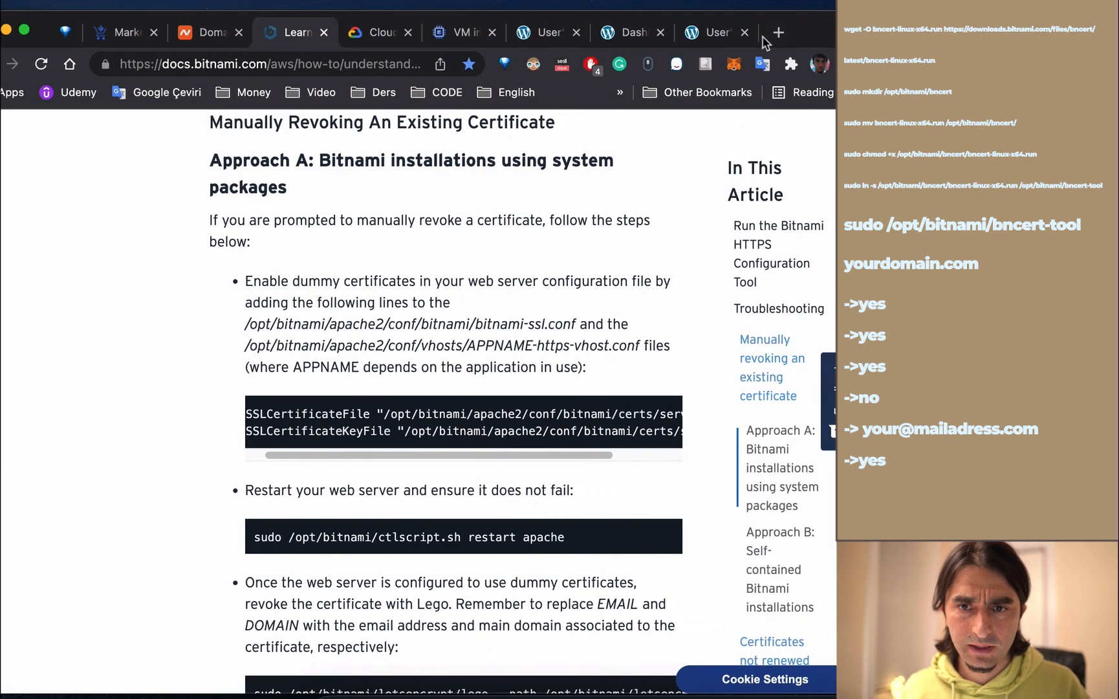
pyautogui.click(778, 32)
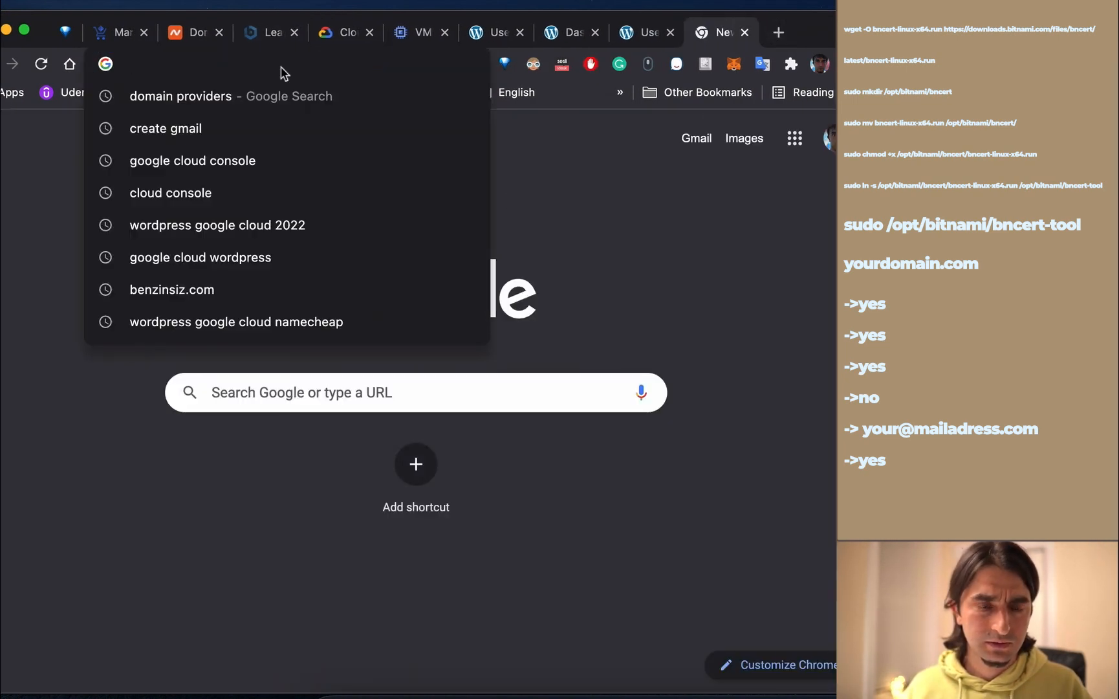
pyautogui.write('movieword.net')
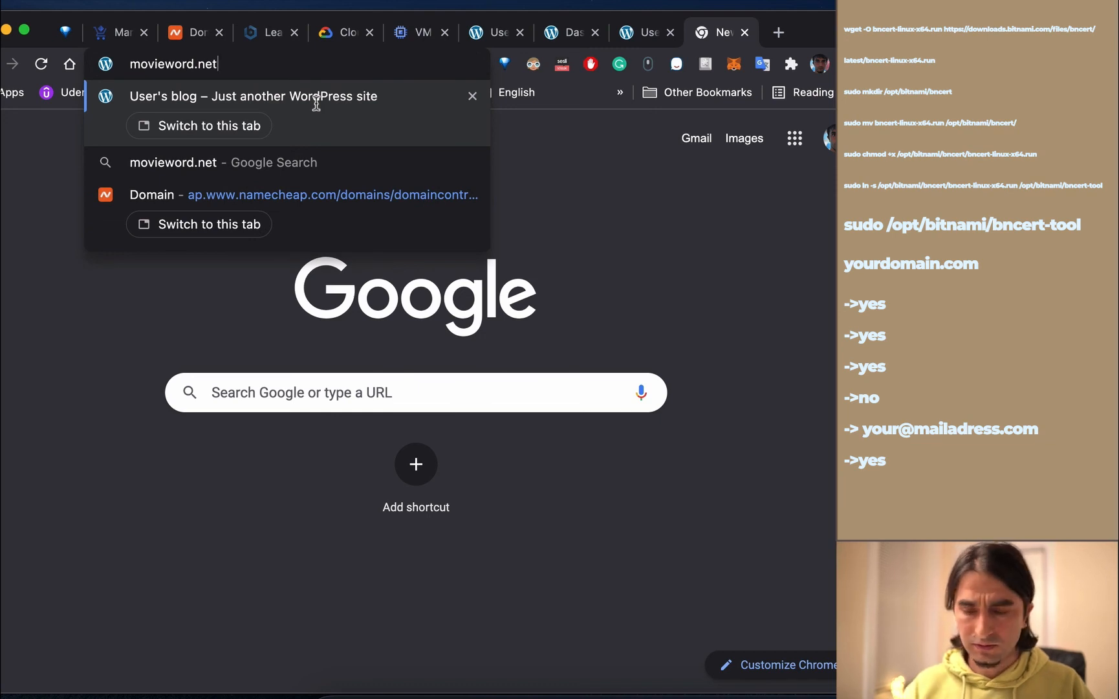
pyautogui.press('Return')
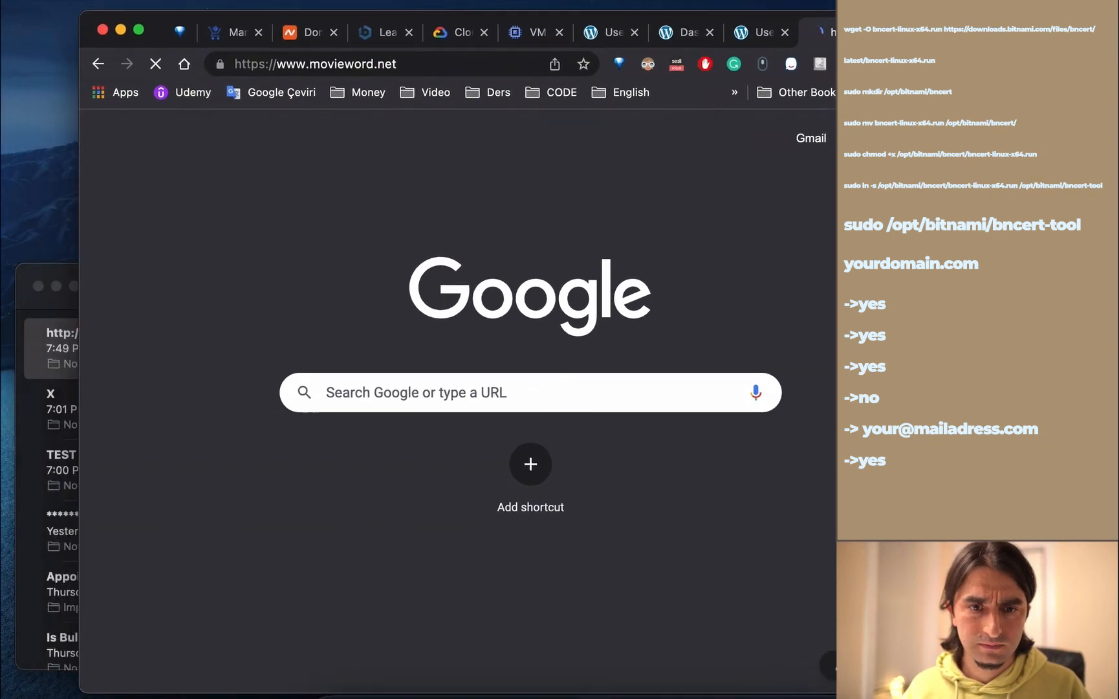